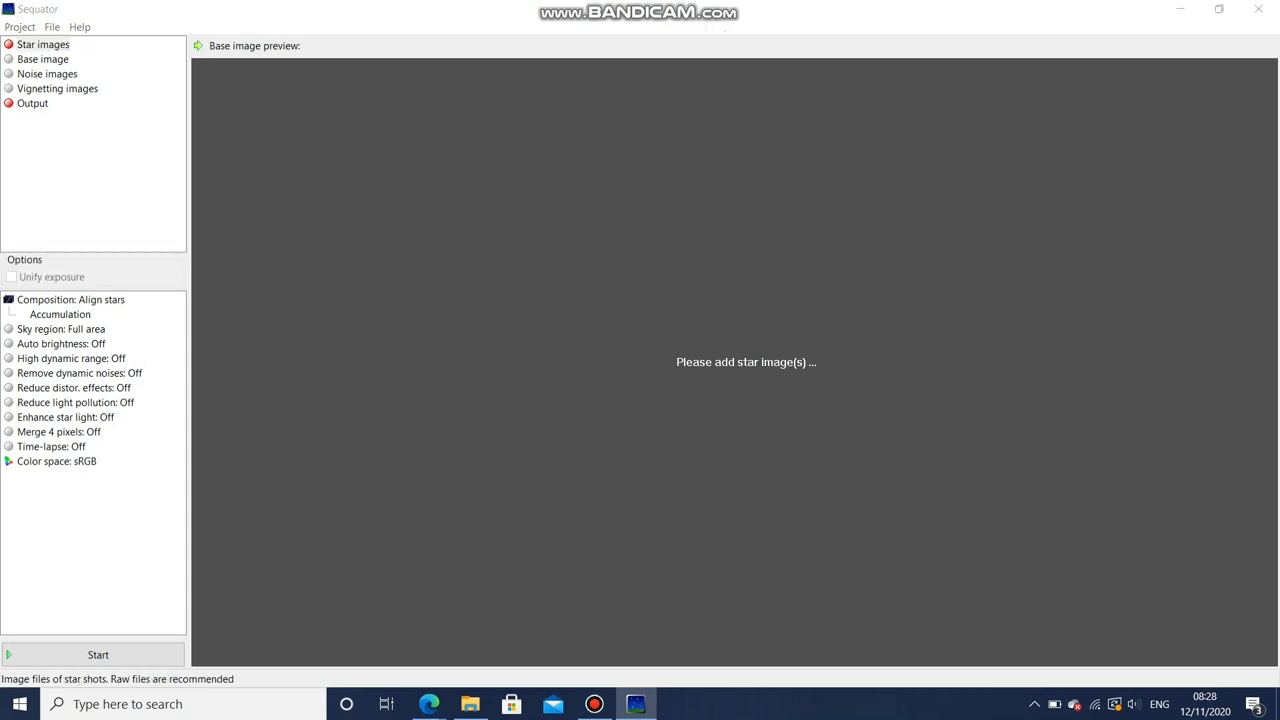
# - Load all raw files from the Needle Galaxy folder as Sequator star images
pyautogui.click(42, 44)
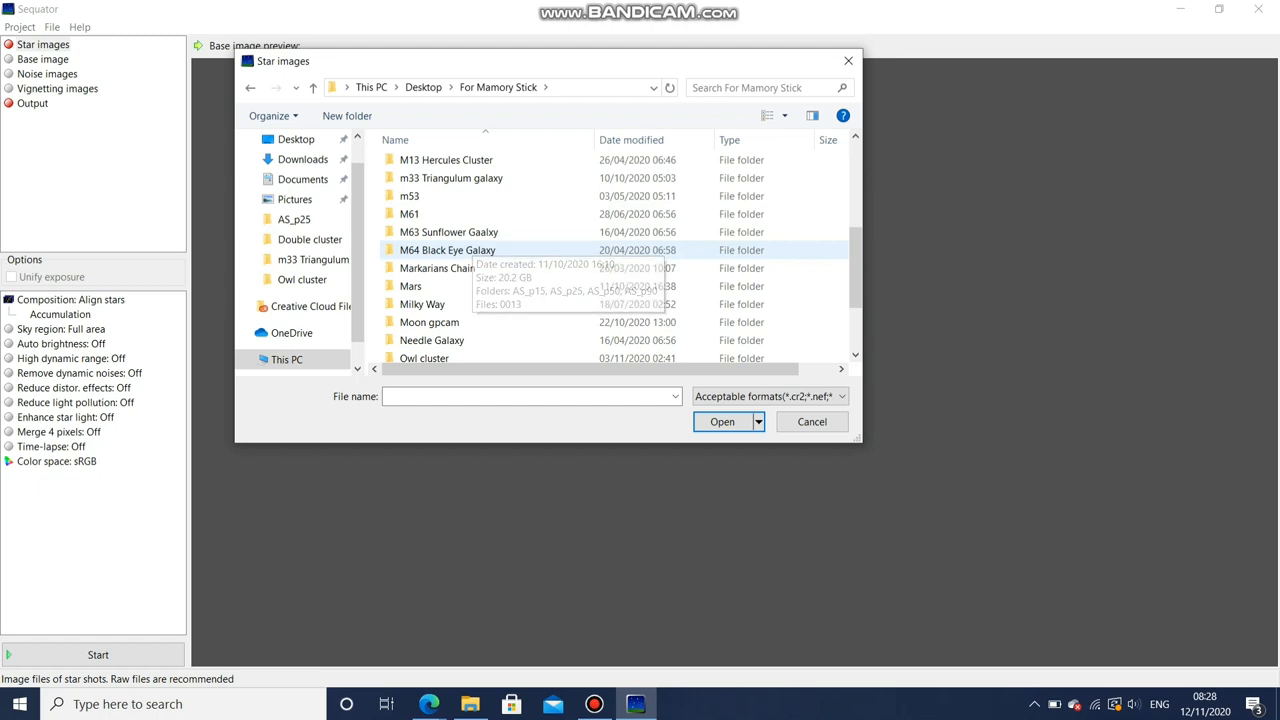
pyautogui.scroll(-3)
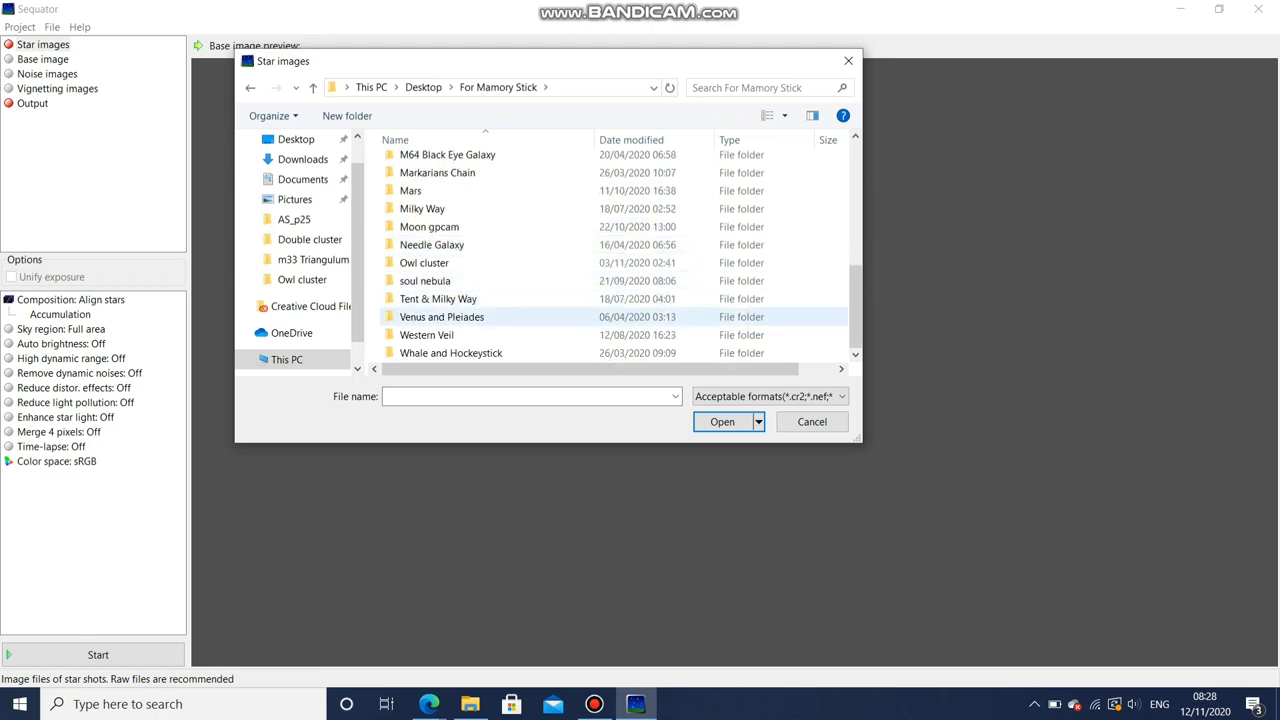
pyautogui.doubleClick(432, 244)
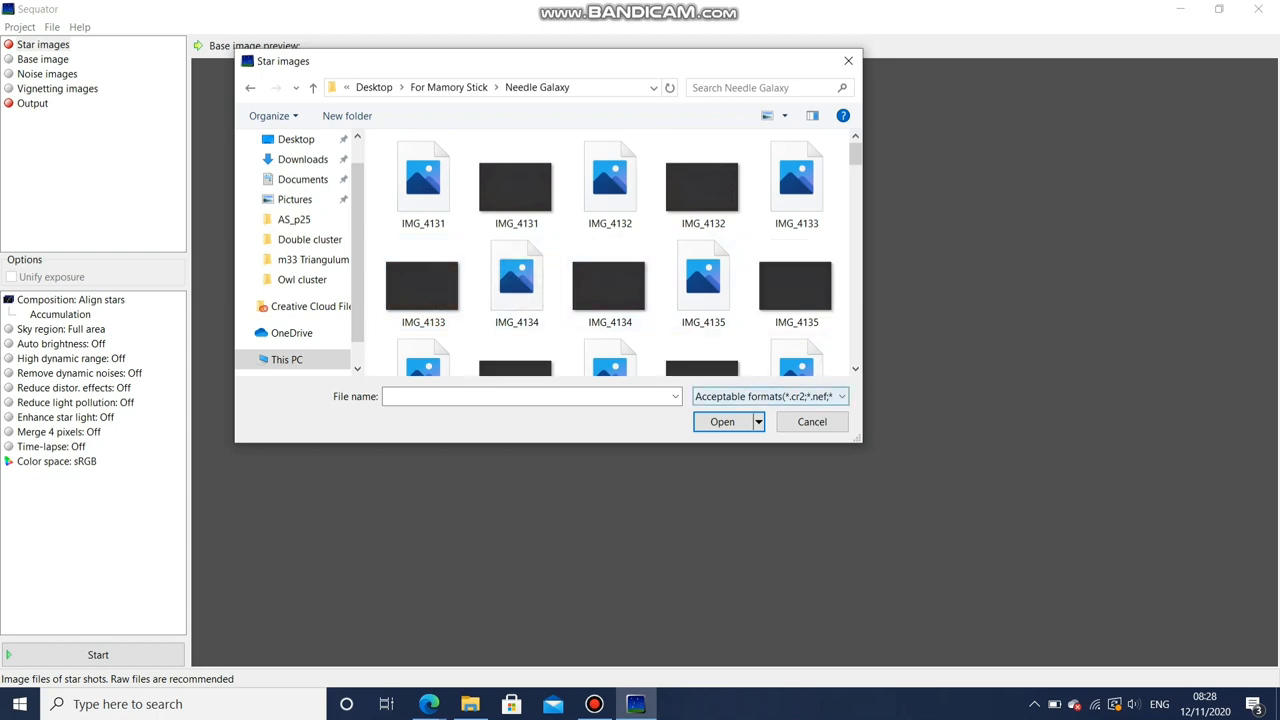
pyautogui.click(842, 396)
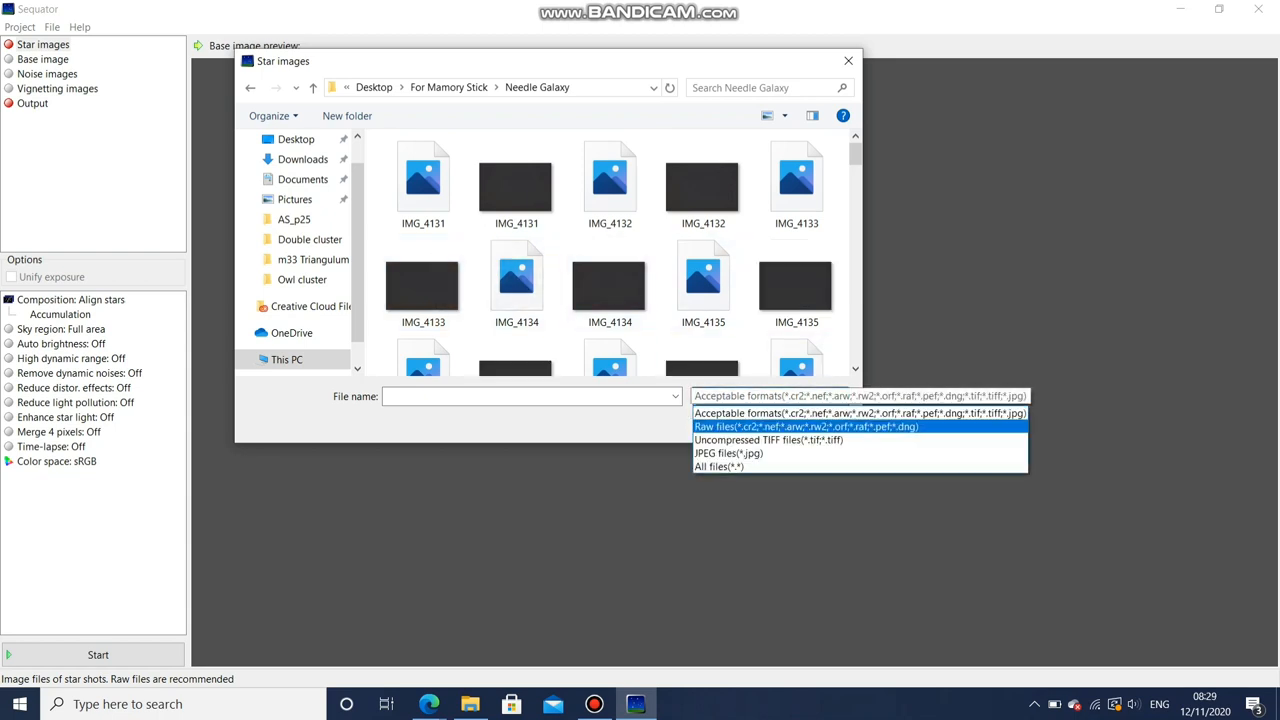
pyautogui.click(805, 427)
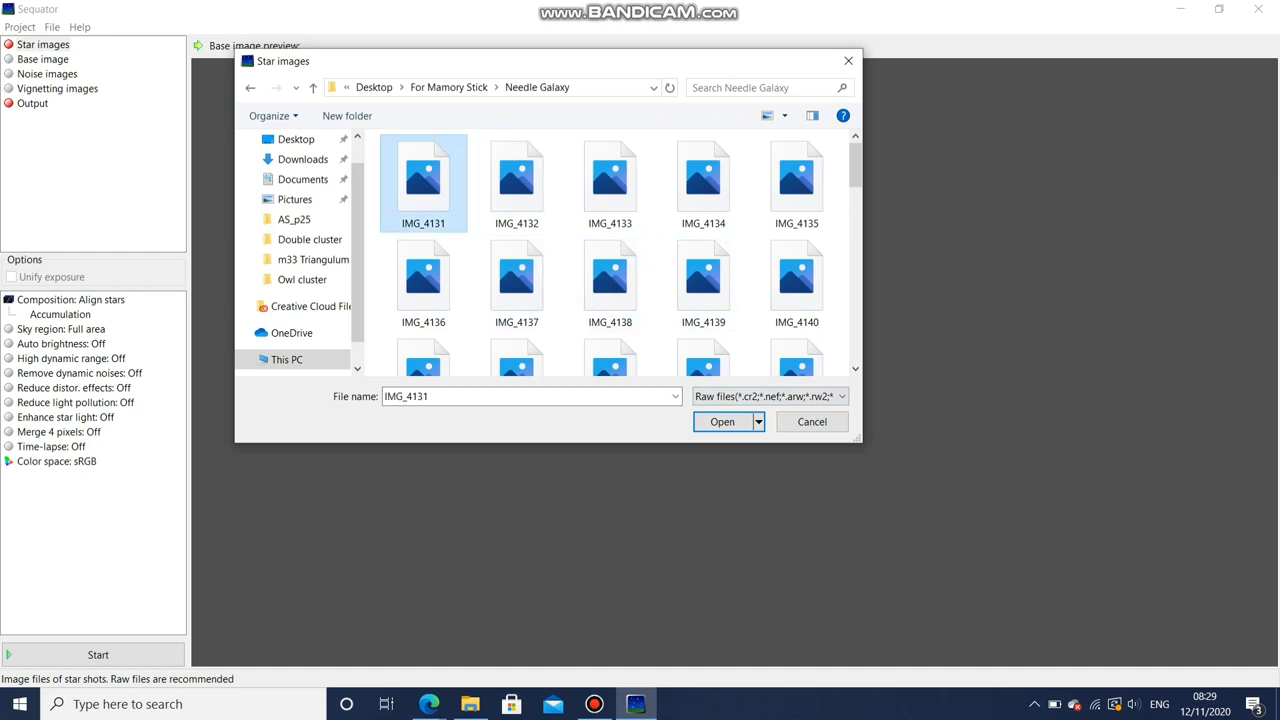
pyautogui.scroll(-3)
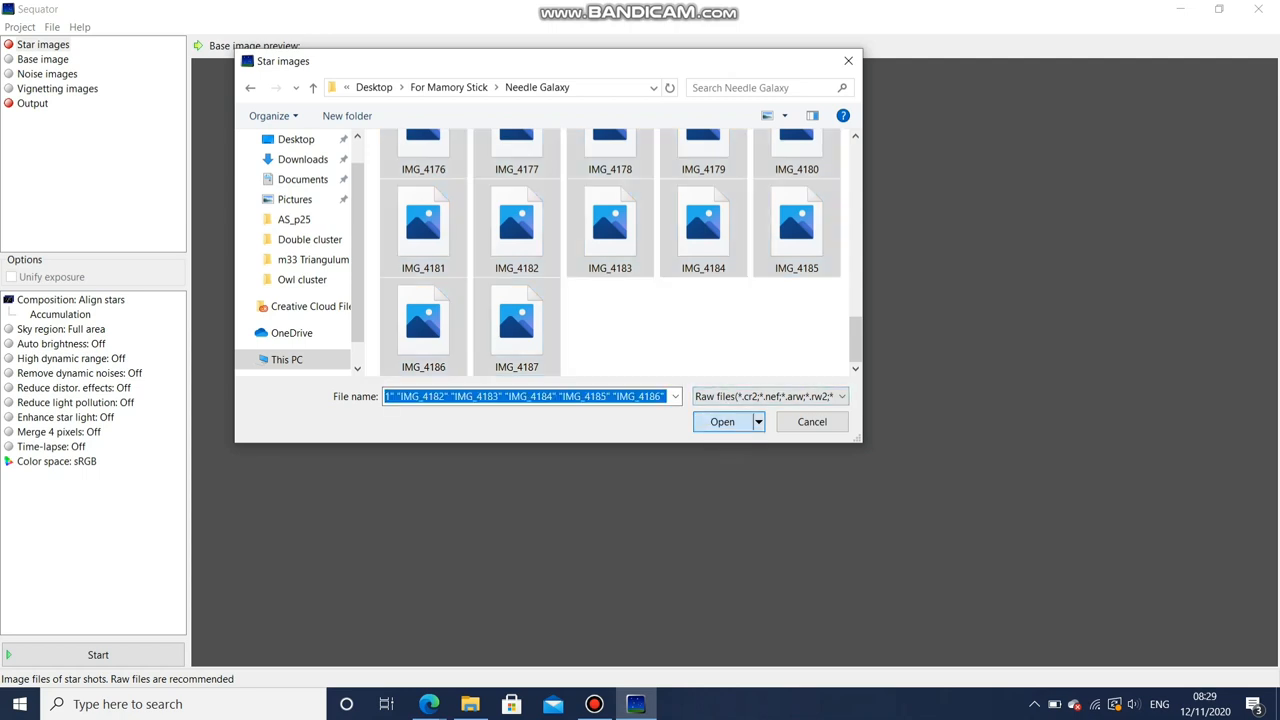
pyautogui.click(722, 421)
pyautogui.write('n')
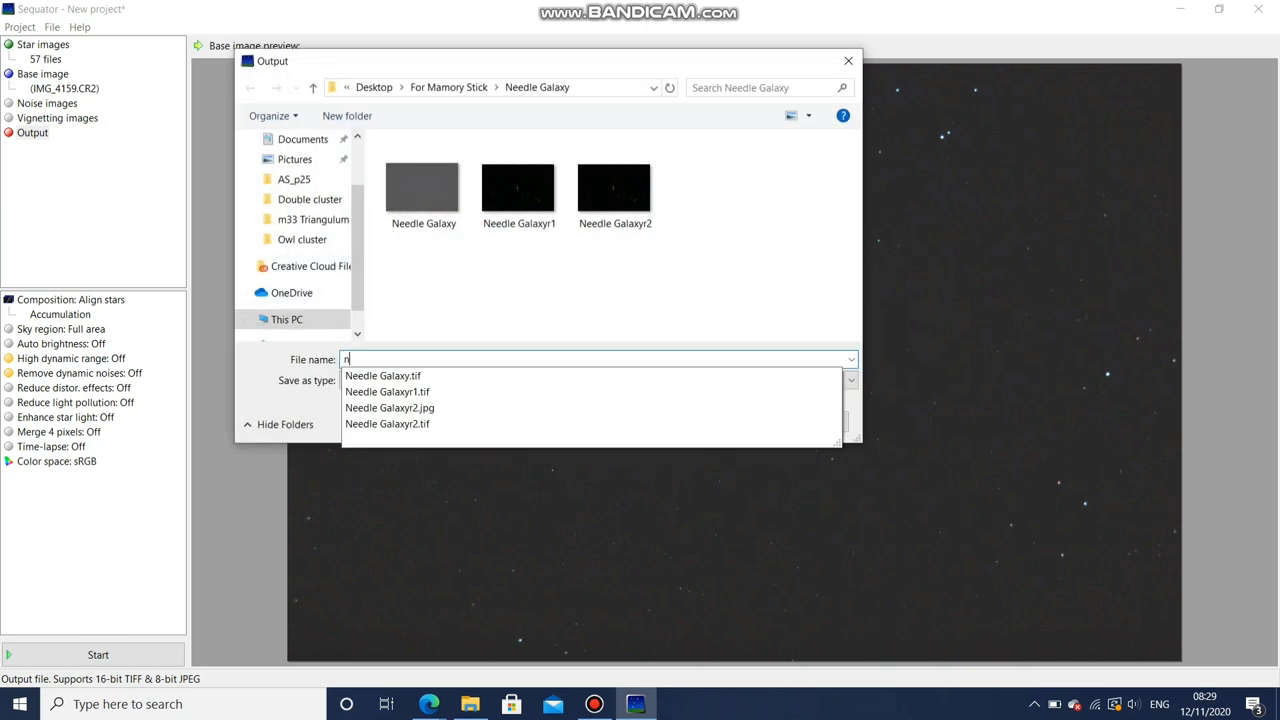
# - Save the stacked output as an uncompressed TIFF named needle1
pyautogui.write('edd')
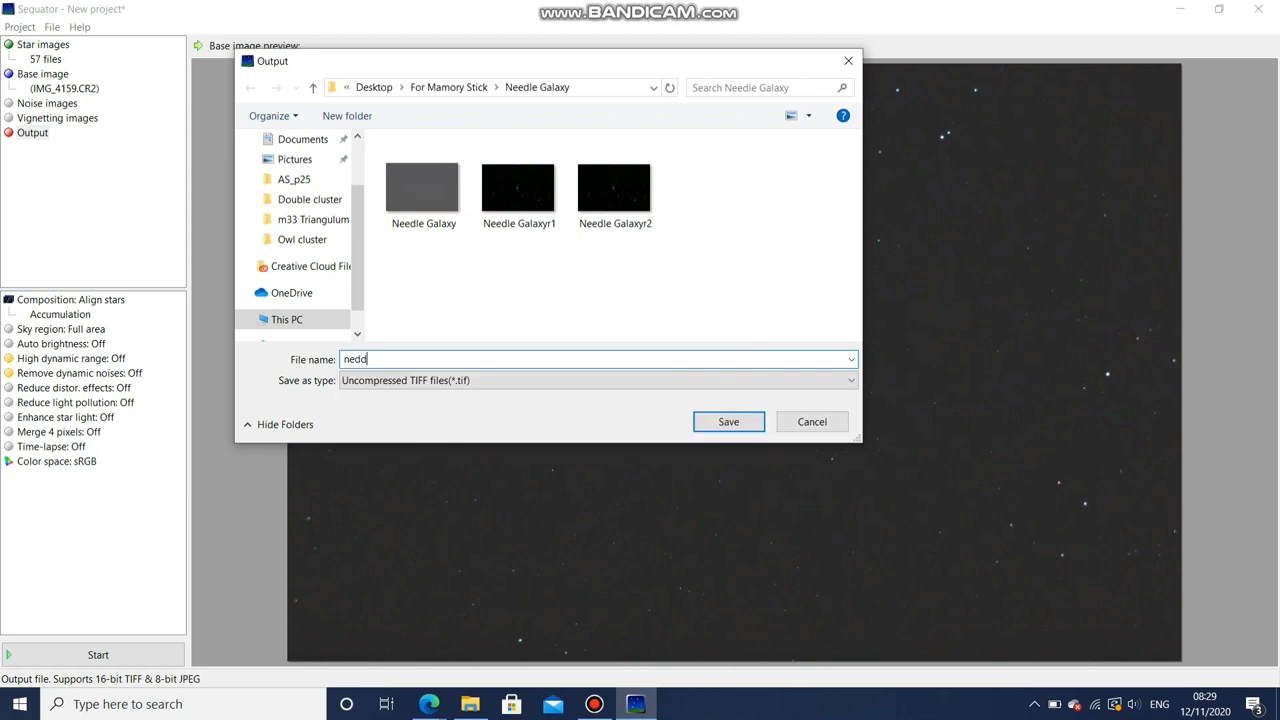
pyautogui.write('nee')
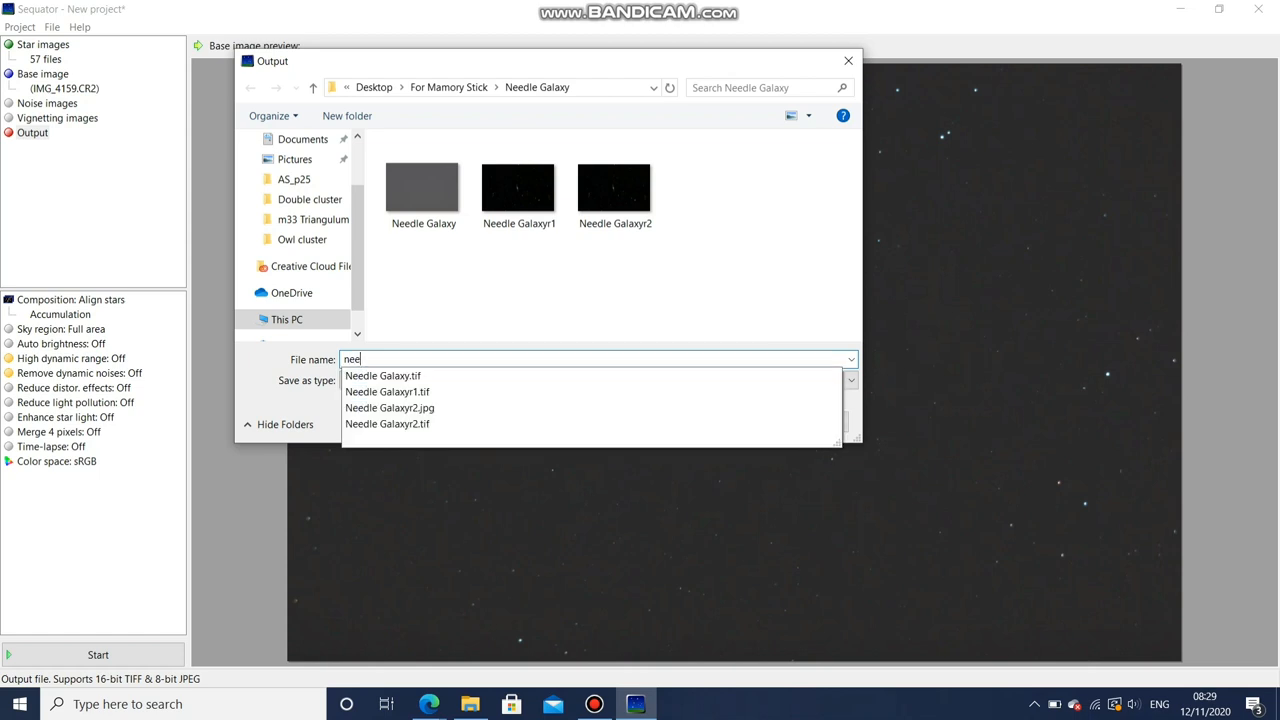
pyautogui.write('dle1')
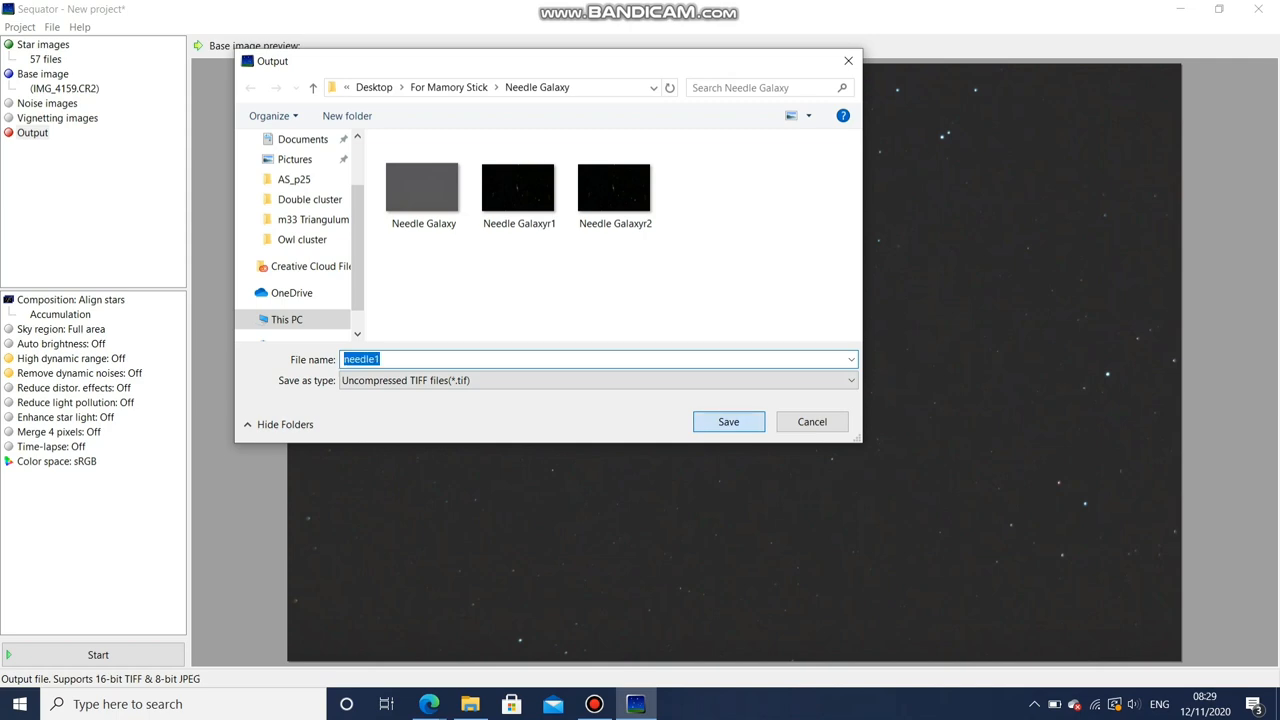
pyautogui.click(728, 421)
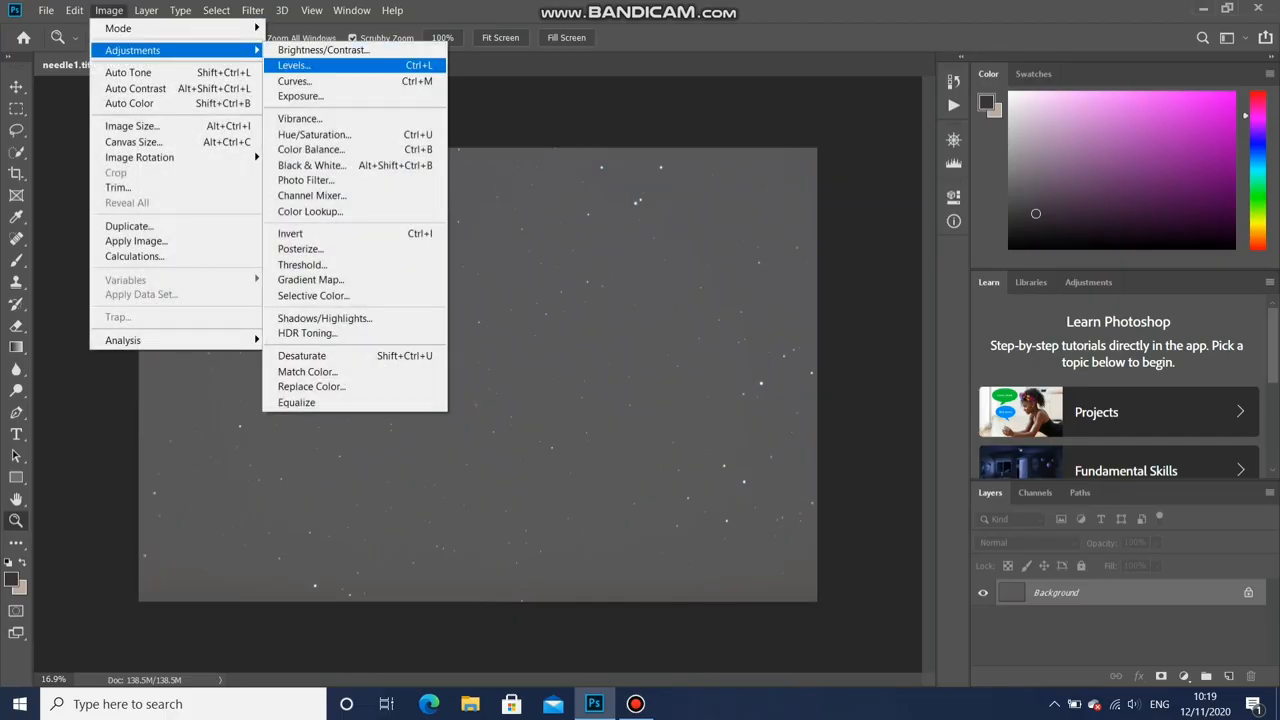
# - Apply a Levels adjustment with black input 69 to darken the sky
pyautogui.click(292, 65)
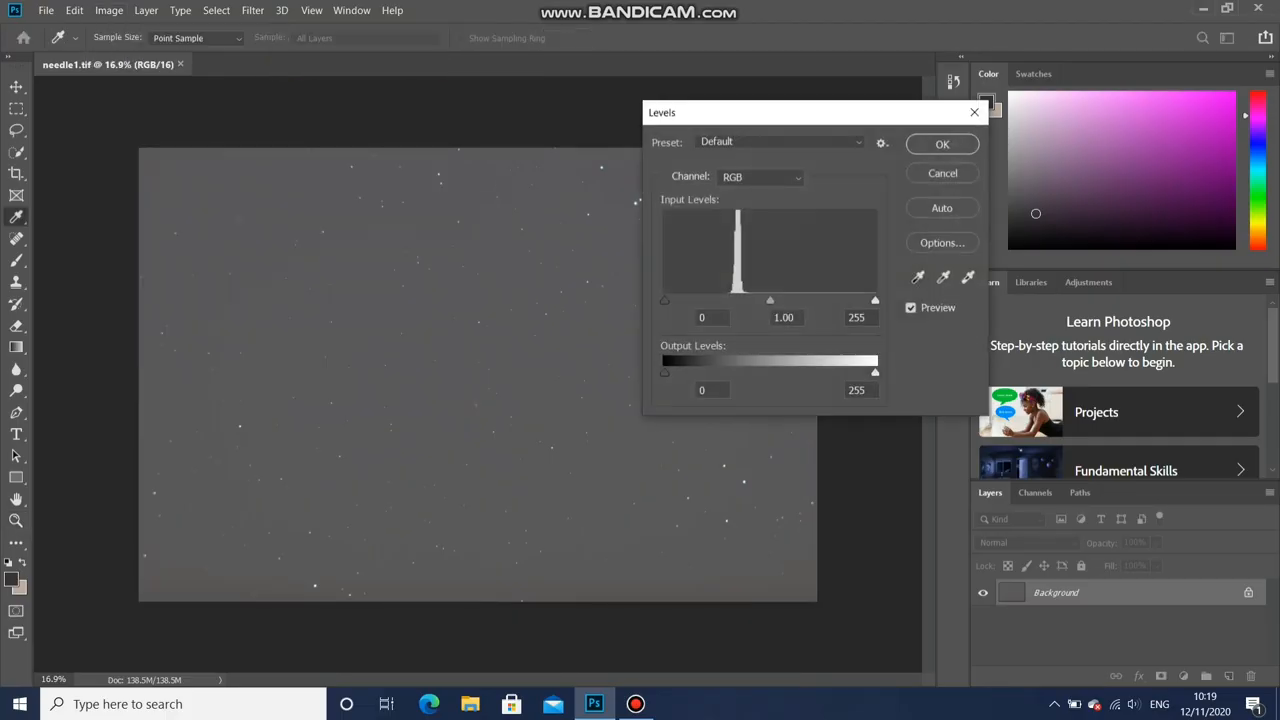
pyautogui.moveTo(665, 300); pyautogui.dragTo(717, 300)
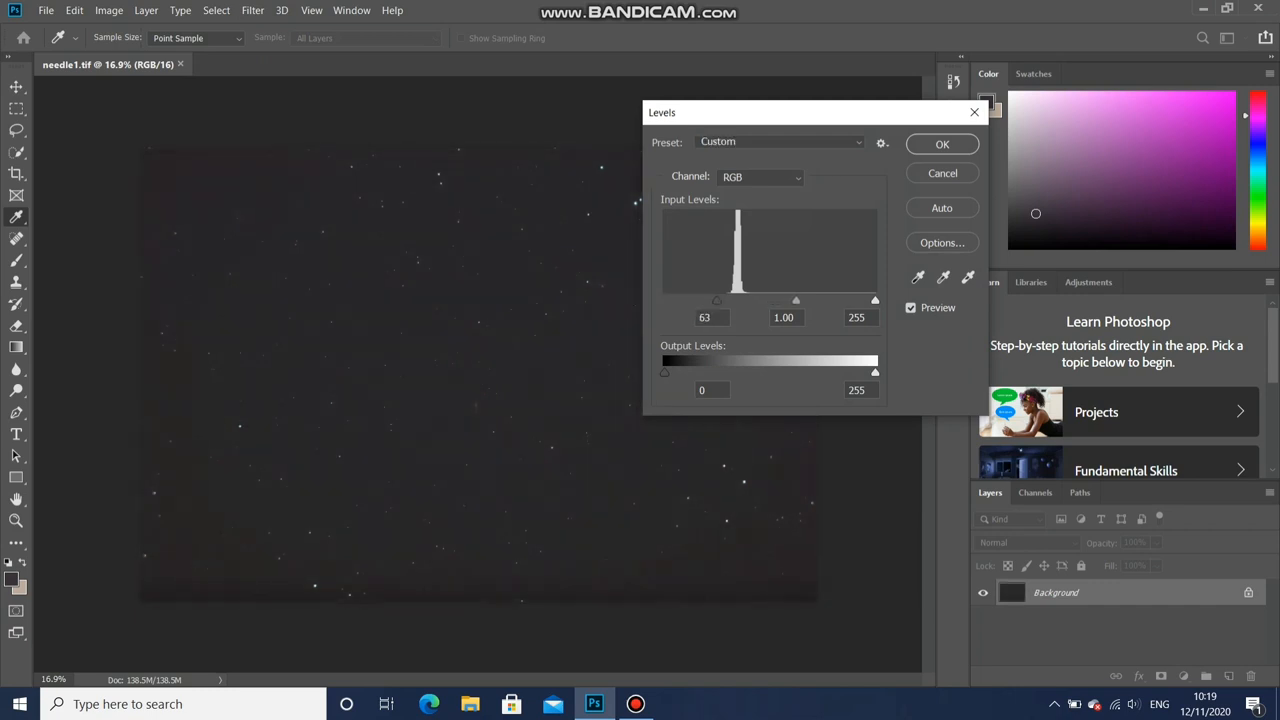
pyautogui.moveTo(717, 300); pyautogui.dragTo(722, 300)
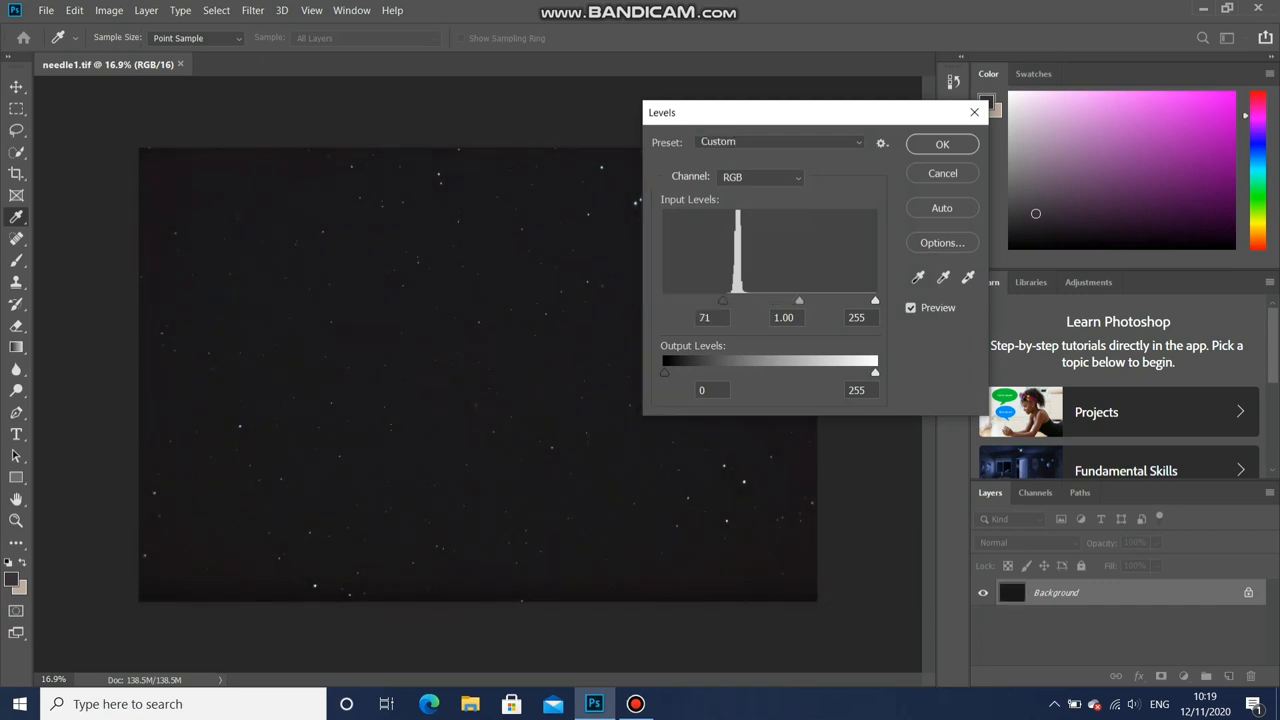
pyautogui.tripleClick(705, 317)
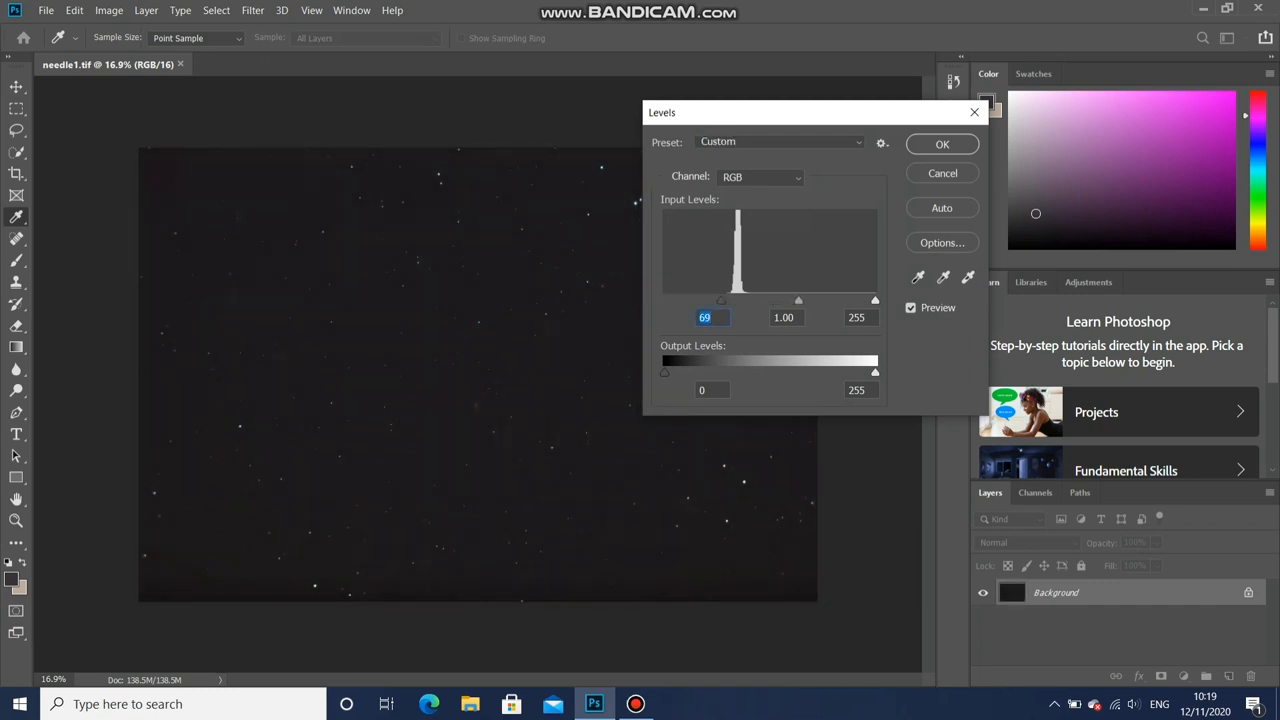
pyautogui.click(941, 144)
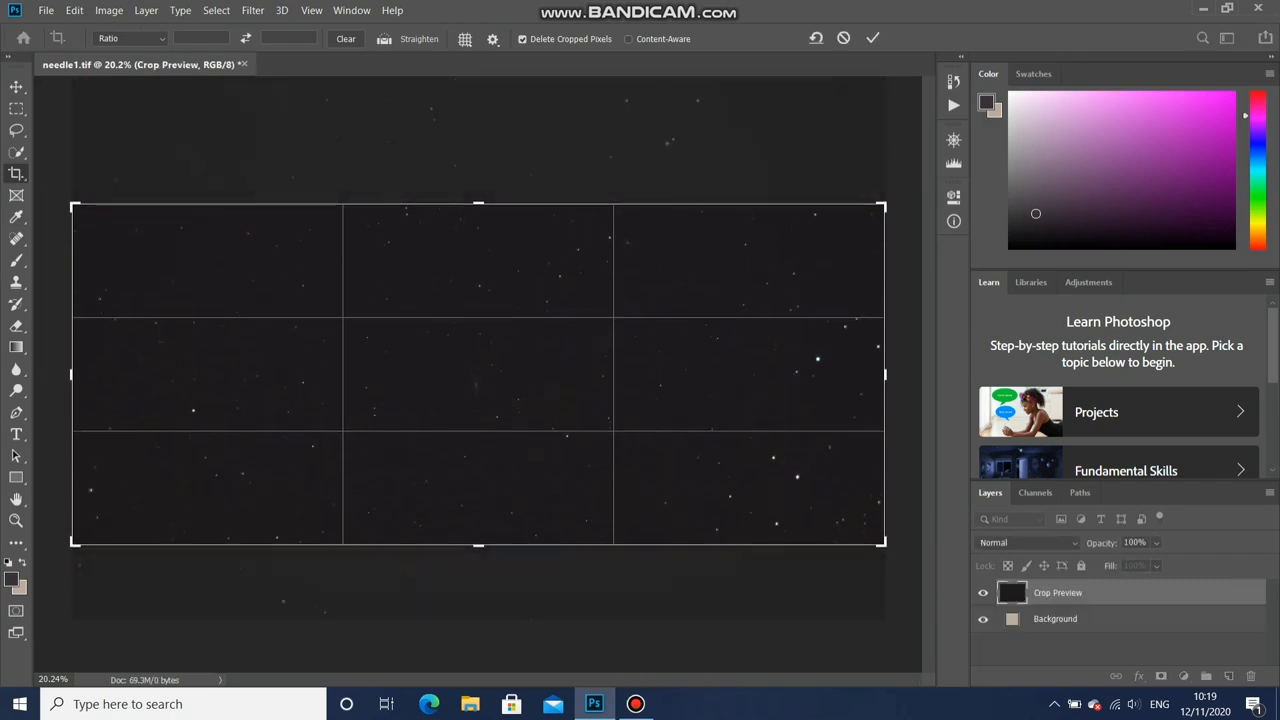
# - Pull the left and right crop edges inward and crop needle1 to that area
pyautogui.moveTo(885, 375); pyautogui.dragTo(800, 375)
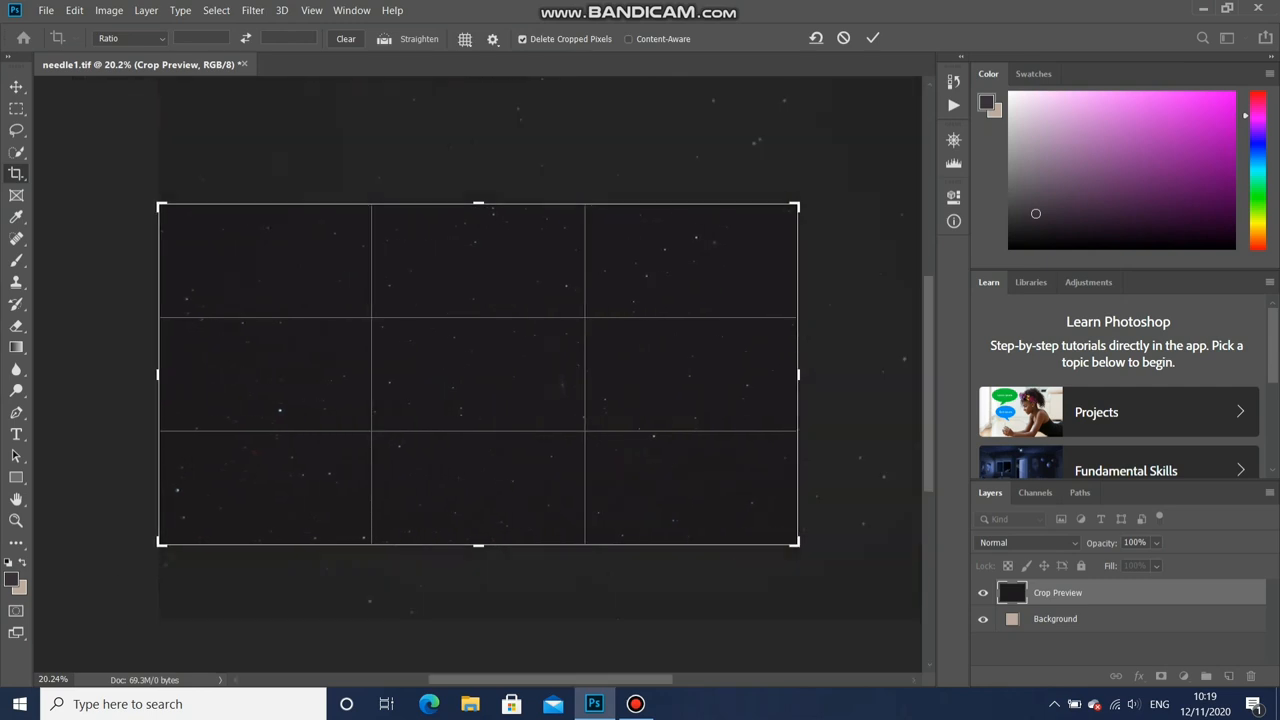
pyautogui.moveTo(159, 375); pyautogui.dragTo(232, 375)
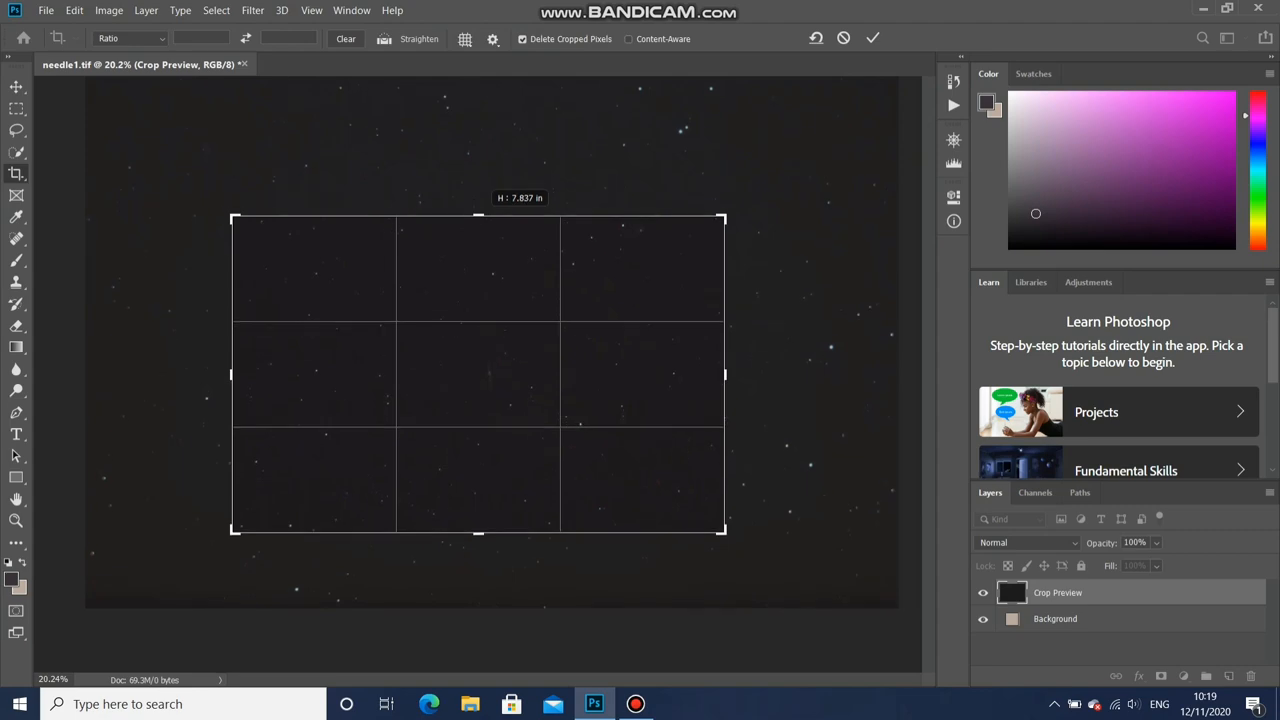
pyautogui.click(109, 10)
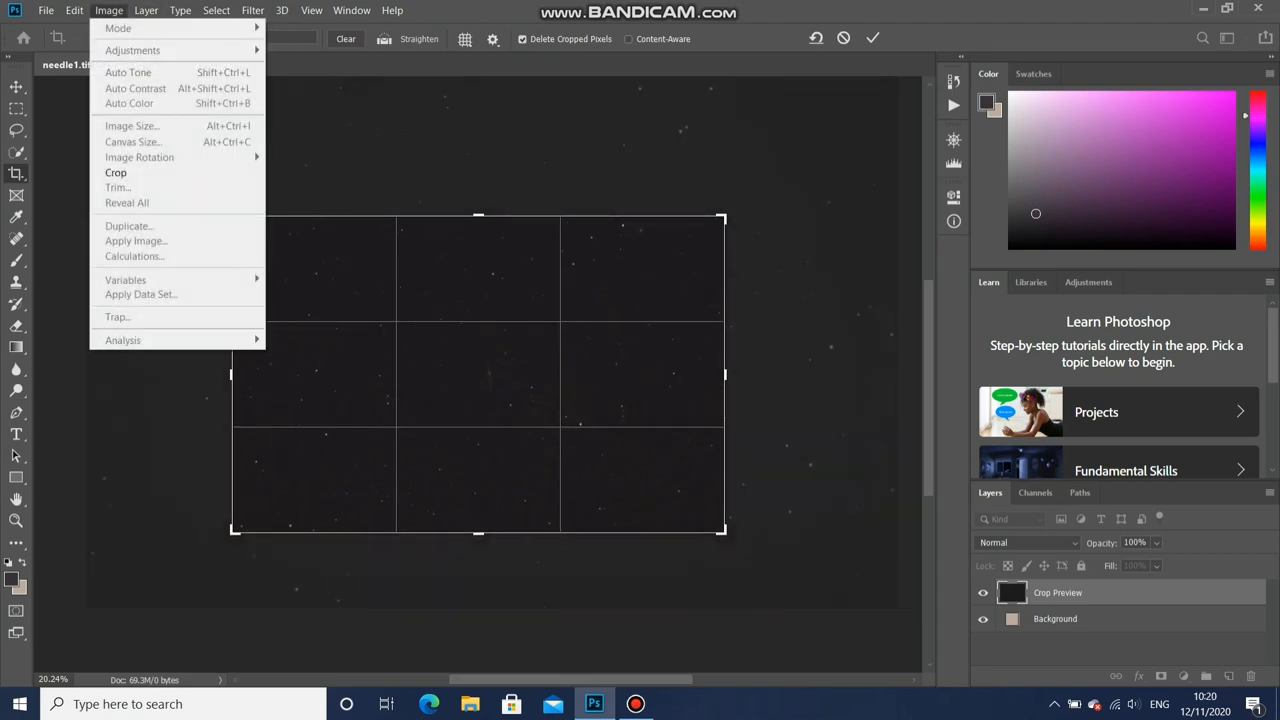
pyautogui.click(115, 172)
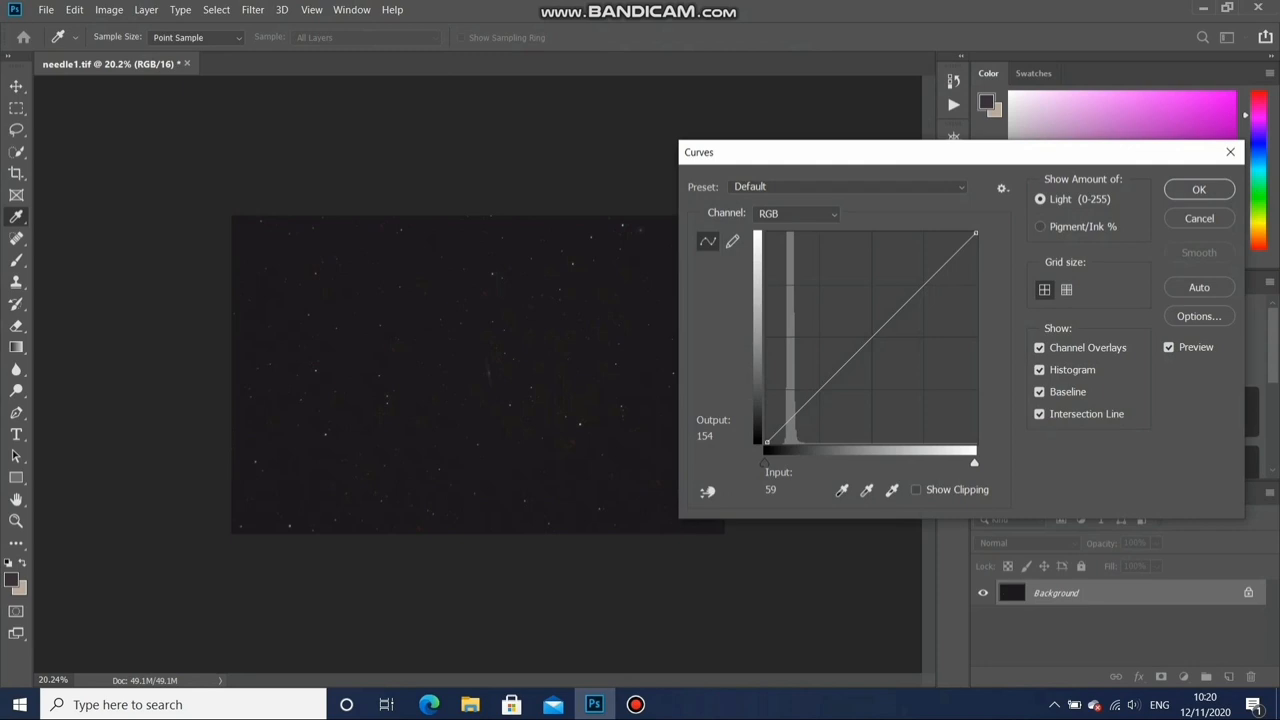
# - Raise the curve midpoint, lifting input 129 to output 164
pyautogui.click(872, 335)
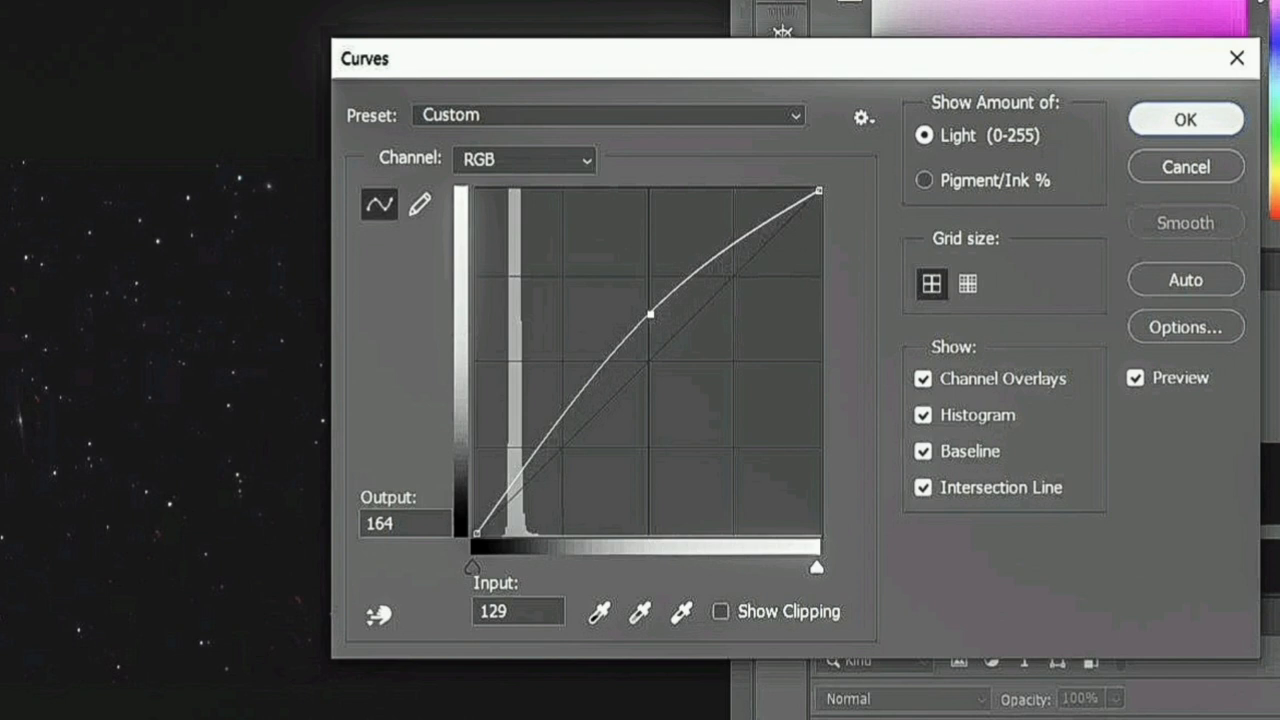
pyautogui.click(109, 10)
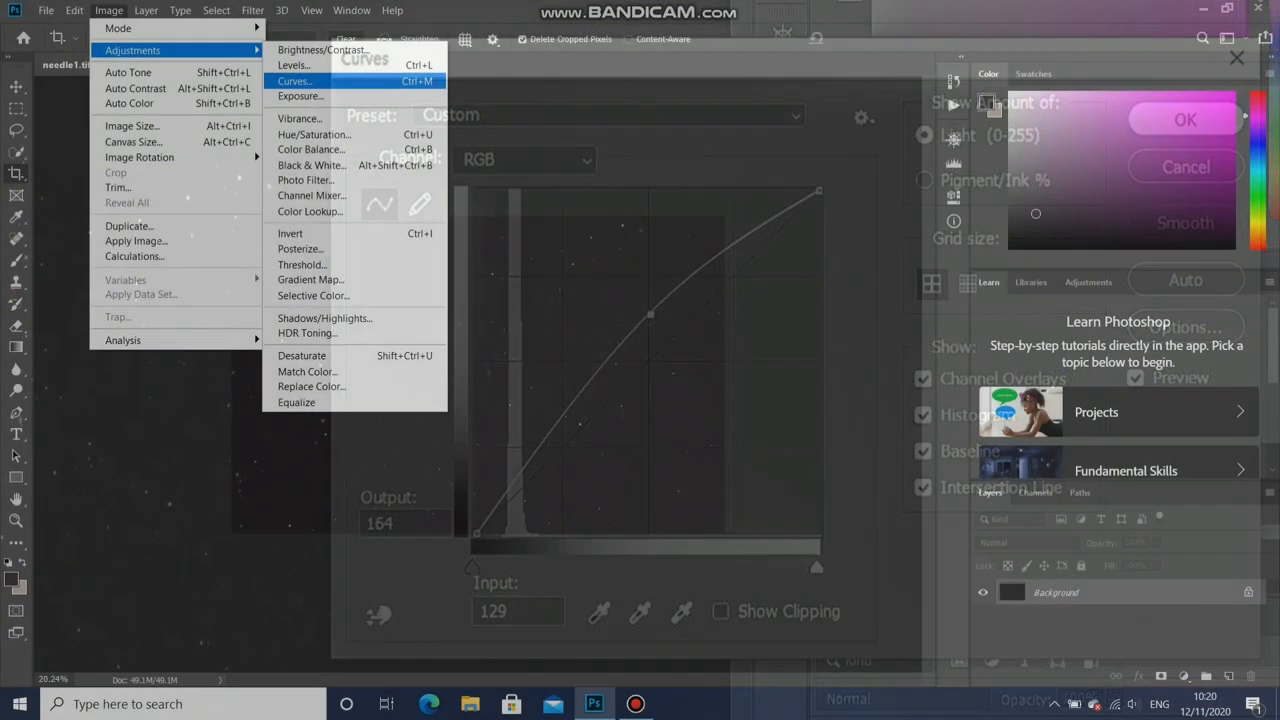
# - Apply a second Curves adjustment lifting input 131 to output 159
pyautogui.click(293, 81)
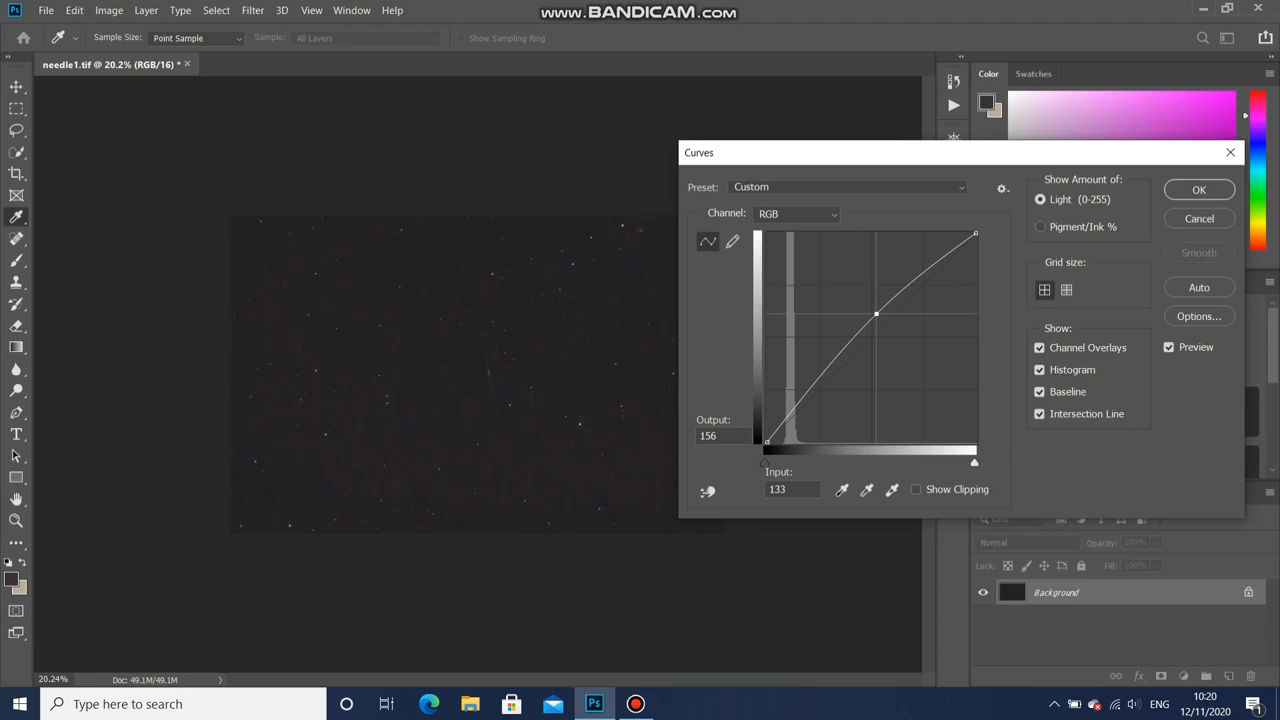
pyautogui.moveTo(875, 314); pyautogui.dragTo(873, 312)
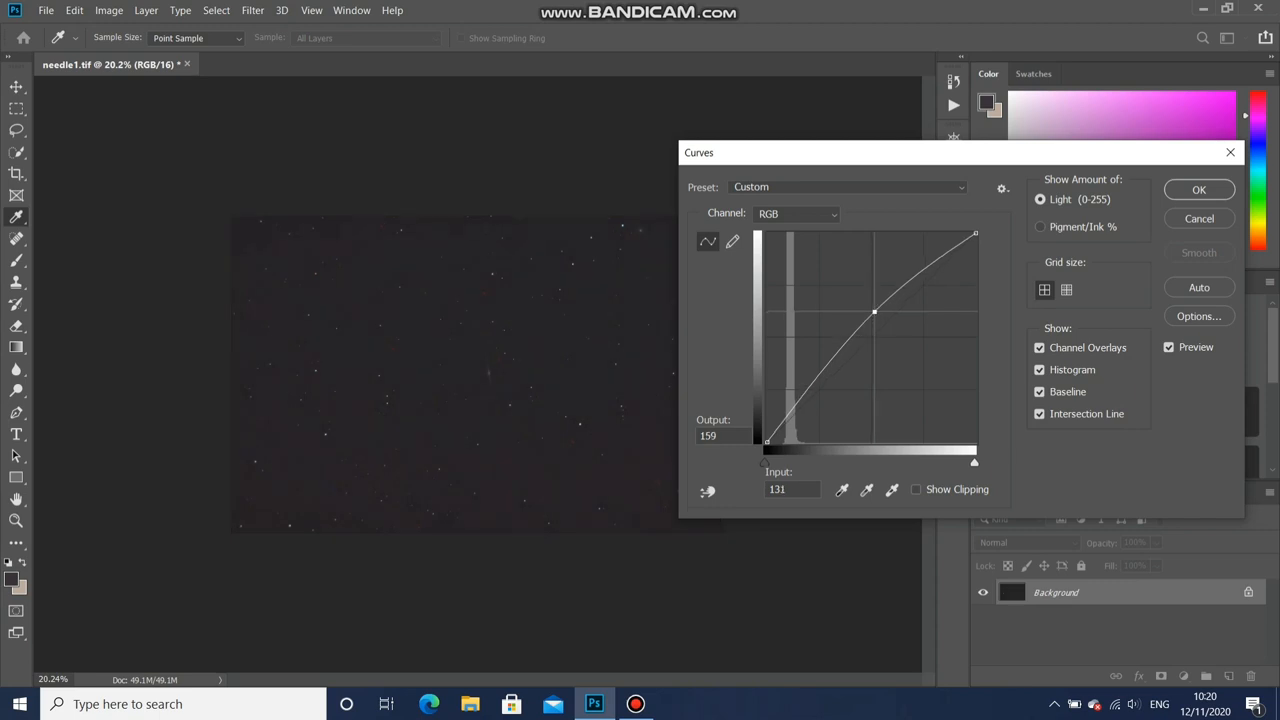
pyautogui.moveTo(874, 312); pyautogui.dragTo(872, 308)
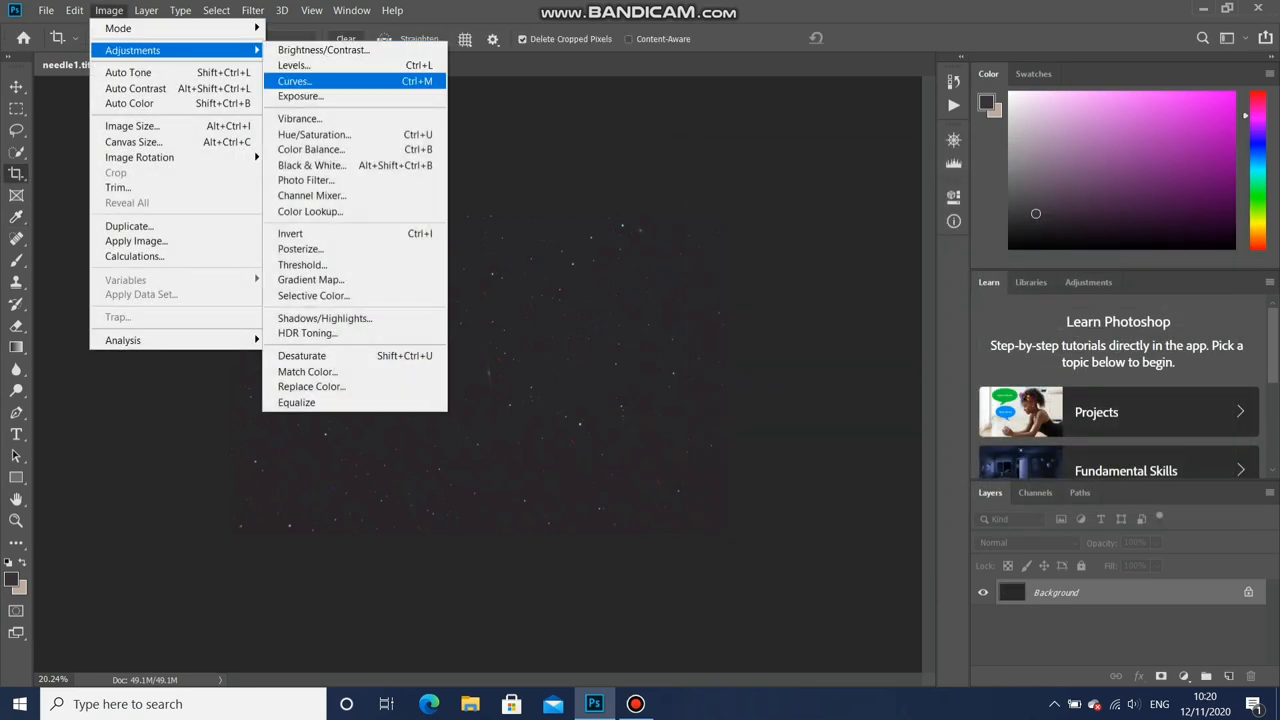
# - Apply a third brightening curve lifting input 126 to output 158
pyautogui.click(292, 81)
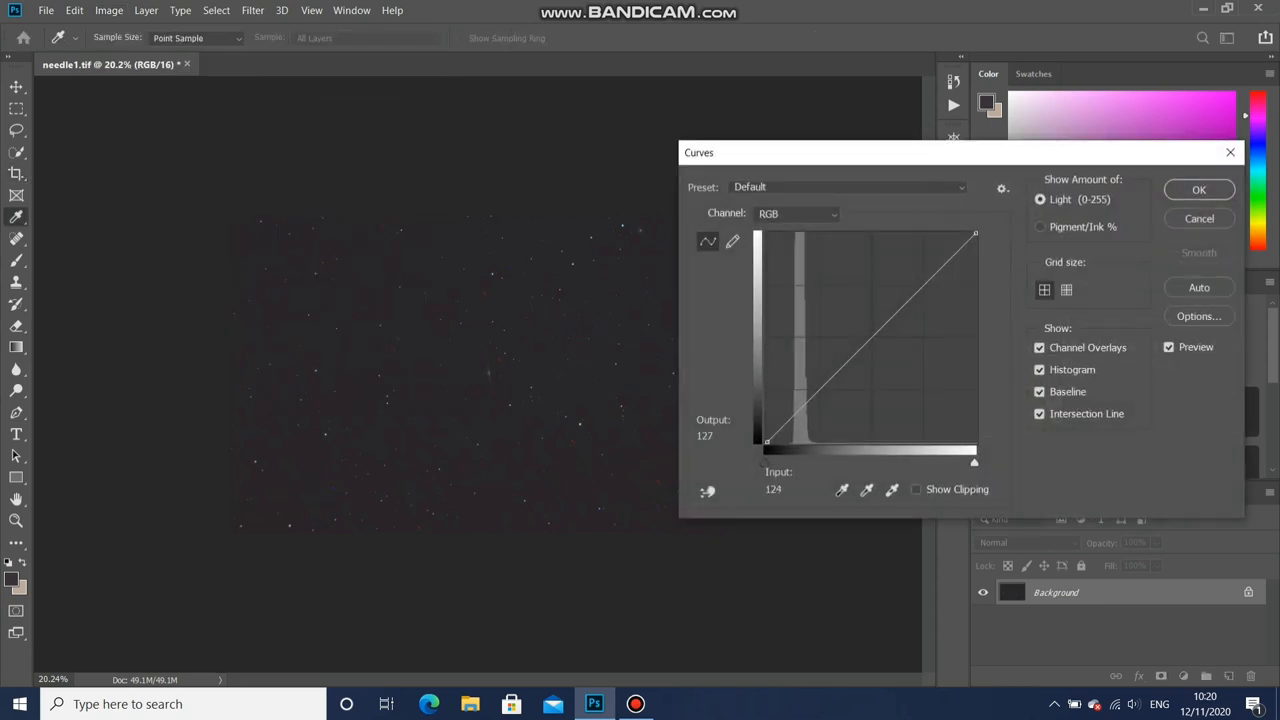
pyautogui.moveTo(852, 358); pyautogui.dragTo(870, 312)
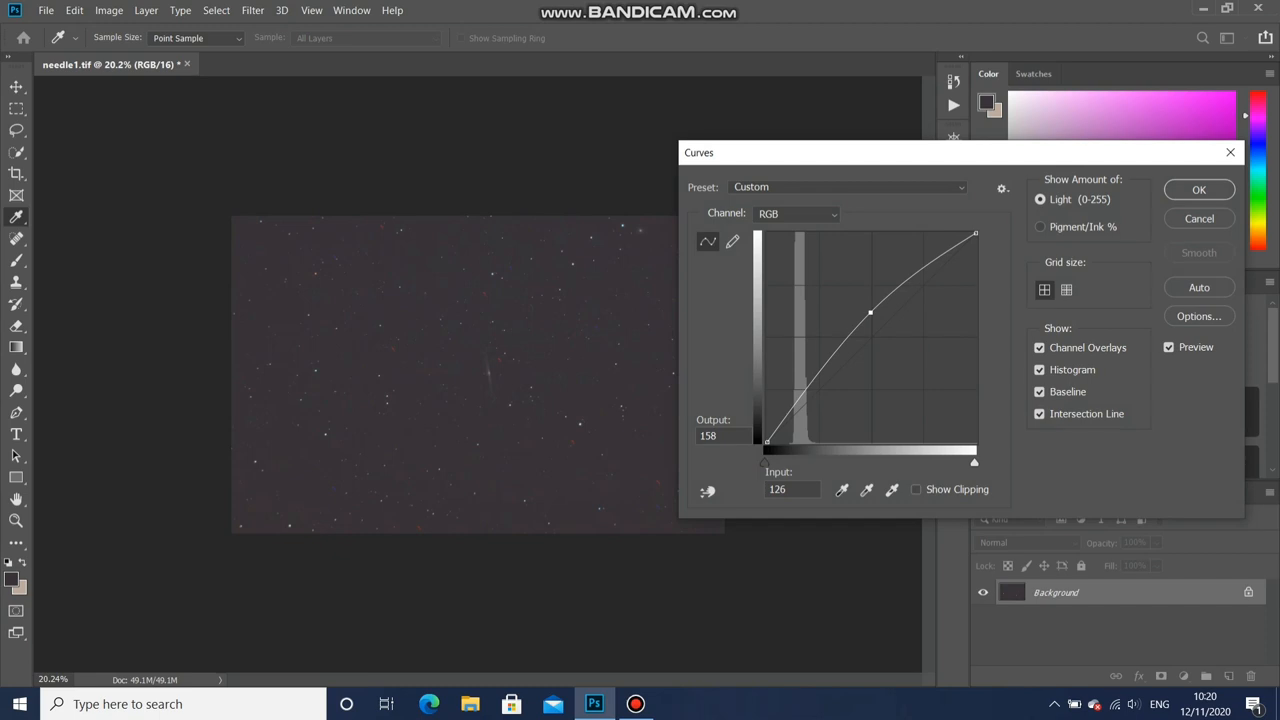
pyautogui.click(1199, 189)
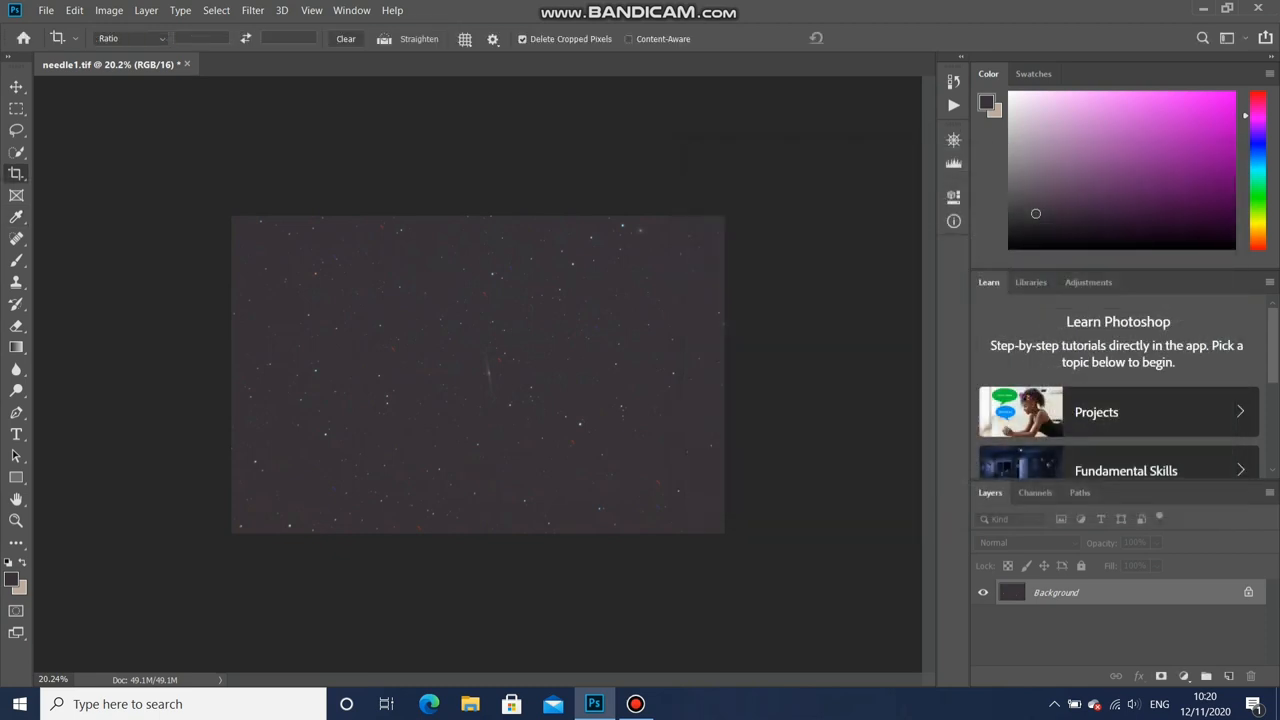
pyautogui.click(16, 520)
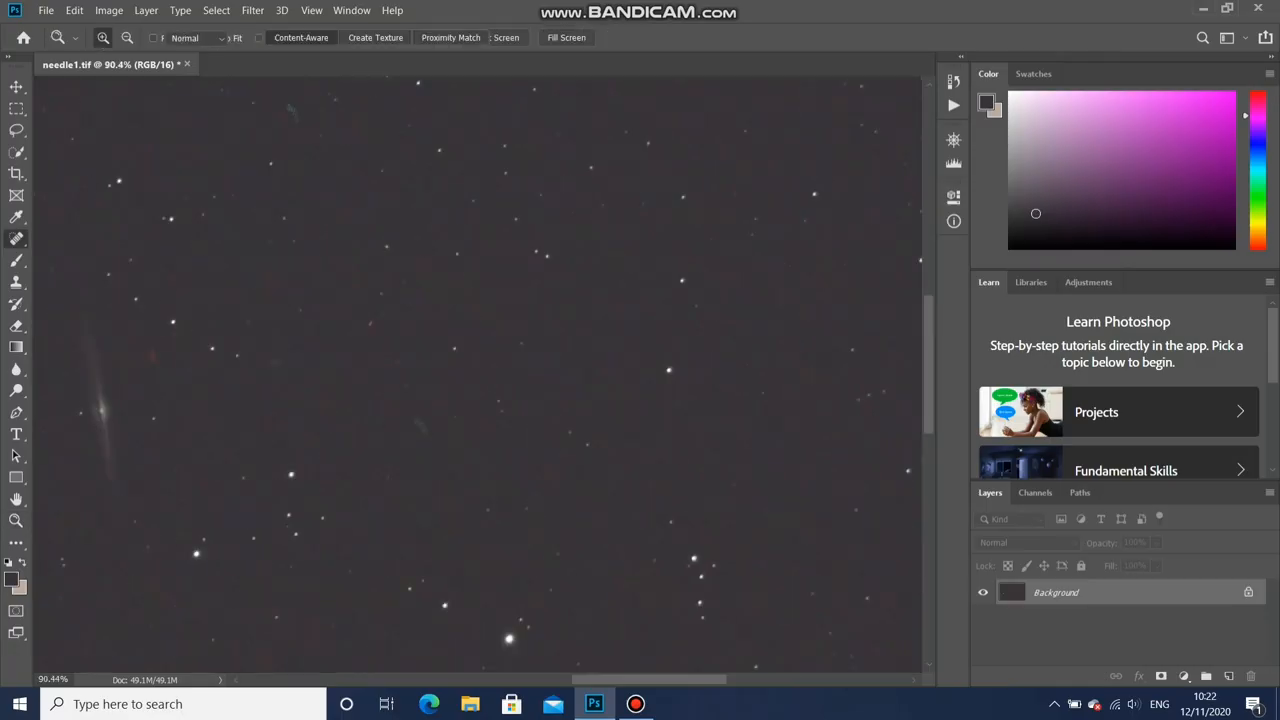
pyautogui.click(17, 240)
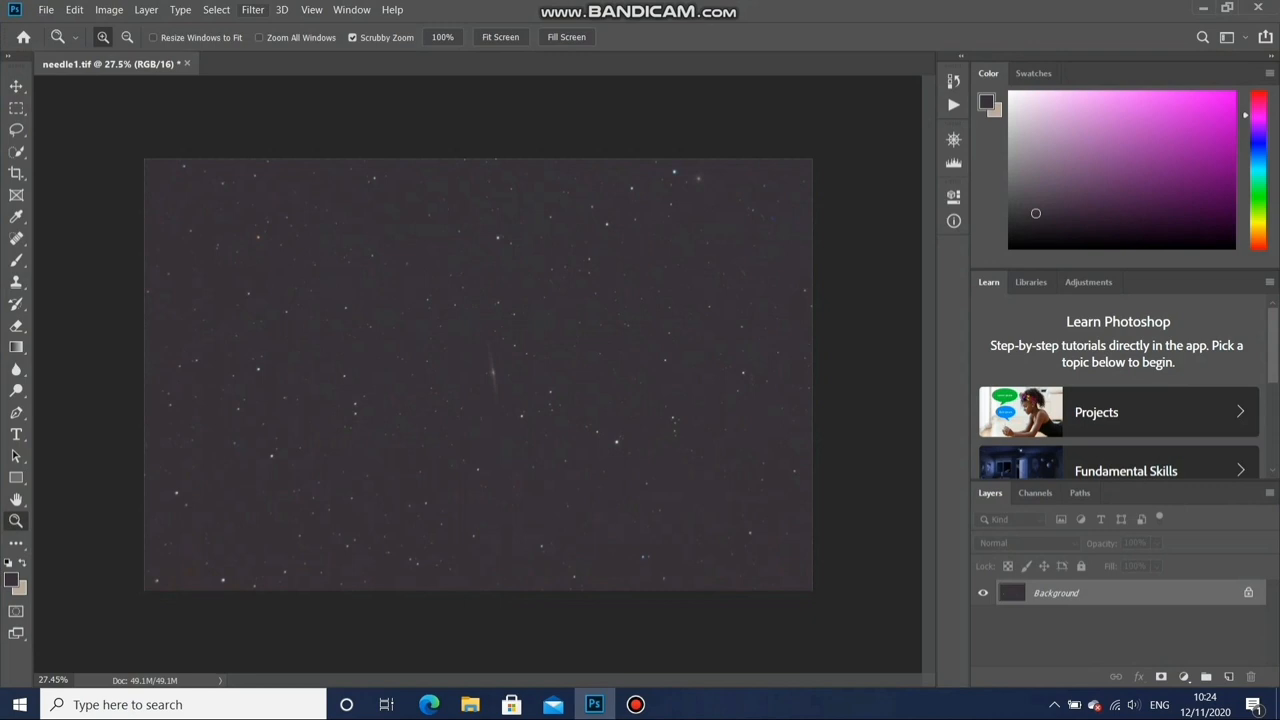
pyautogui.click(428, 704)
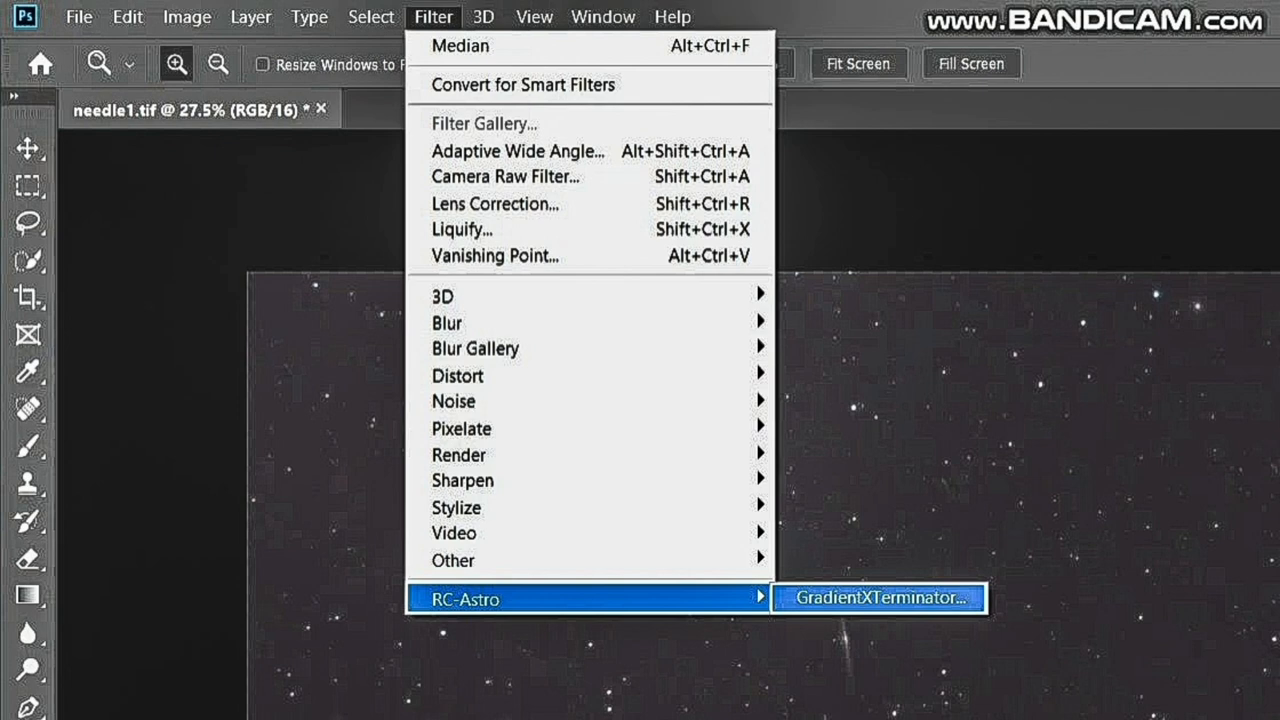
# - Run GradientXTerminator with Medium detail and aggressiveness and background colour balancing
pyautogui.click(877, 597)
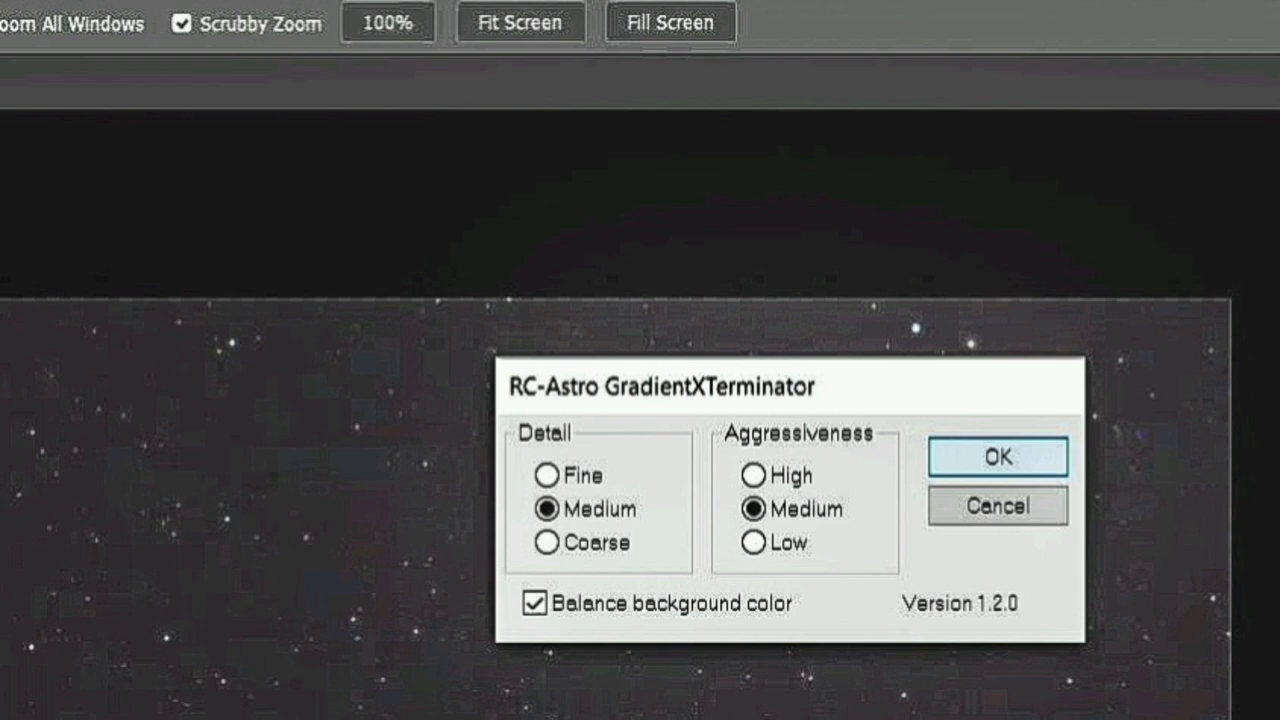
pyautogui.click(997, 457)
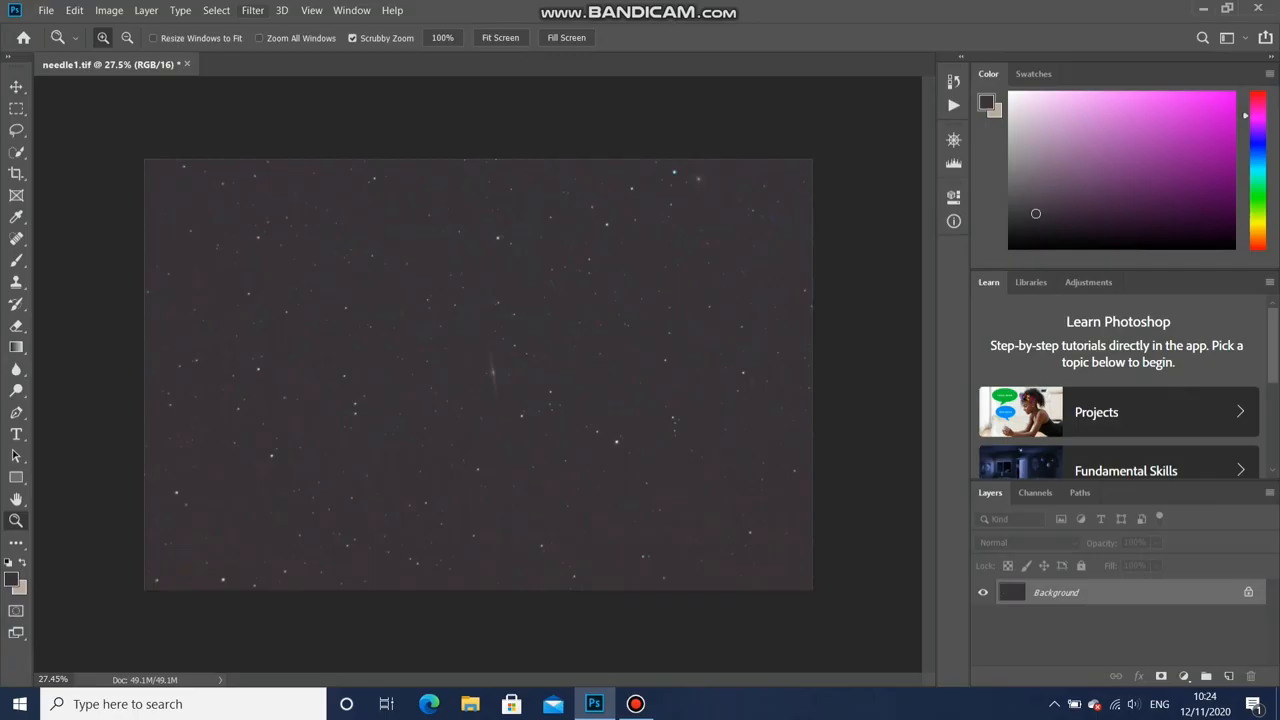
pyautogui.click(252, 10)
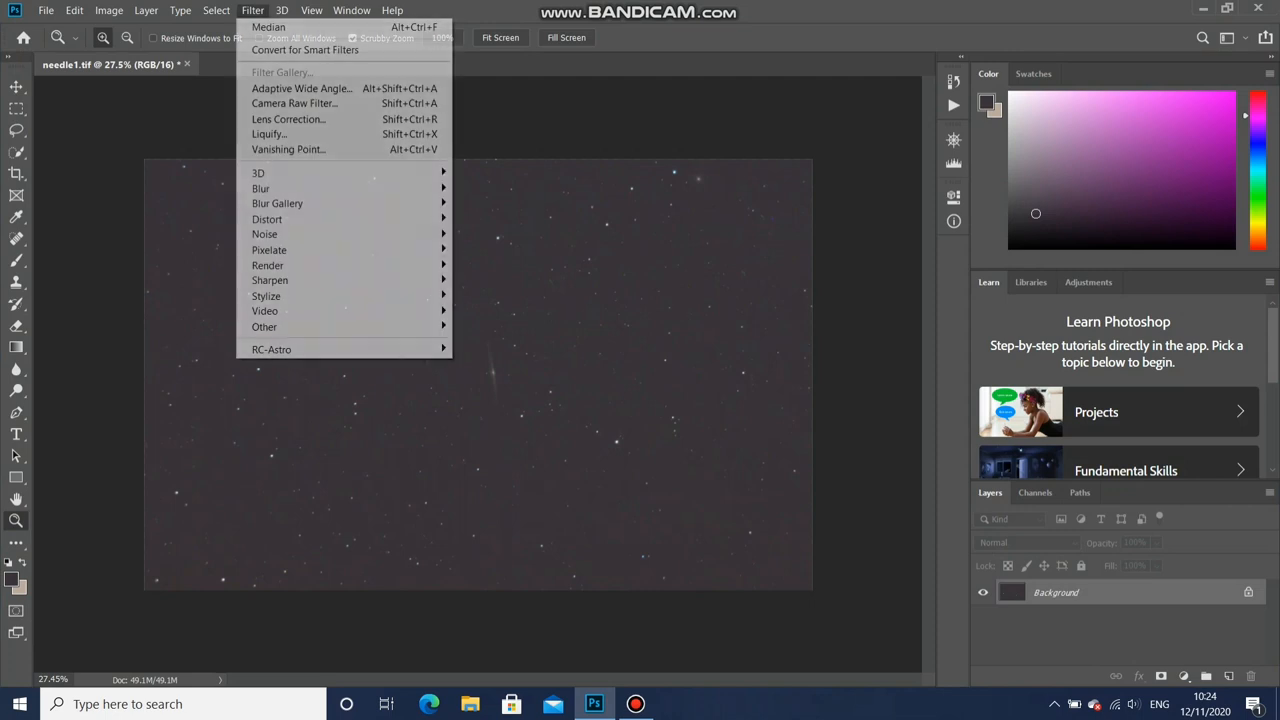
pyautogui.moveTo(270, 280)
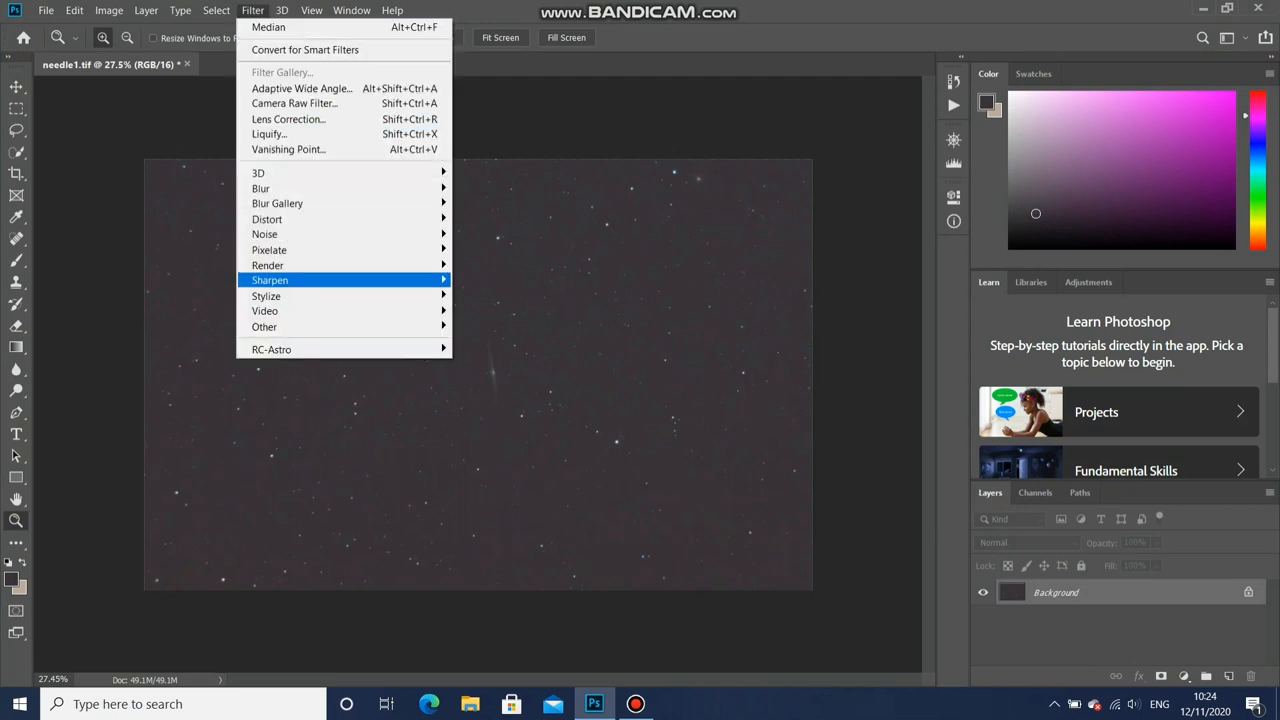
pyautogui.moveTo(271, 349)
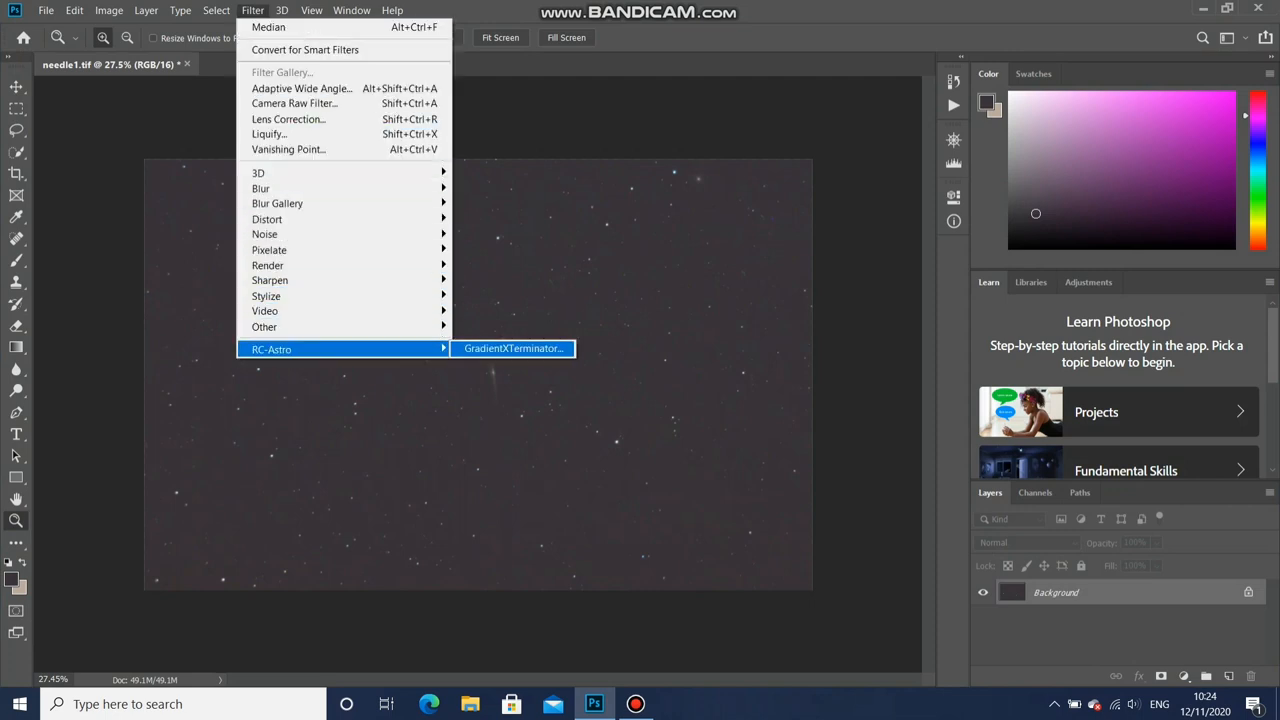
pyautogui.click(513, 348)
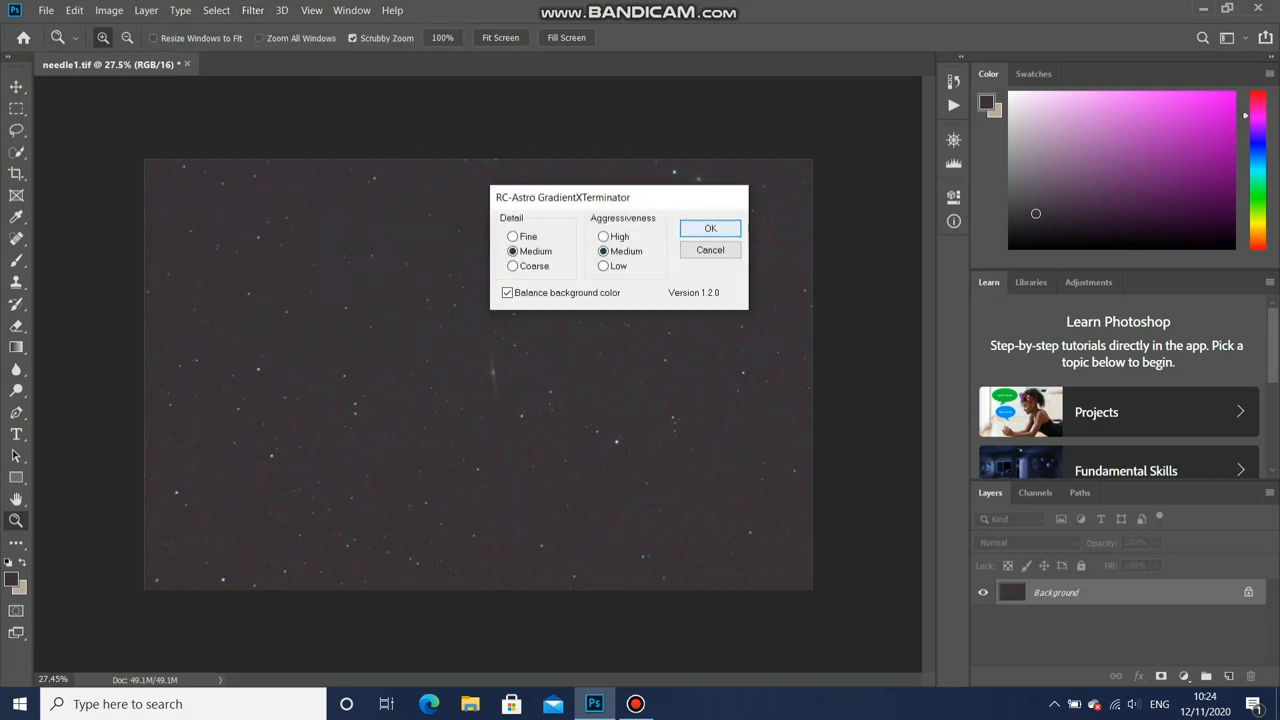
pyautogui.click(710, 228)
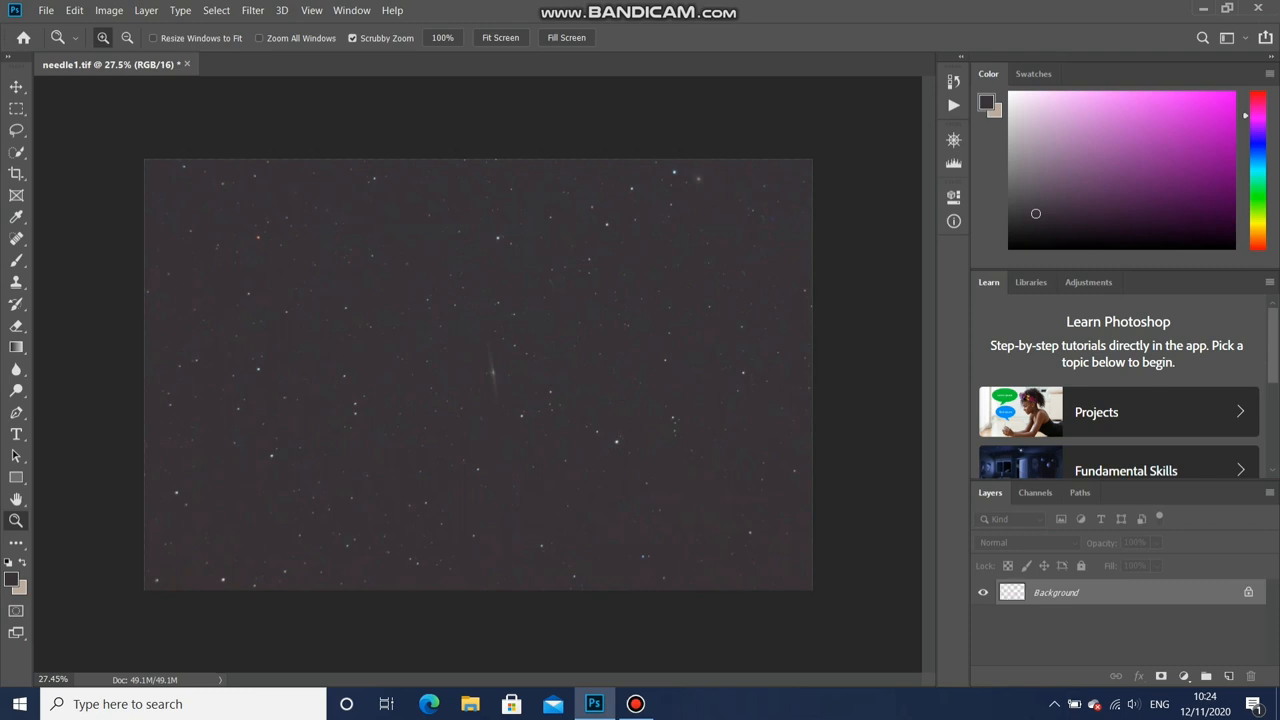
# - Zoom in closer on the Needle Galaxy
pyautogui.click(1012, 592)
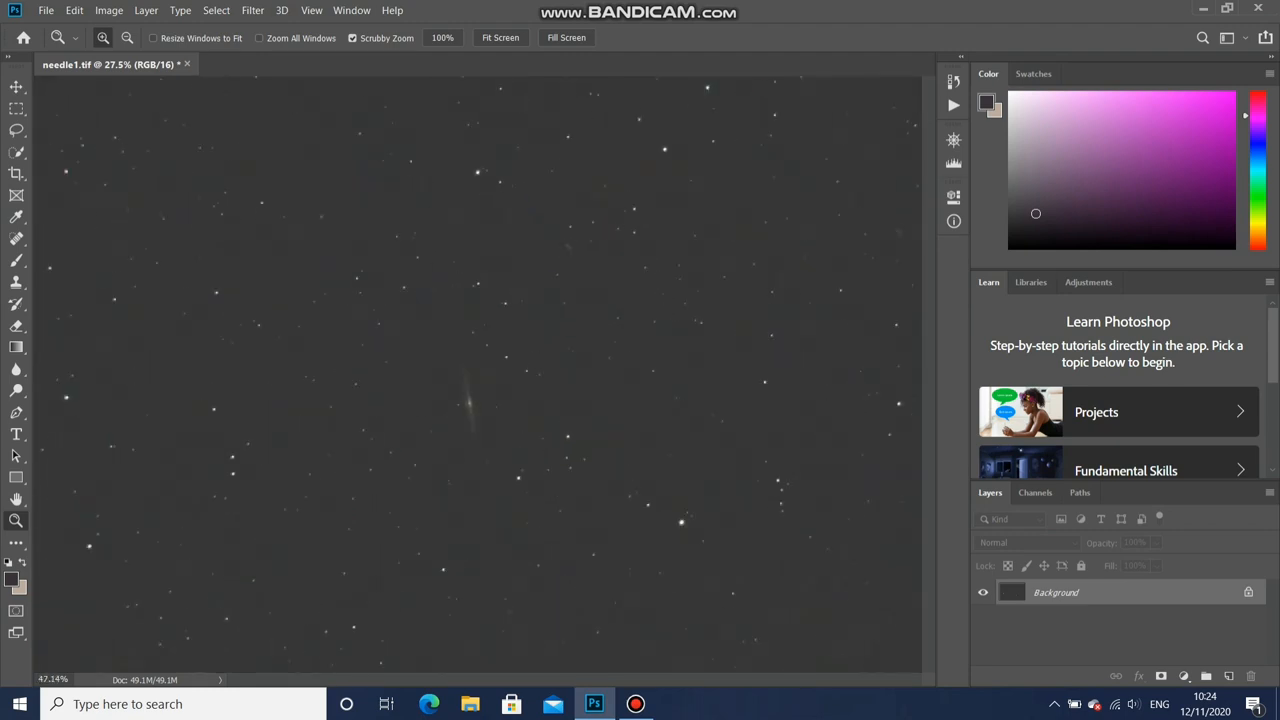
pyautogui.click(17, 238)
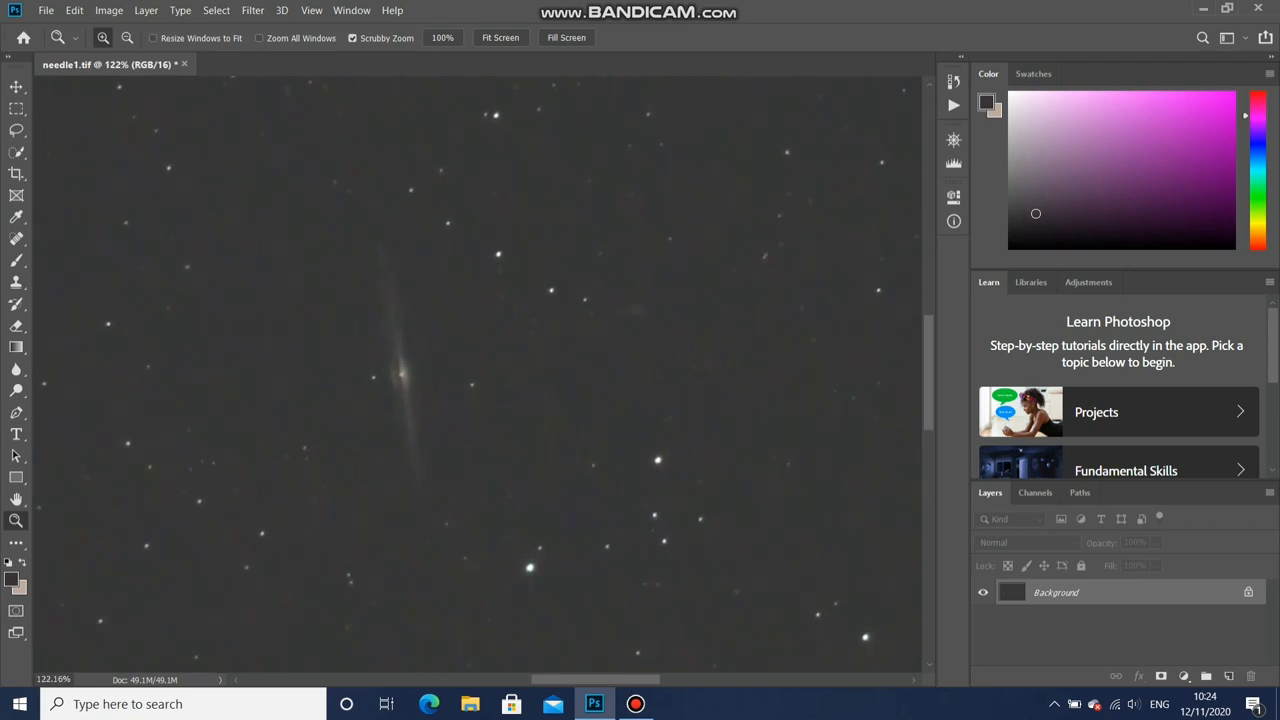
pyautogui.click(109, 10)
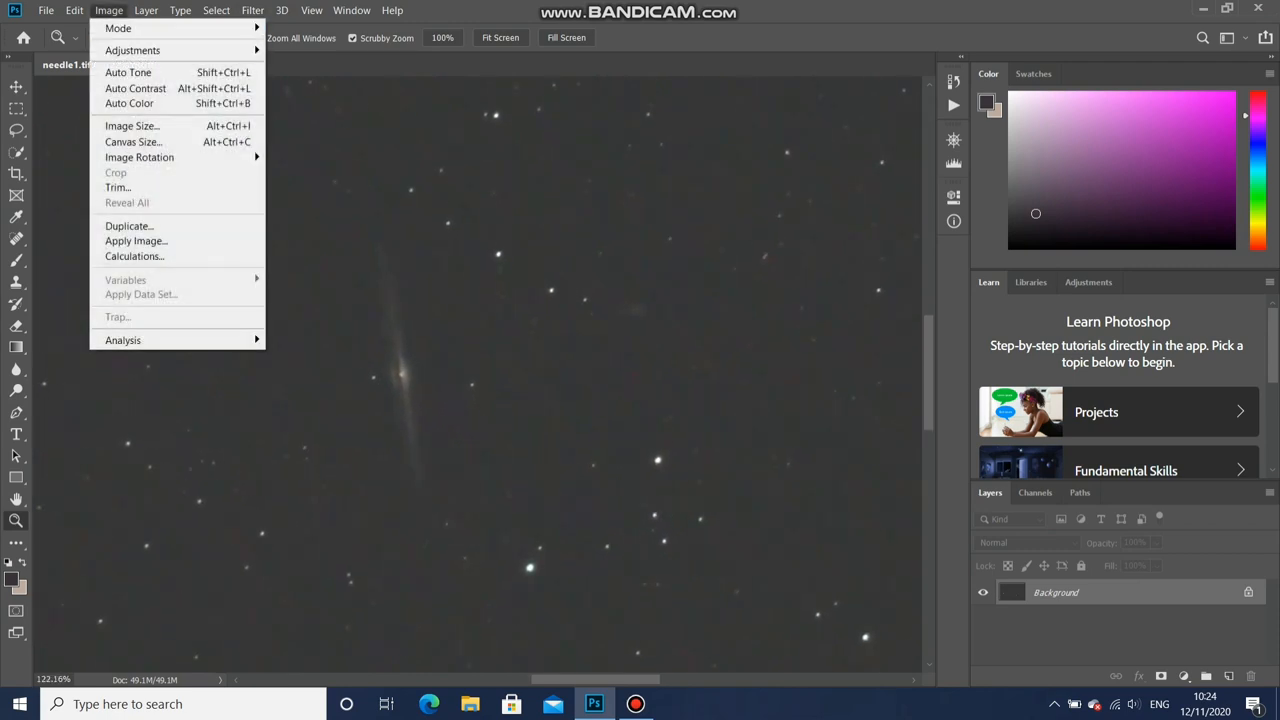
pyautogui.moveTo(132, 50)
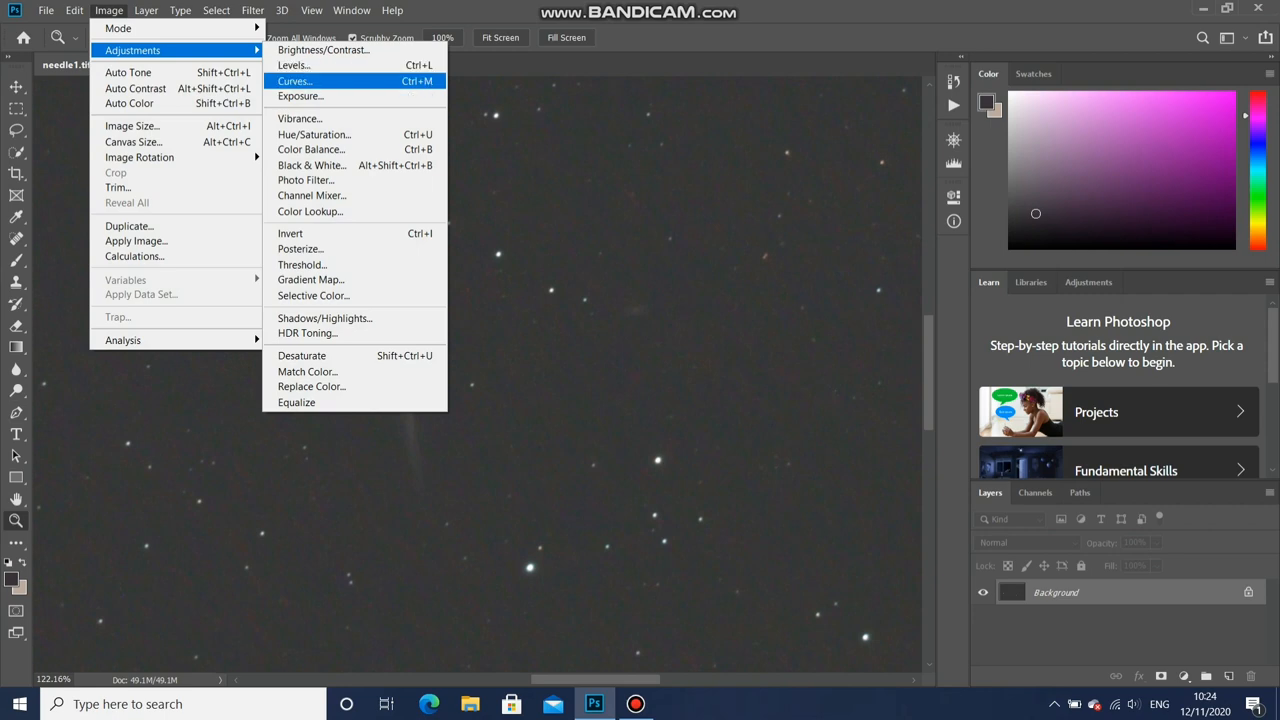
# - Pin the highlights on the curve and lift the shadow point from 60 to 70
pyautogui.click(293, 80)
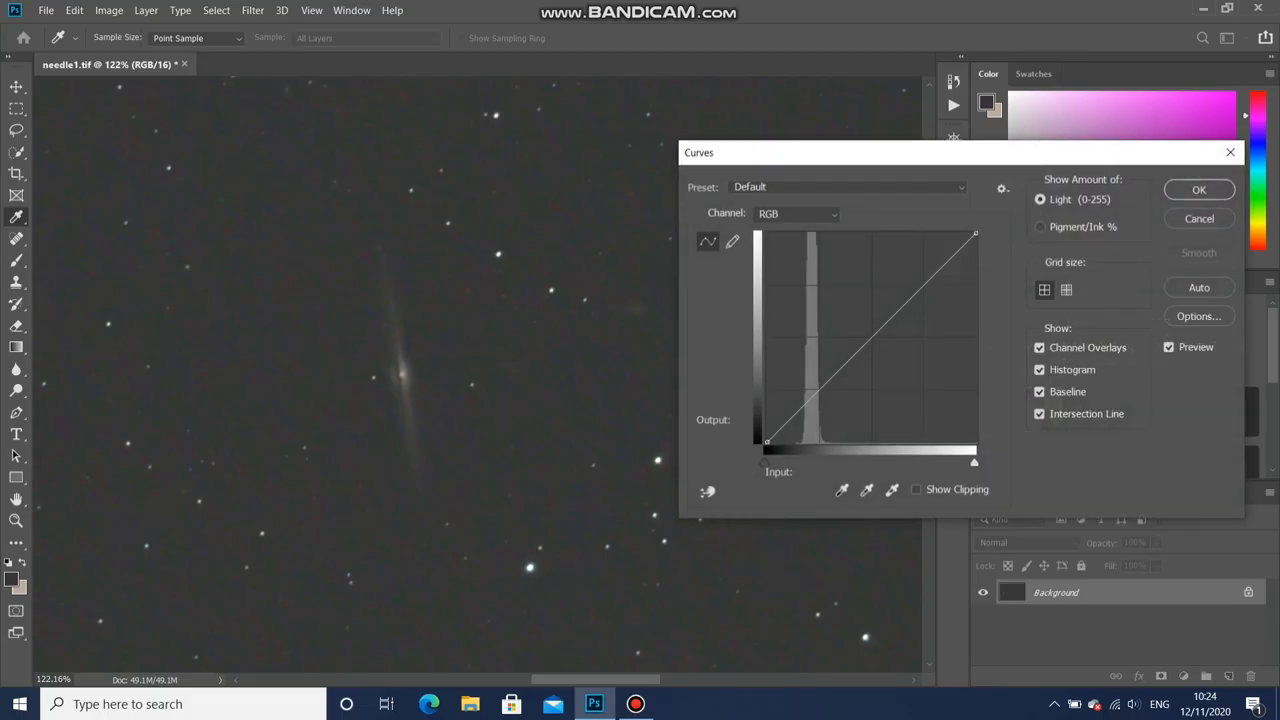
pyautogui.click(905, 302)
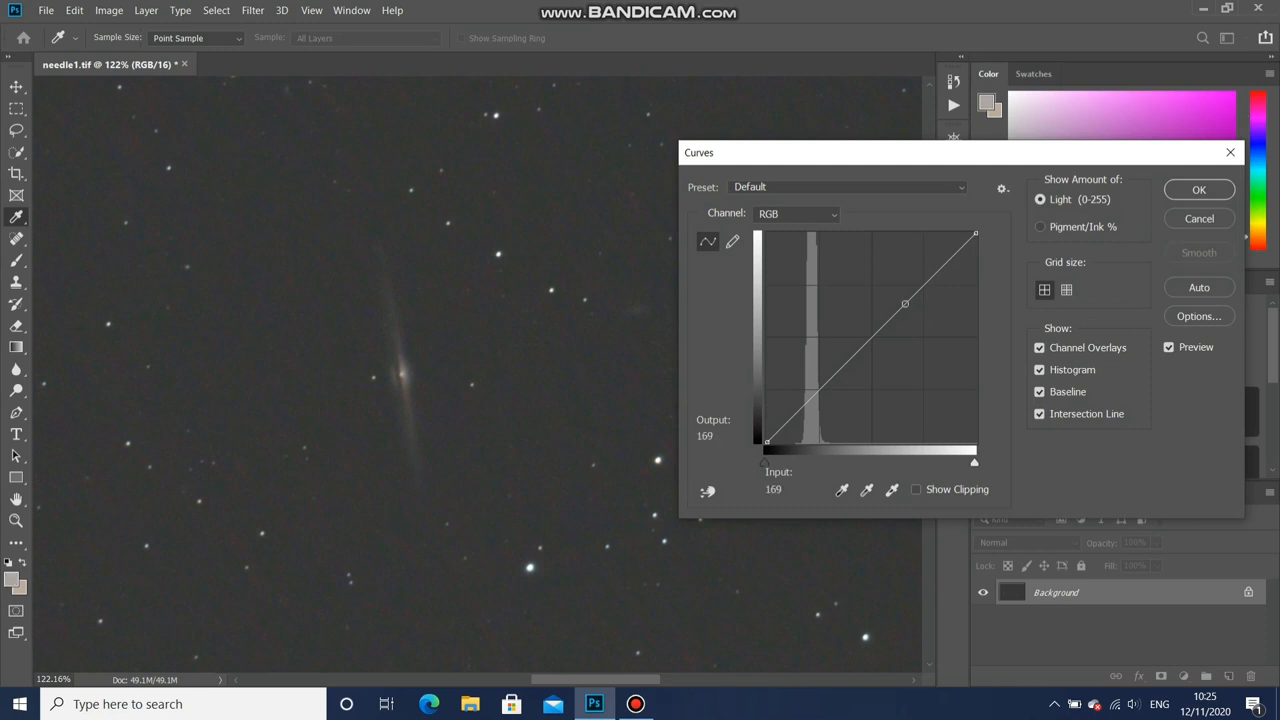
pyautogui.moveTo(905, 303); pyautogui.dragTo(838, 371)
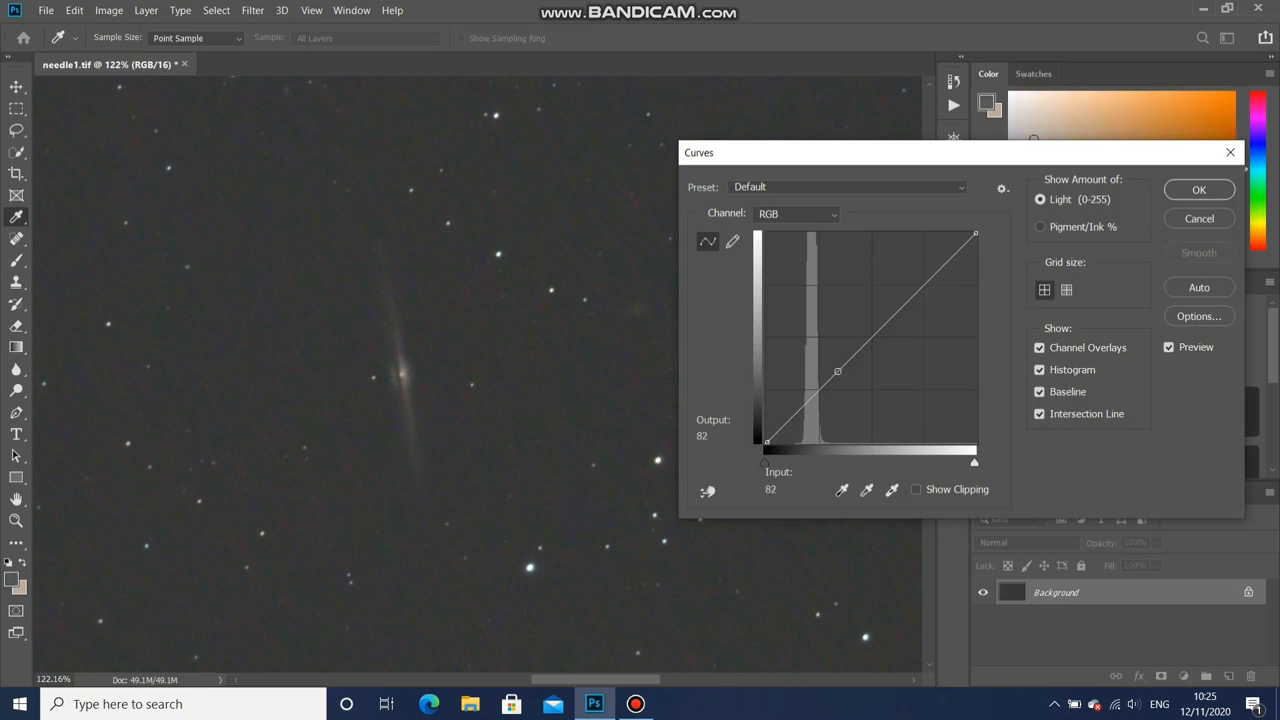
pyautogui.moveTo(838, 371); pyautogui.dragTo(892, 317)
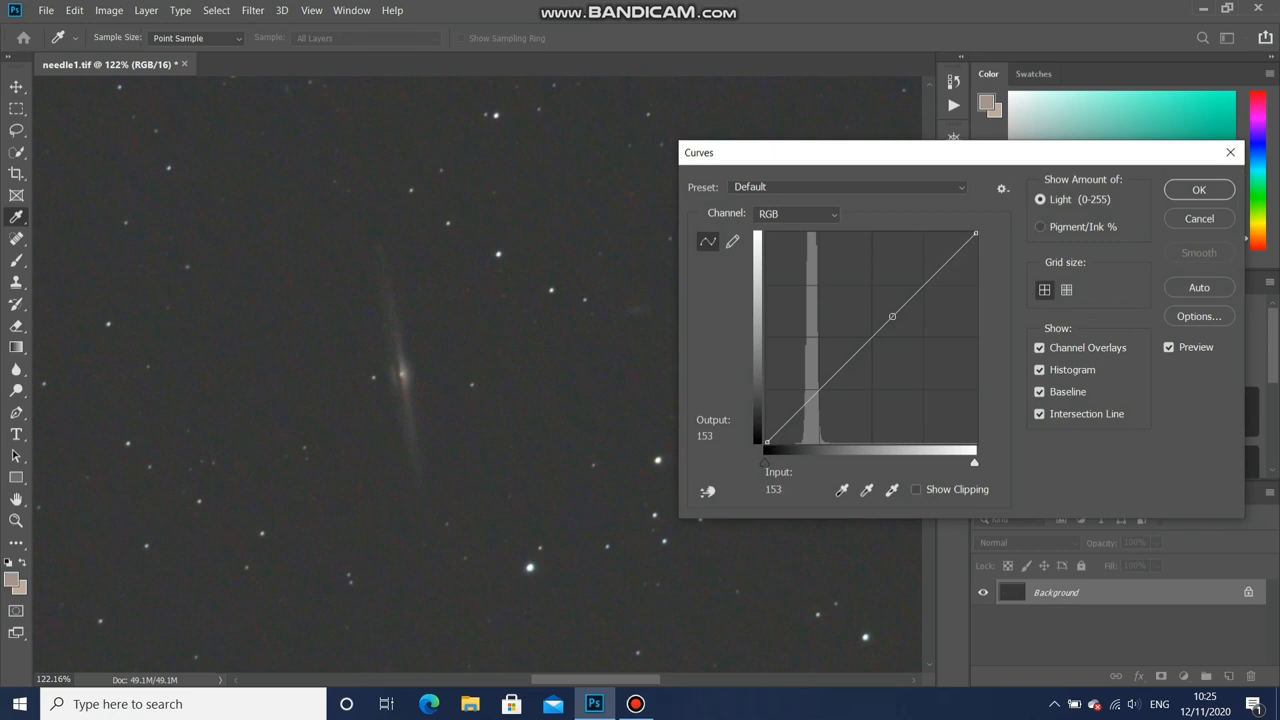
pyautogui.moveTo(892, 317); pyautogui.dragTo(892, 305)
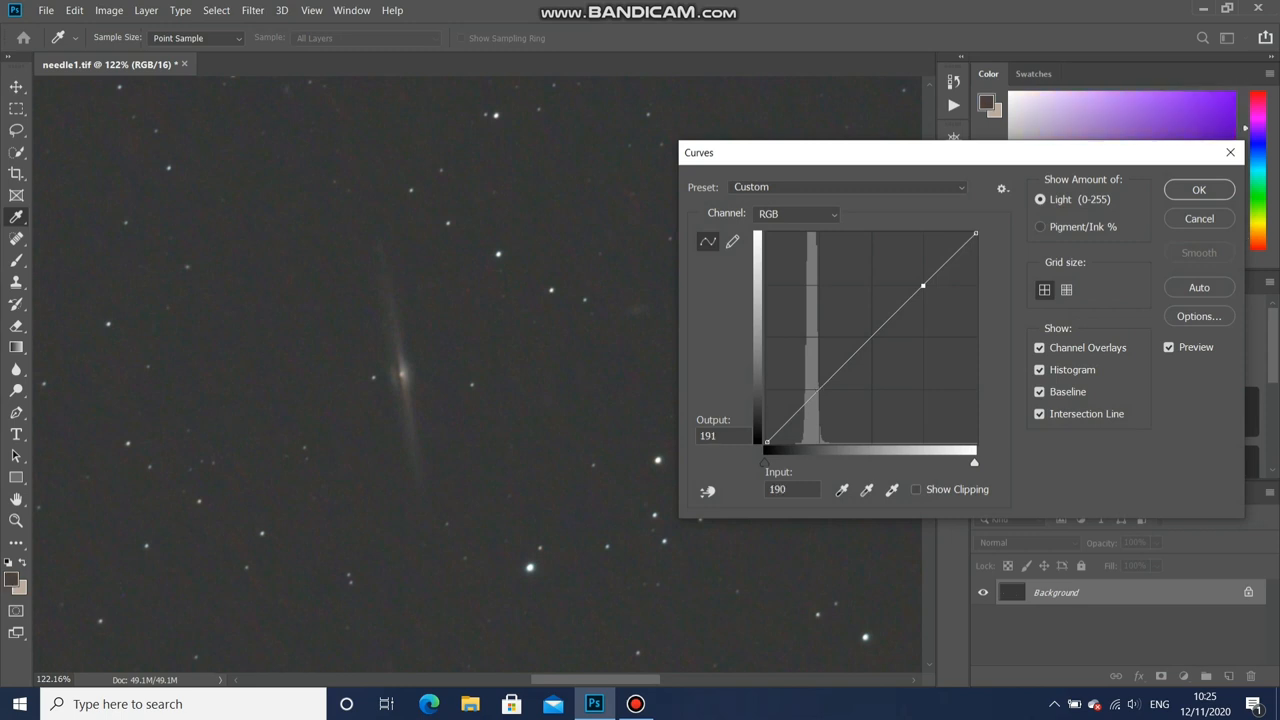
pyautogui.moveTo(922, 285); pyautogui.dragTo(818, 390)
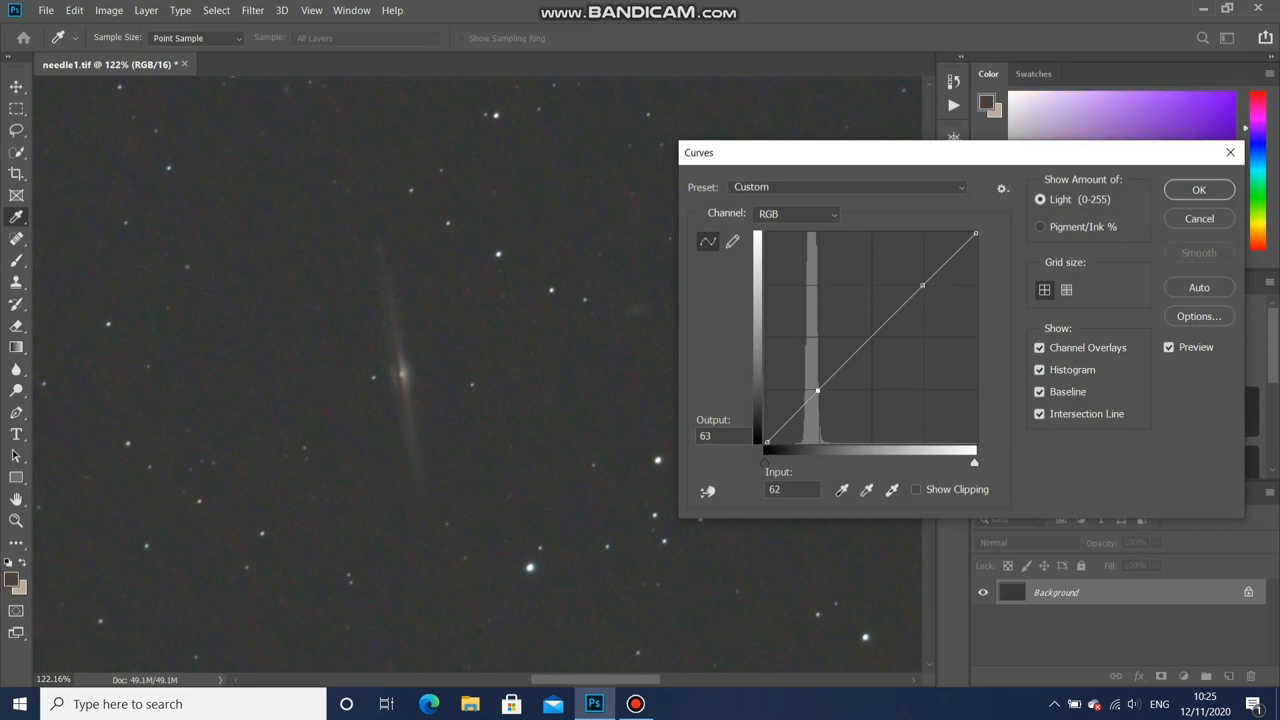
pyautogui.moveTo(818, 390); pyautogui.dragTo(816, 383)
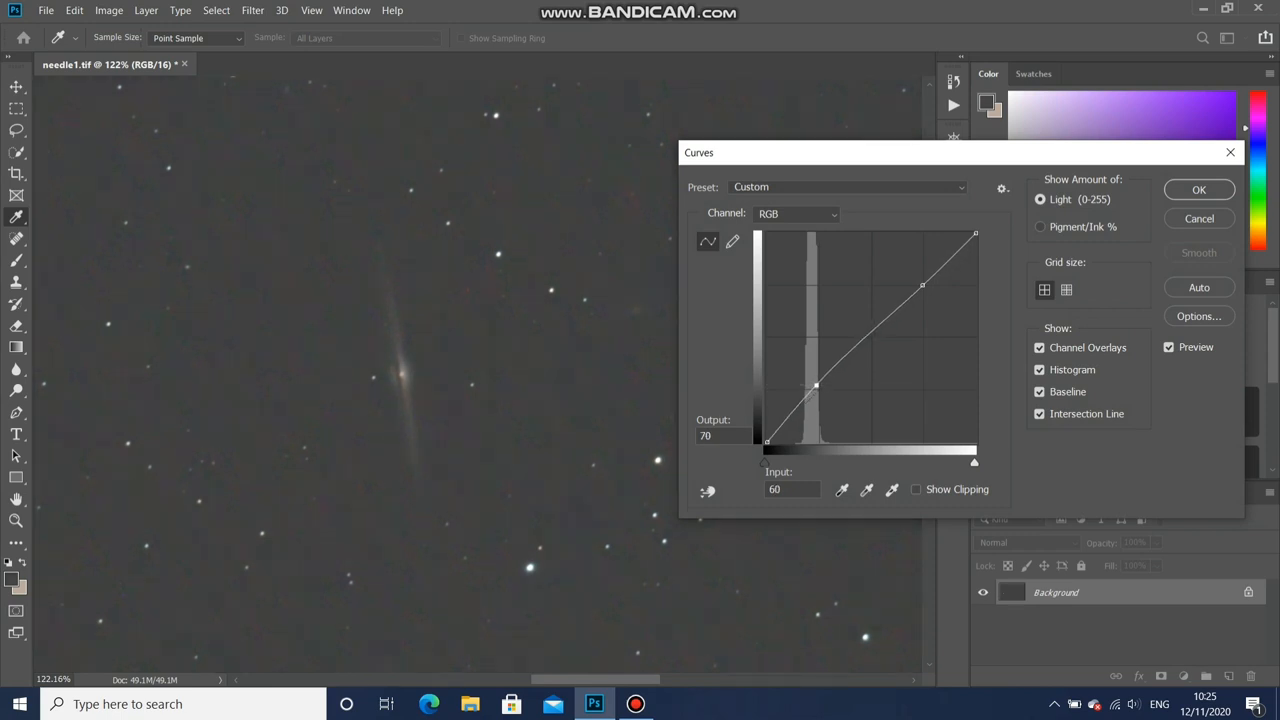
pyautogui.moveTo(815, 385); pyautogui.dragTo(780, 432)
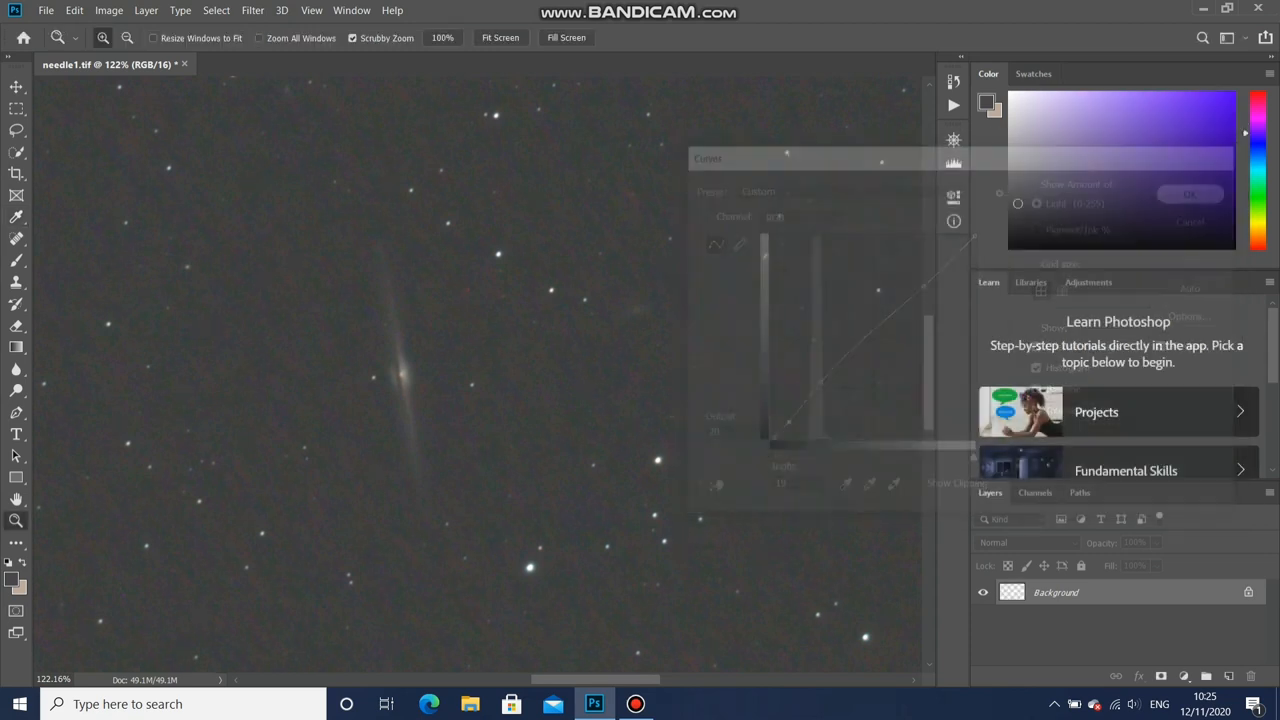
pyautogui.click(109, 10)
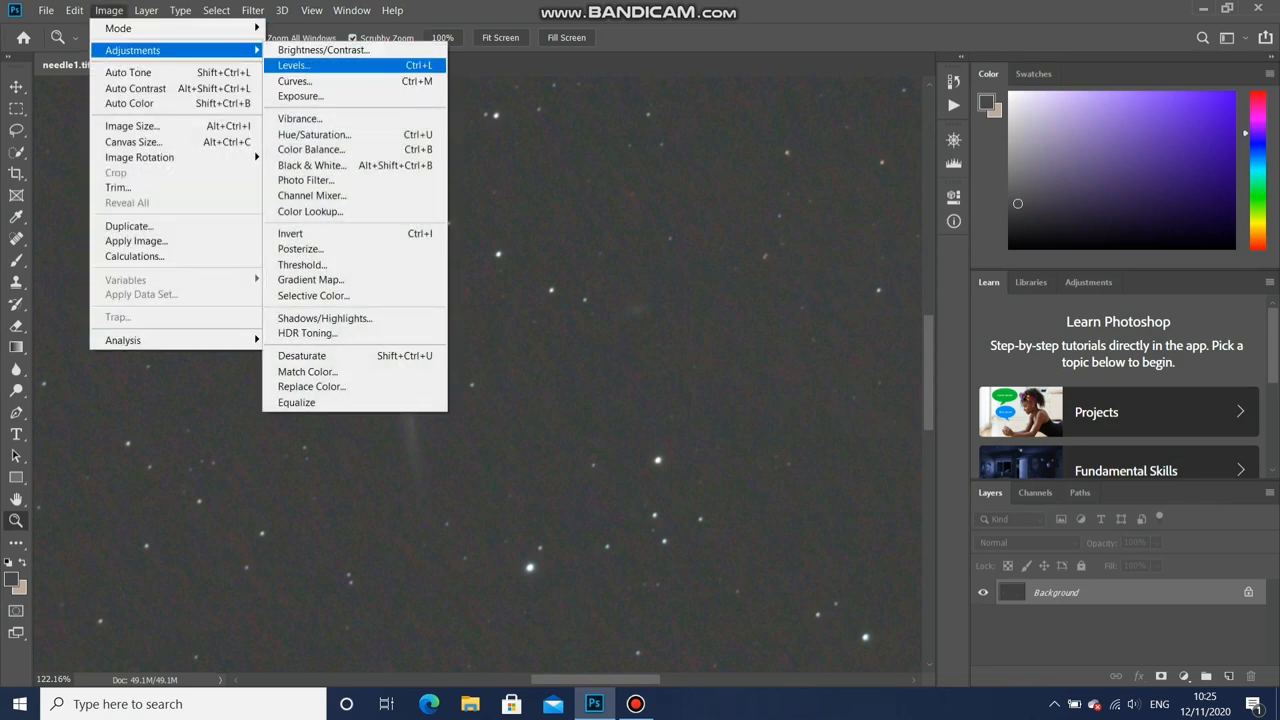
# - Apply a curve with points at input 71 to 79 and 17 to 17
pyautogui.click(294, 81)
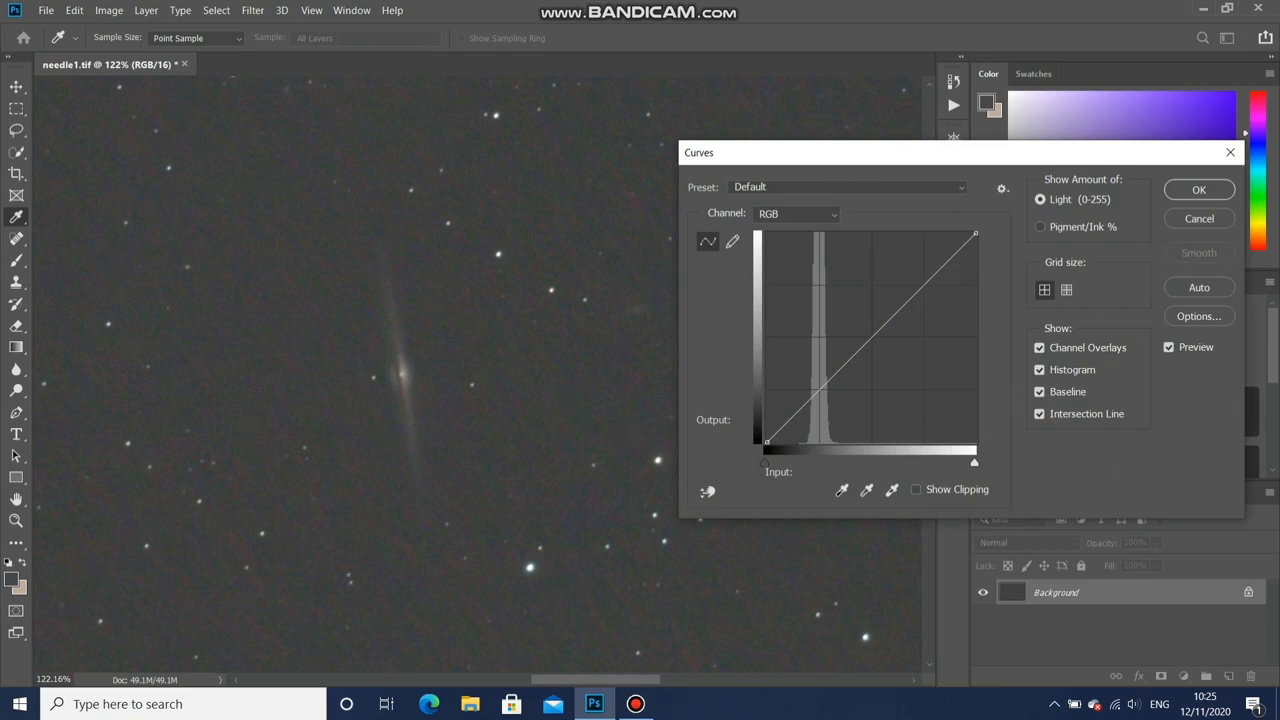
pyautogui.click(878, 331)
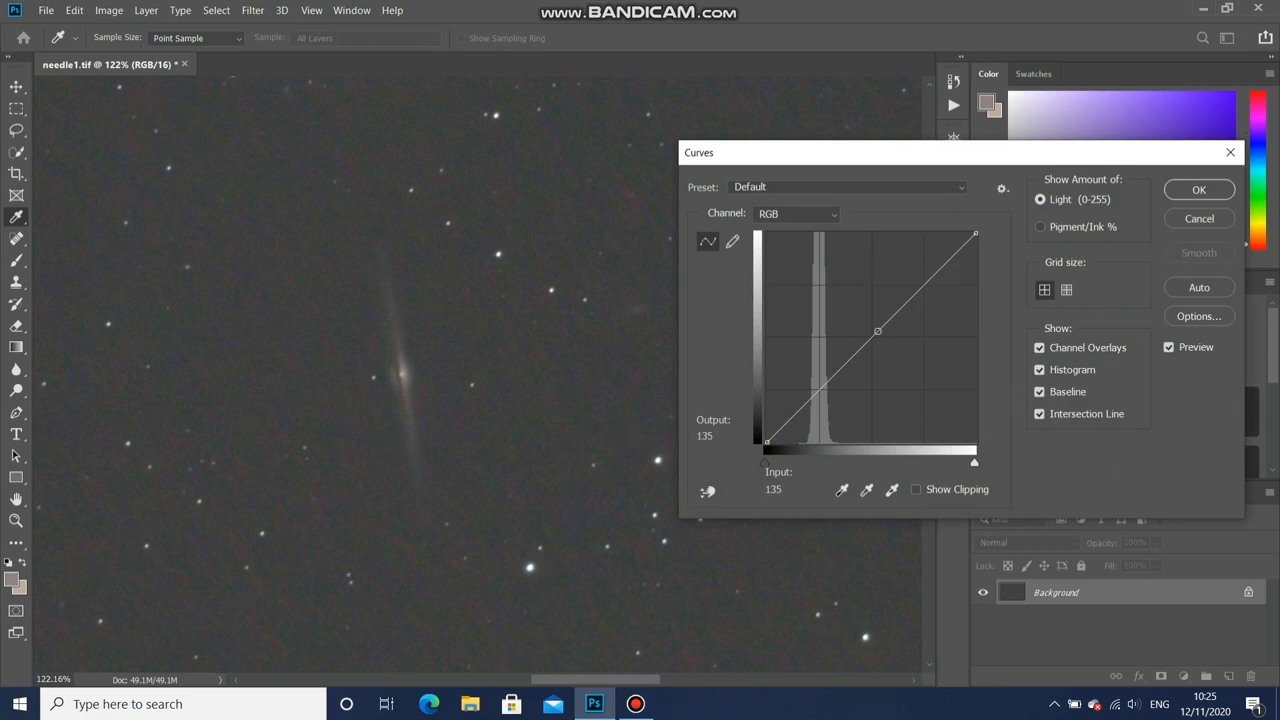
pyautogui.moveTo(877, 330); pyautogui.dragTo(905, 303)
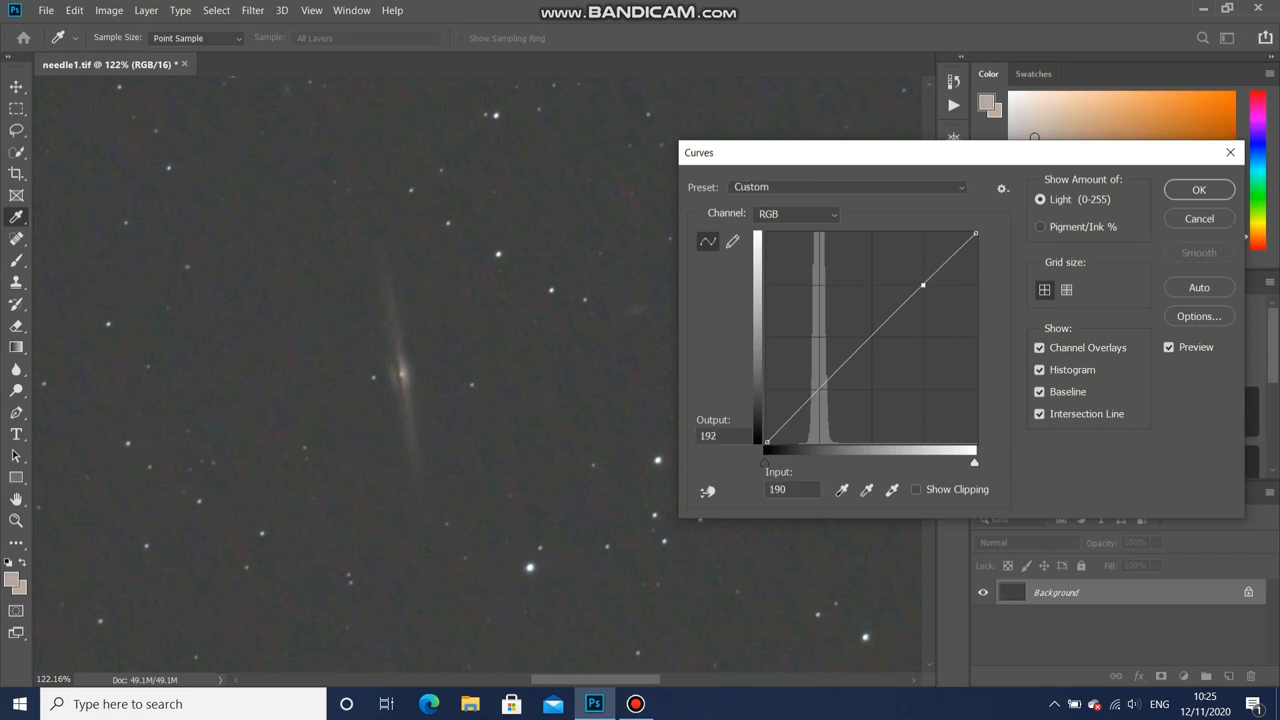
pyautogui.moveTo(922, 285); pyautogui.dragTo(825, 382)
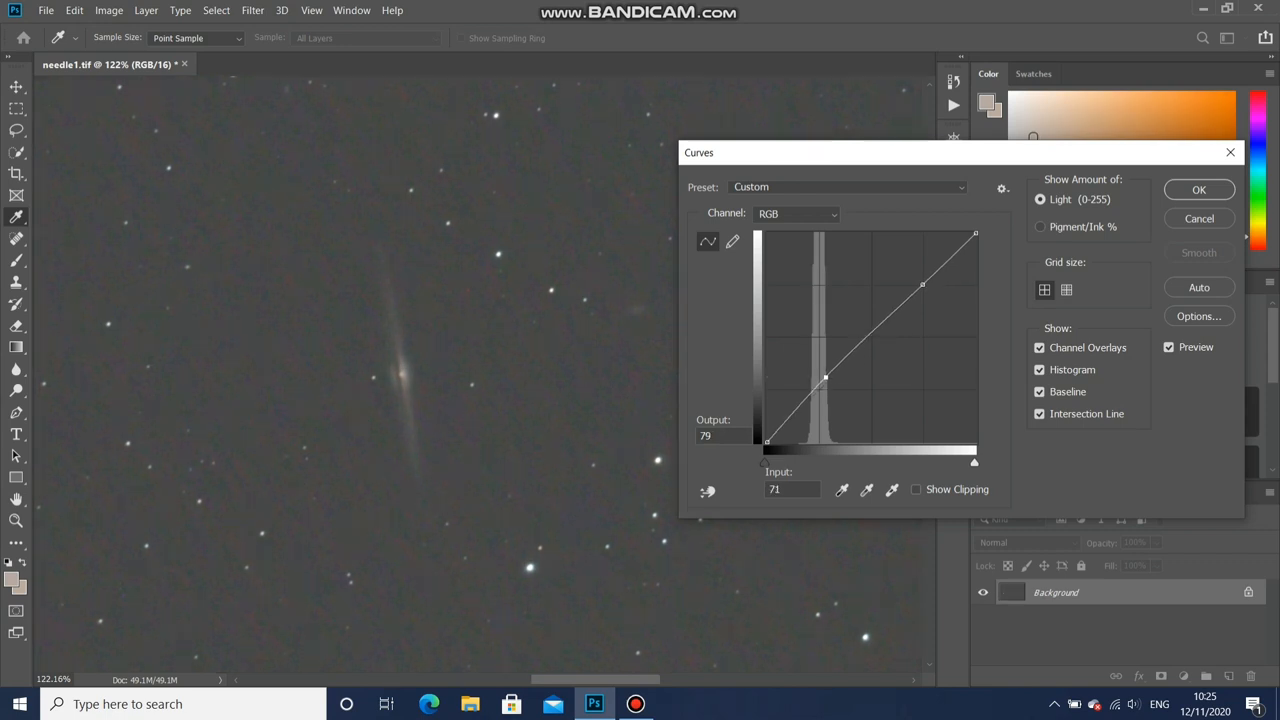
pyautogui.moveTo(826, 378); pyautogui.dragTo(768, 438)
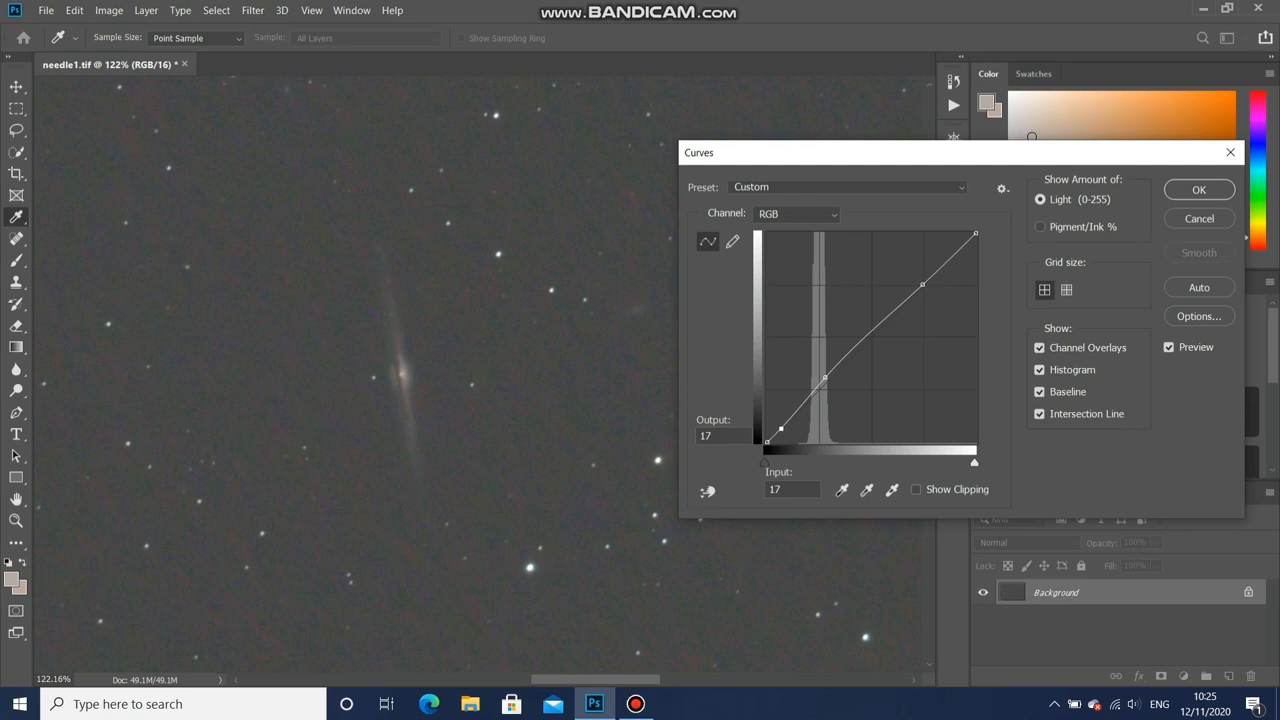
pyautogui.click(1199, 218)
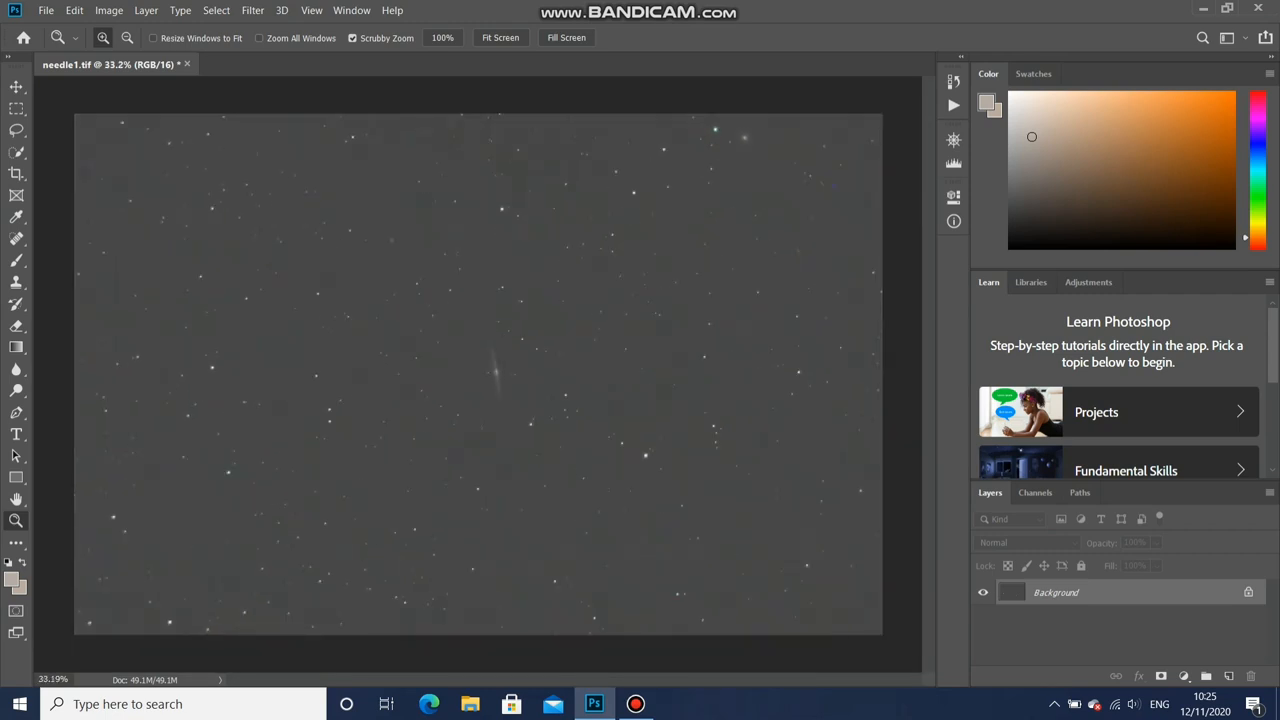
# - Apply a Levels adjustment with black input point 41 to darken the needle1 sky
pyautogui.click(109, 10)
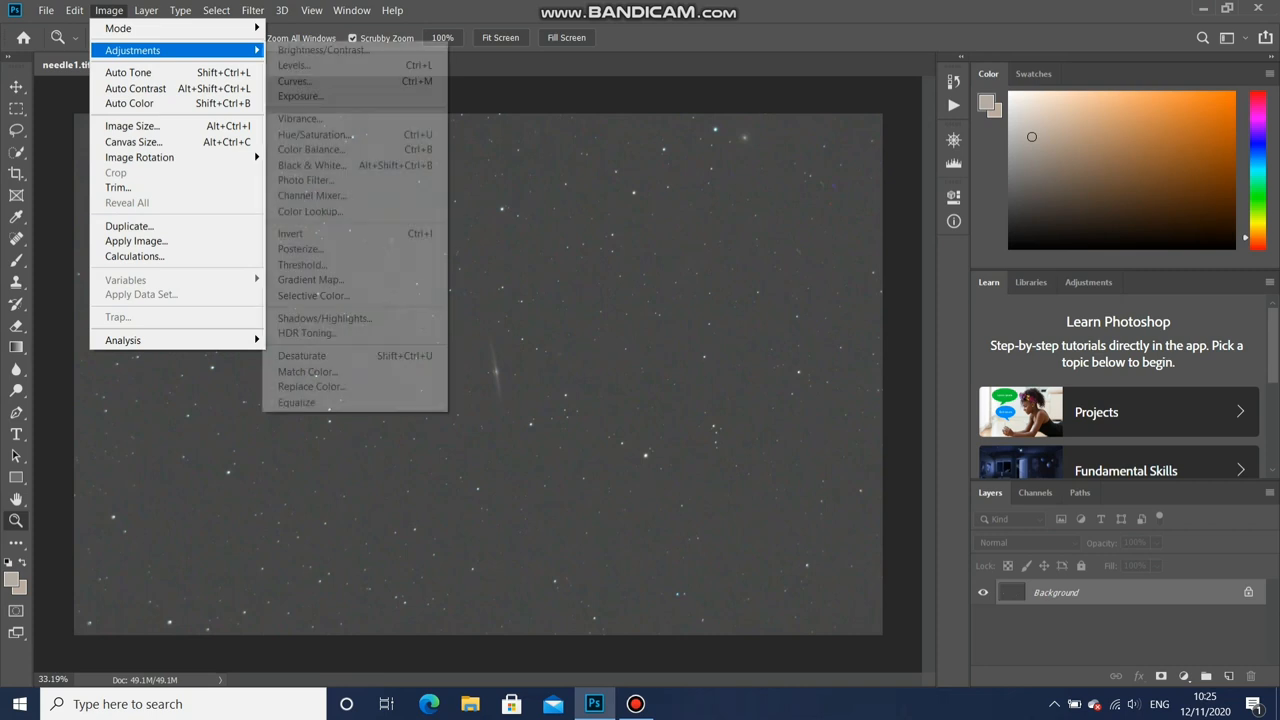
pyautogui.click(293, 65)
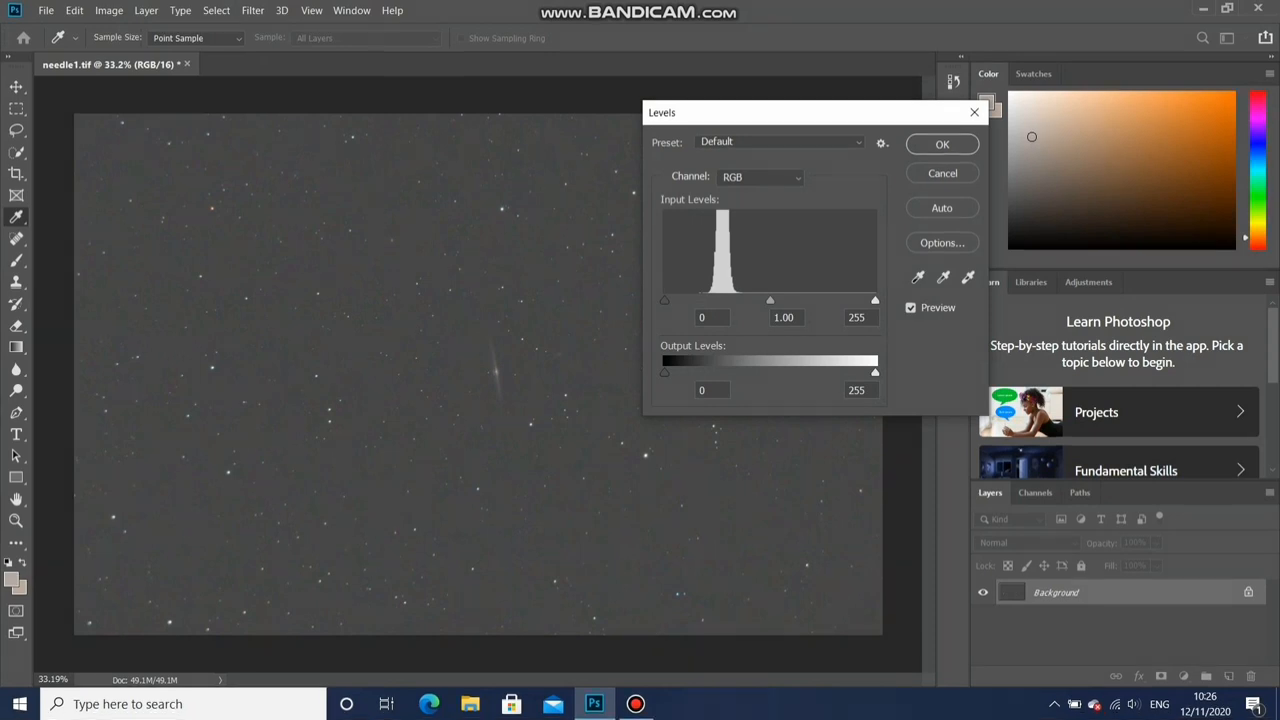
pyautogui.moveTo(664, 300); pyautogui.dragTo(696, 300)
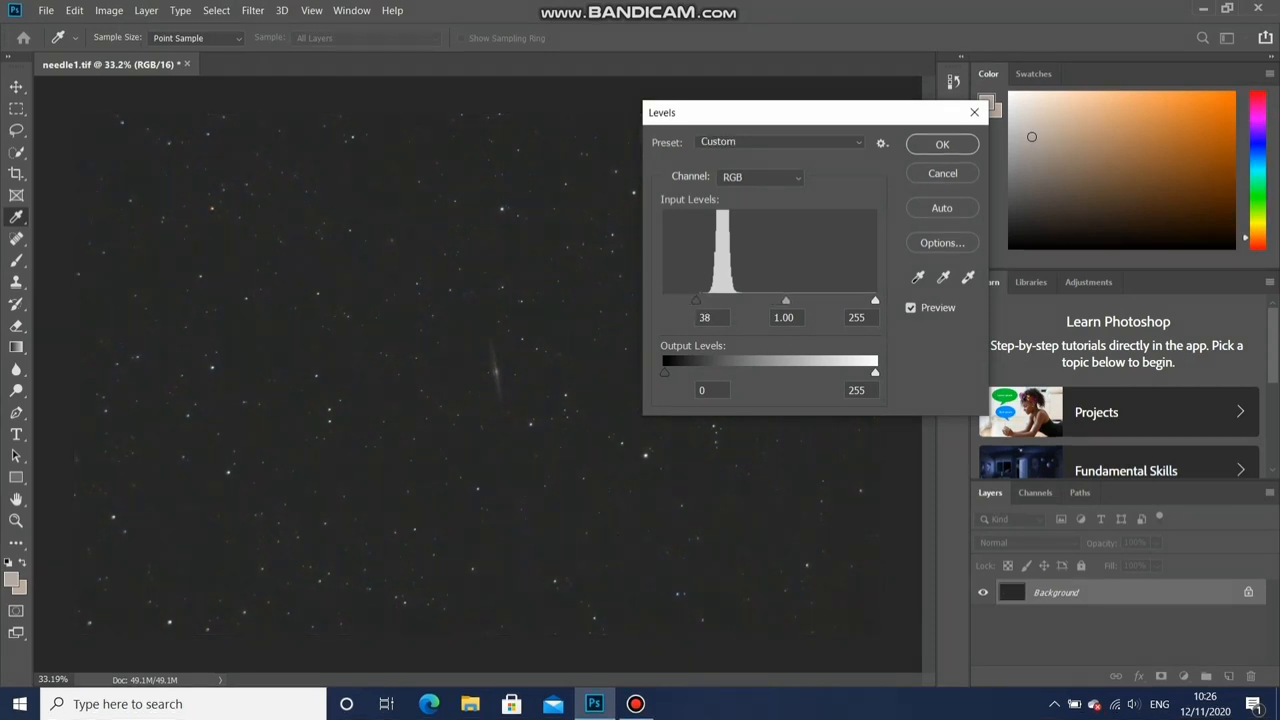
pyautogui.moveTo(696, 300); pyautogui.dragTo(699, 300)
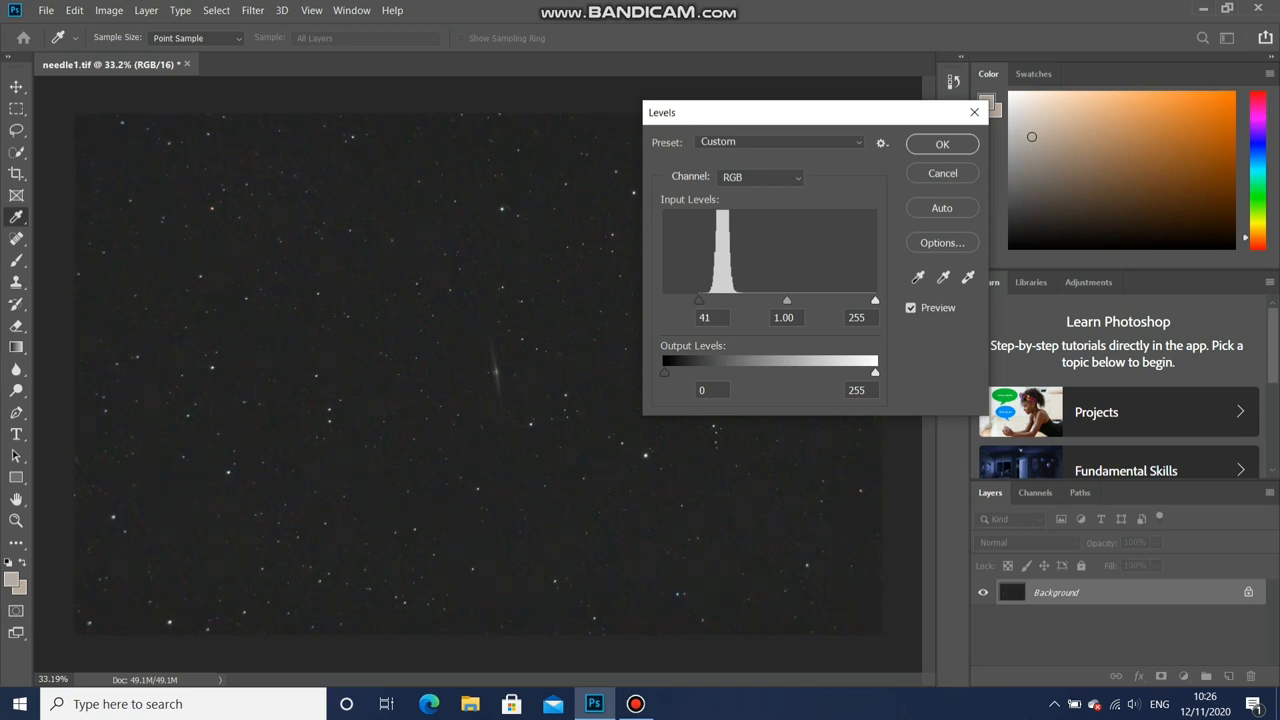
pyautogui.tripleClick(704, 317)
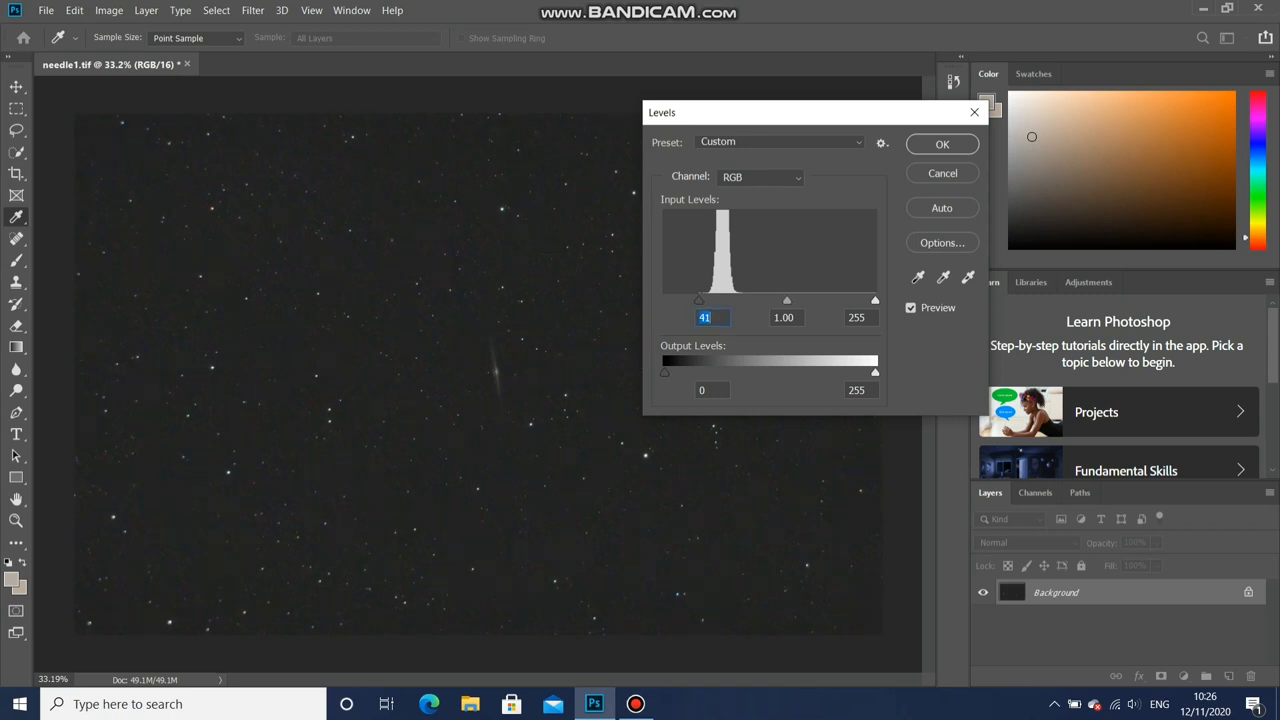
pyautogui.click(941, 143)
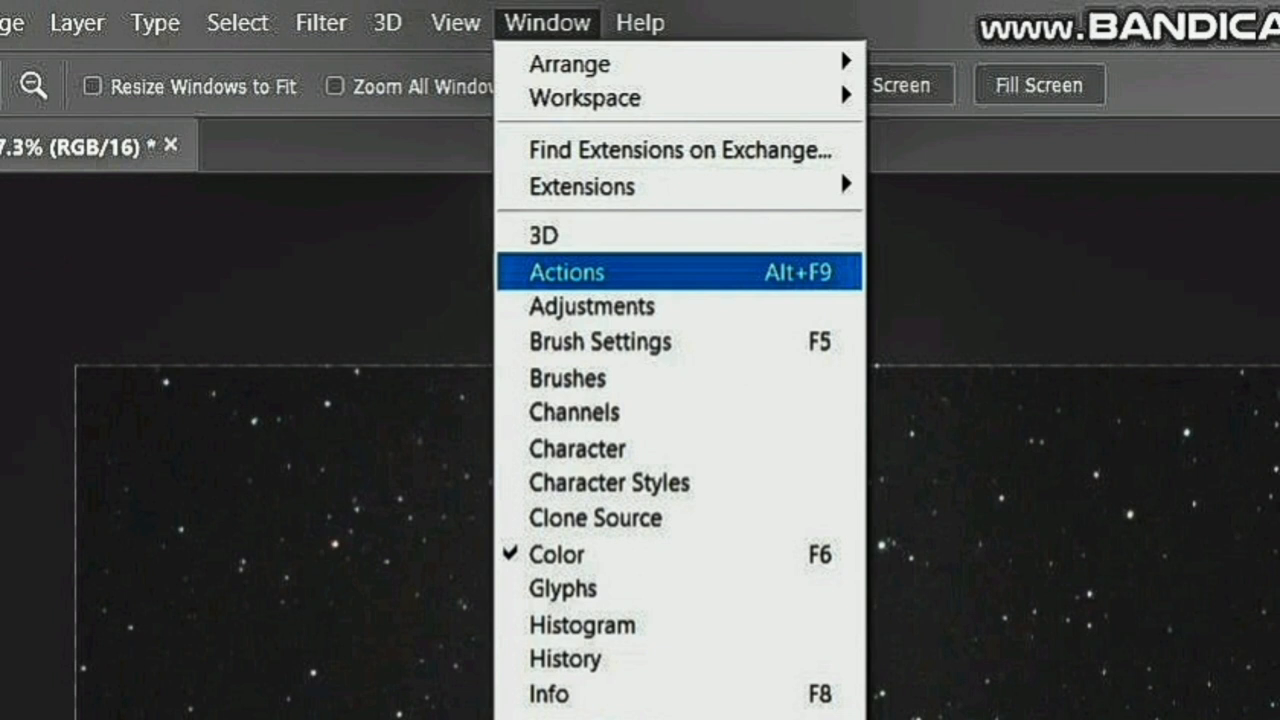
# - Play the Astronomy Tools Light Pollution Removal action, accepting its Dust & Scratches and Curves steps
pyautogui.click(566, 271)
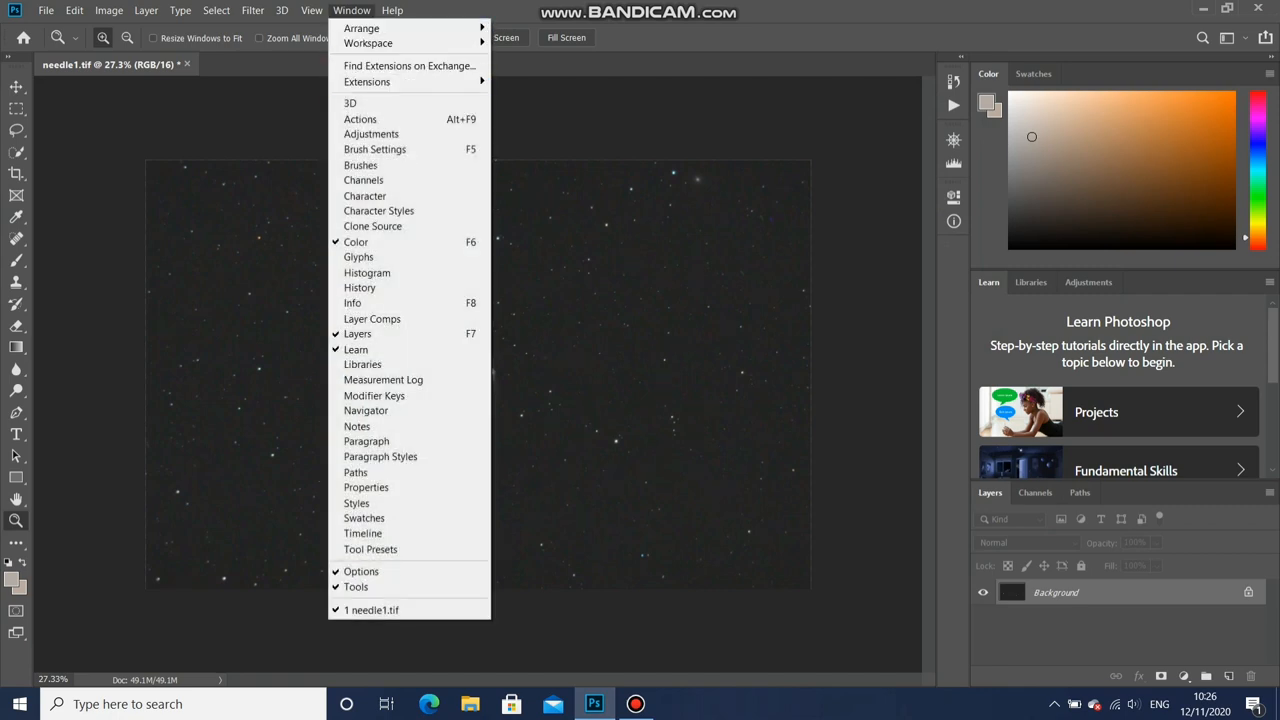
pyautogui.moveTo(360, 119)
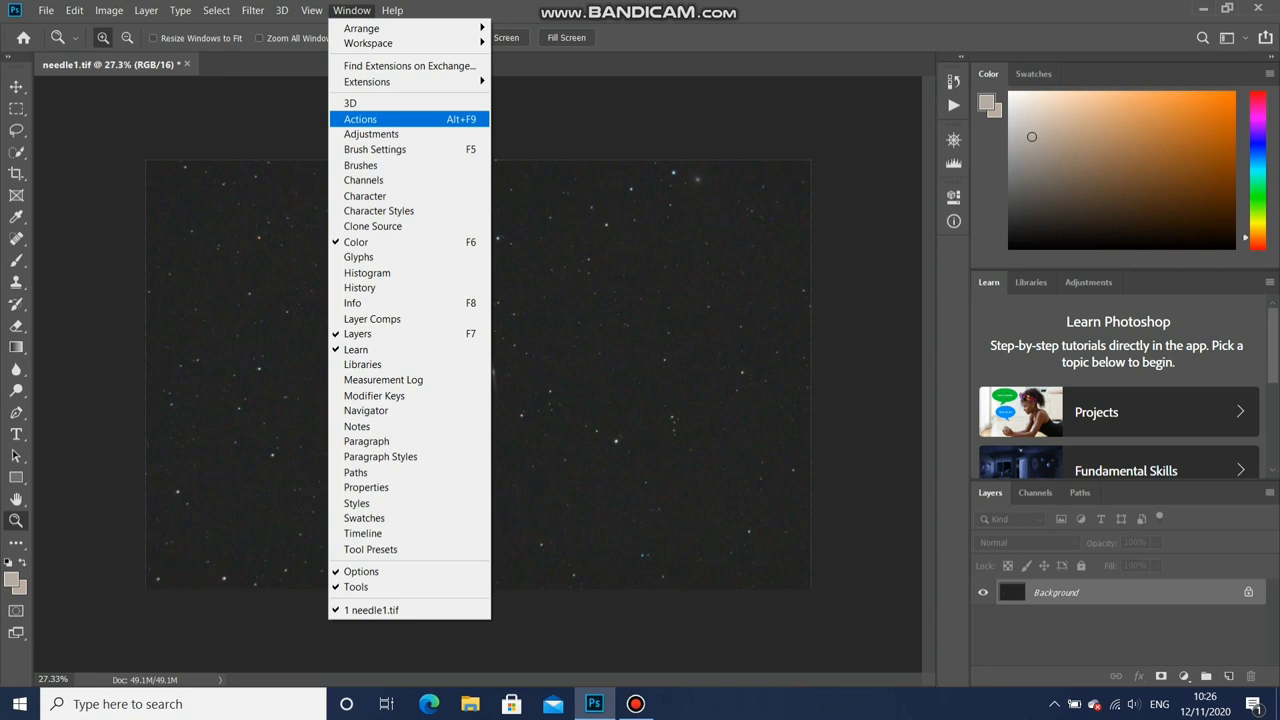
pyautogui.click(360, 119)
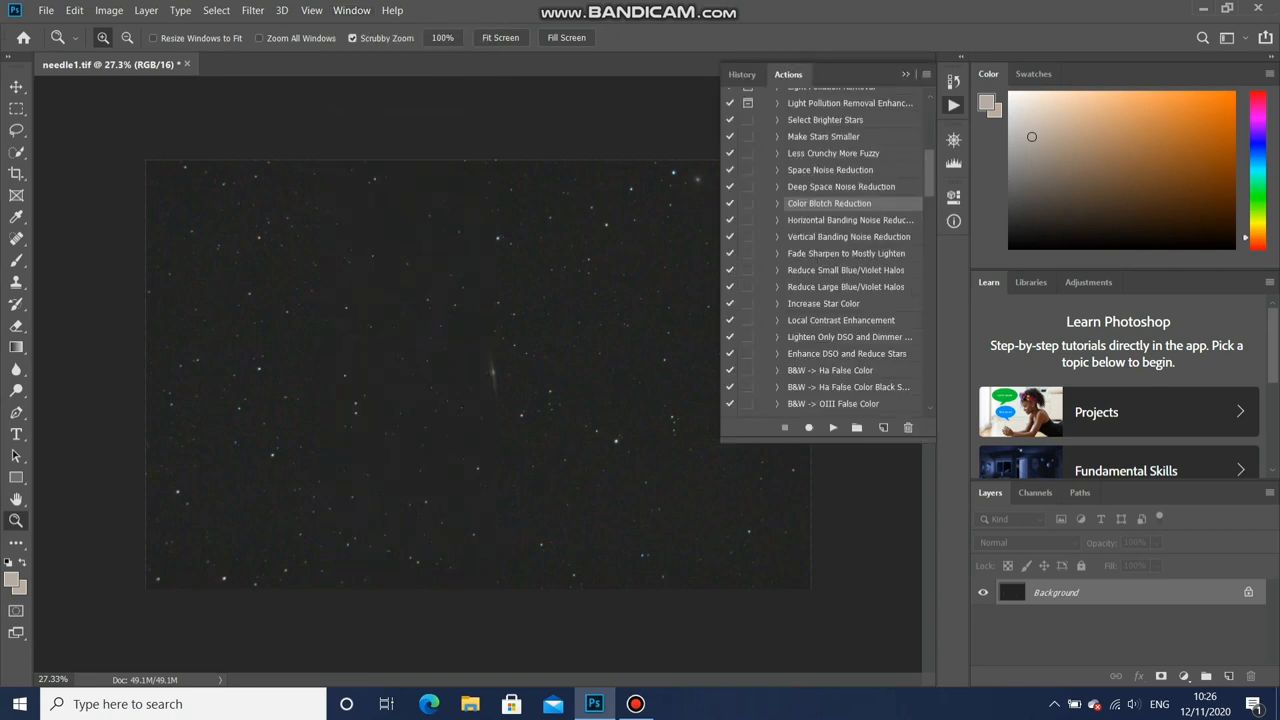
pyautogui.scroll(3)
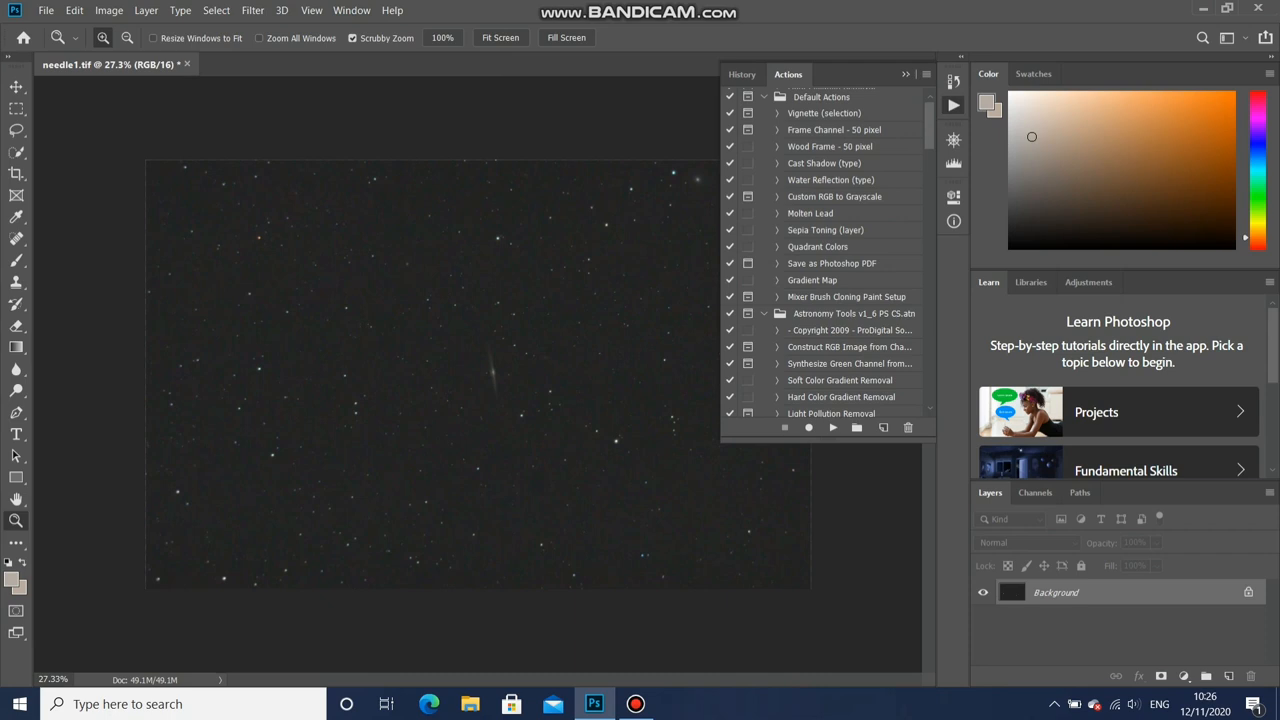
pyautogui.scroll(-3)
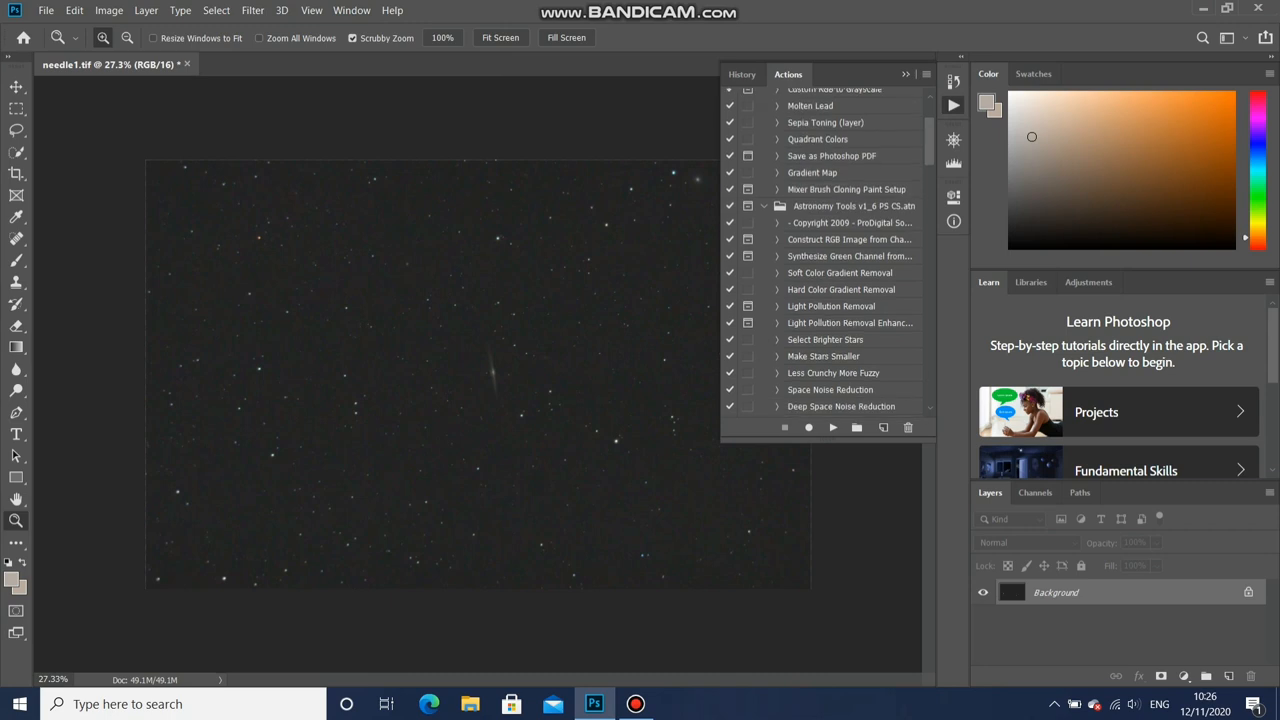
pyautogui.click(831, 306)
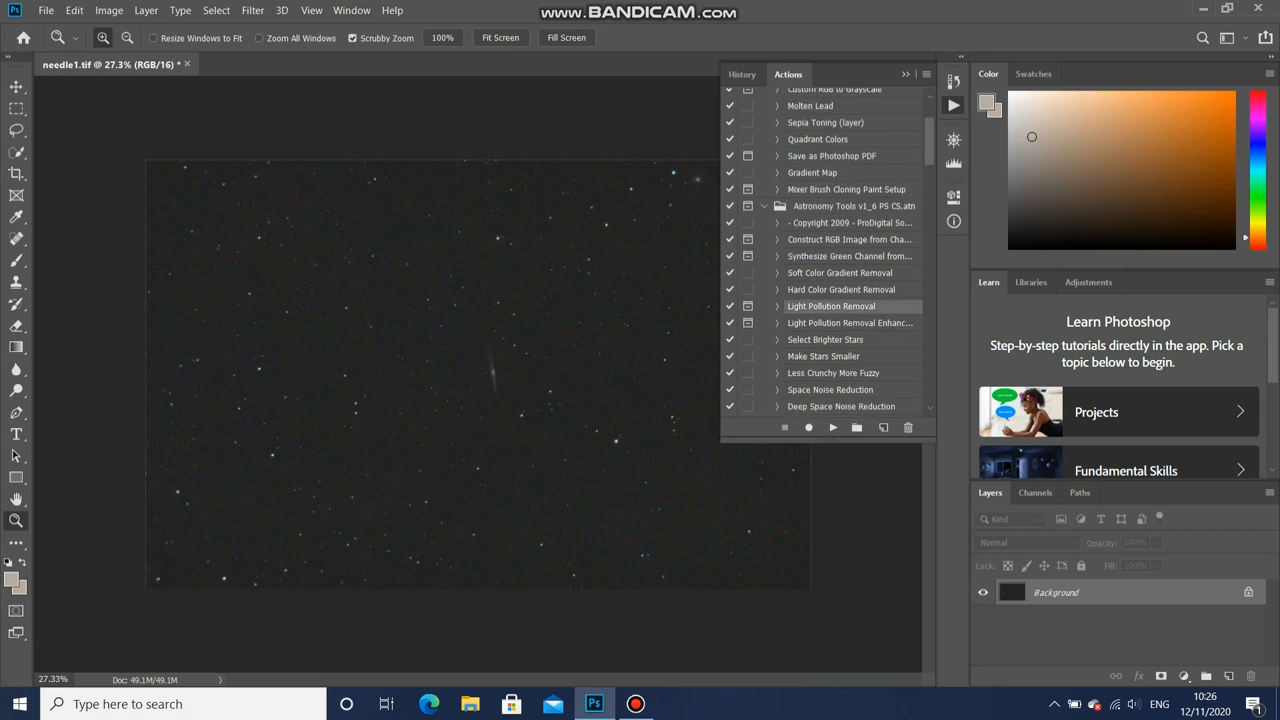
pyautogui.click(833, 427)
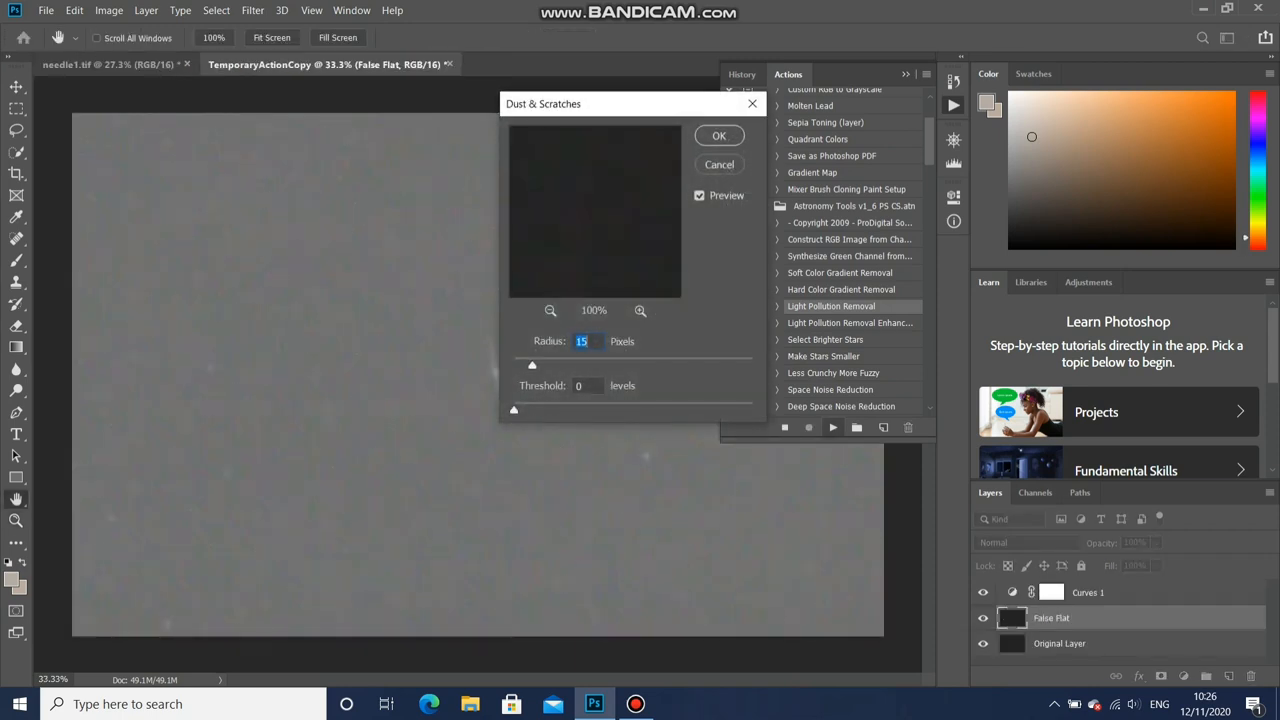
pyautogui.click(718, 135)
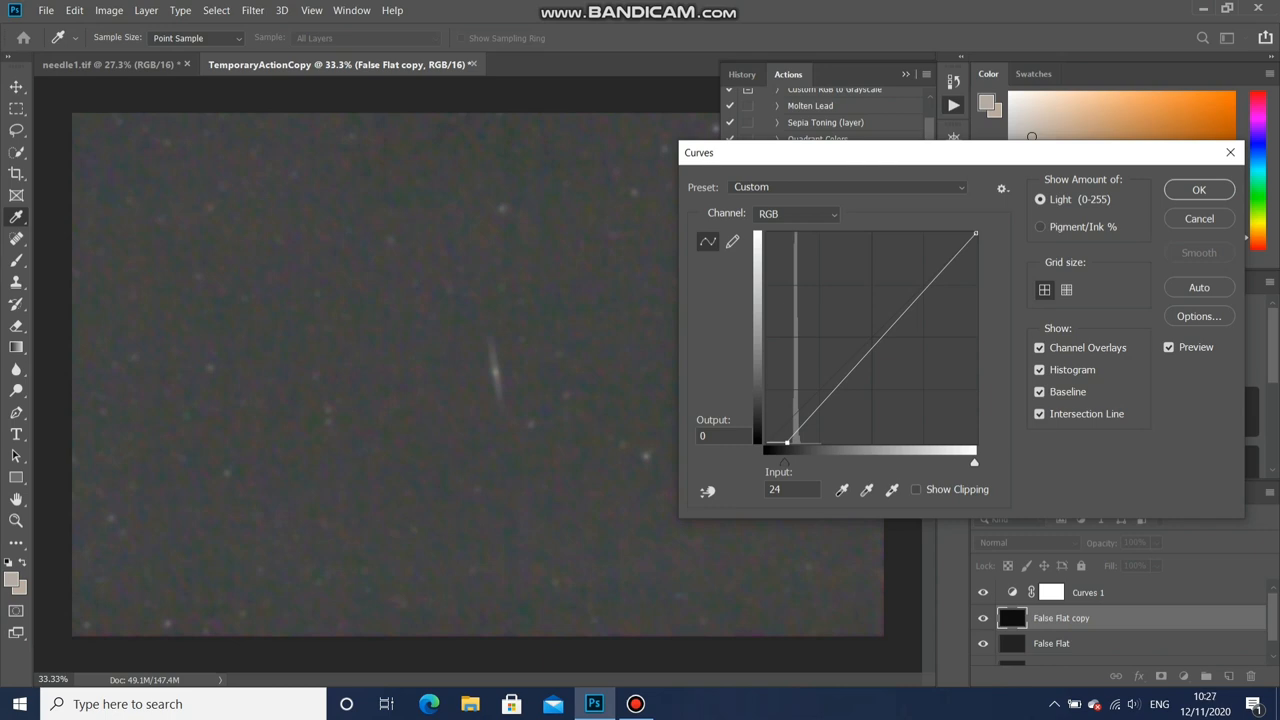
pyautogui.click(1199, 218)
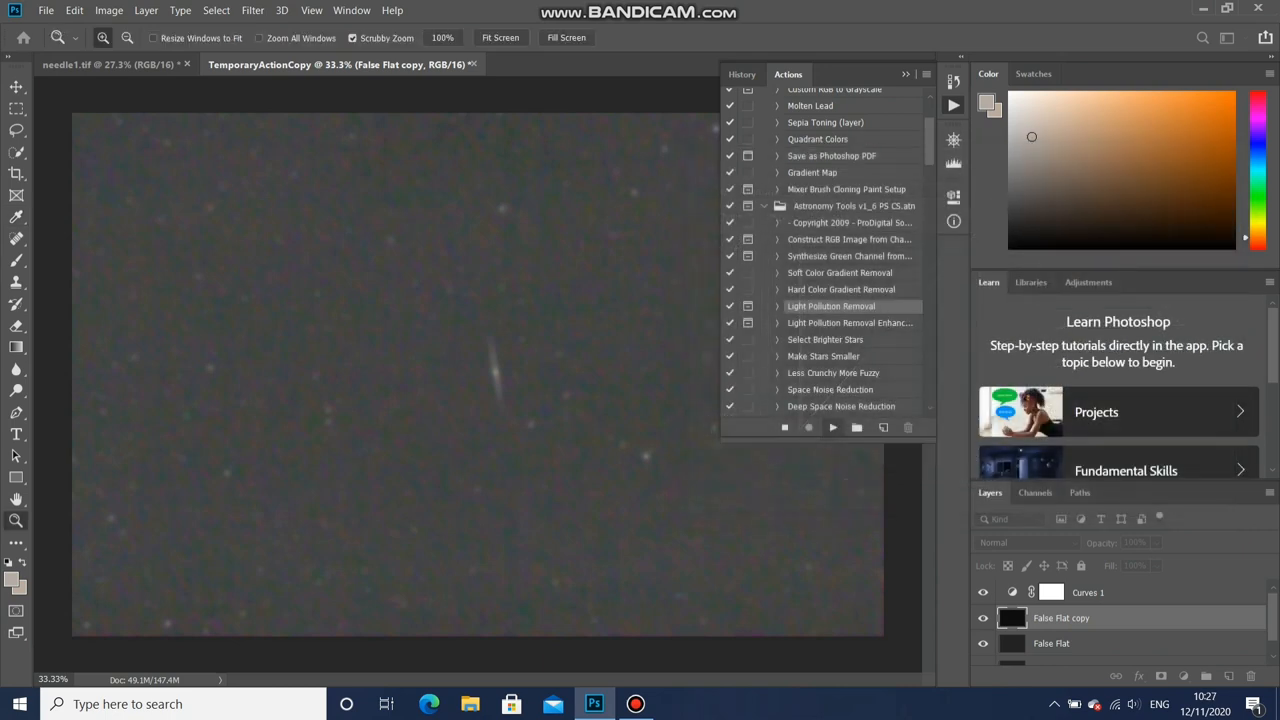
pyautogui.click(1025, 542)
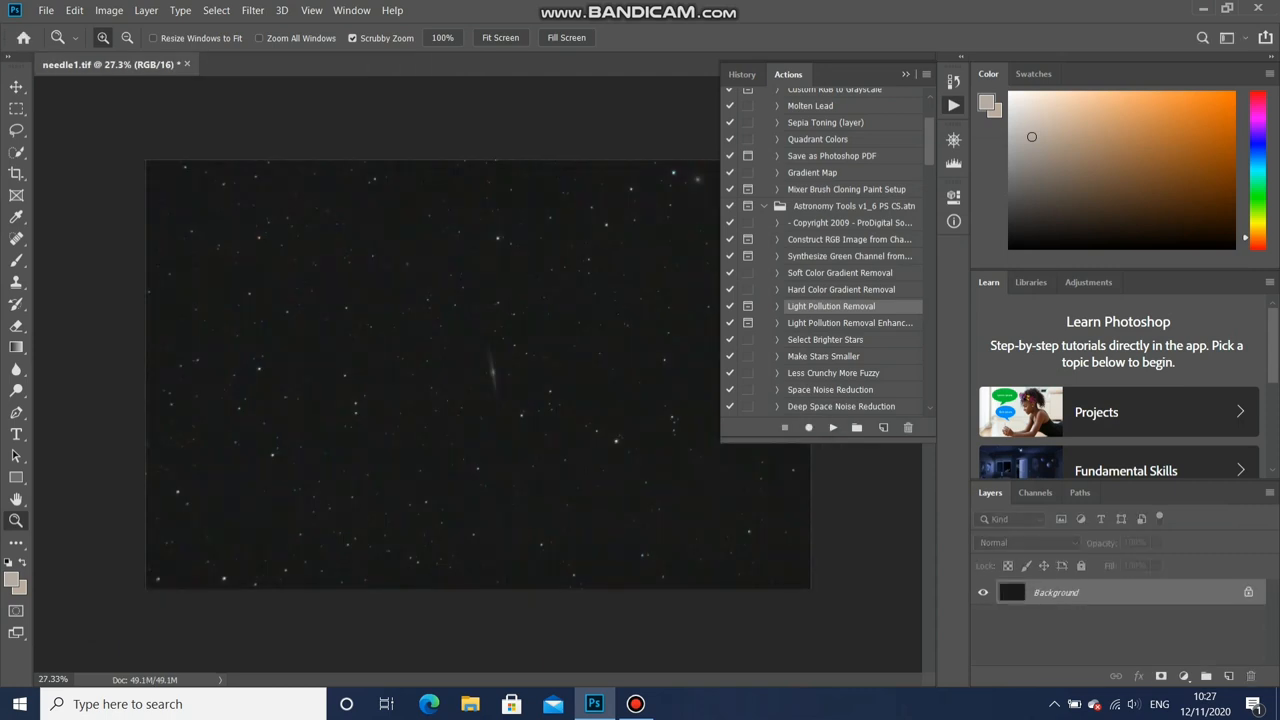
# - Play the Deep Space Noise Reduction action, then close the Actions panel
pyautogui.scroll(-3)
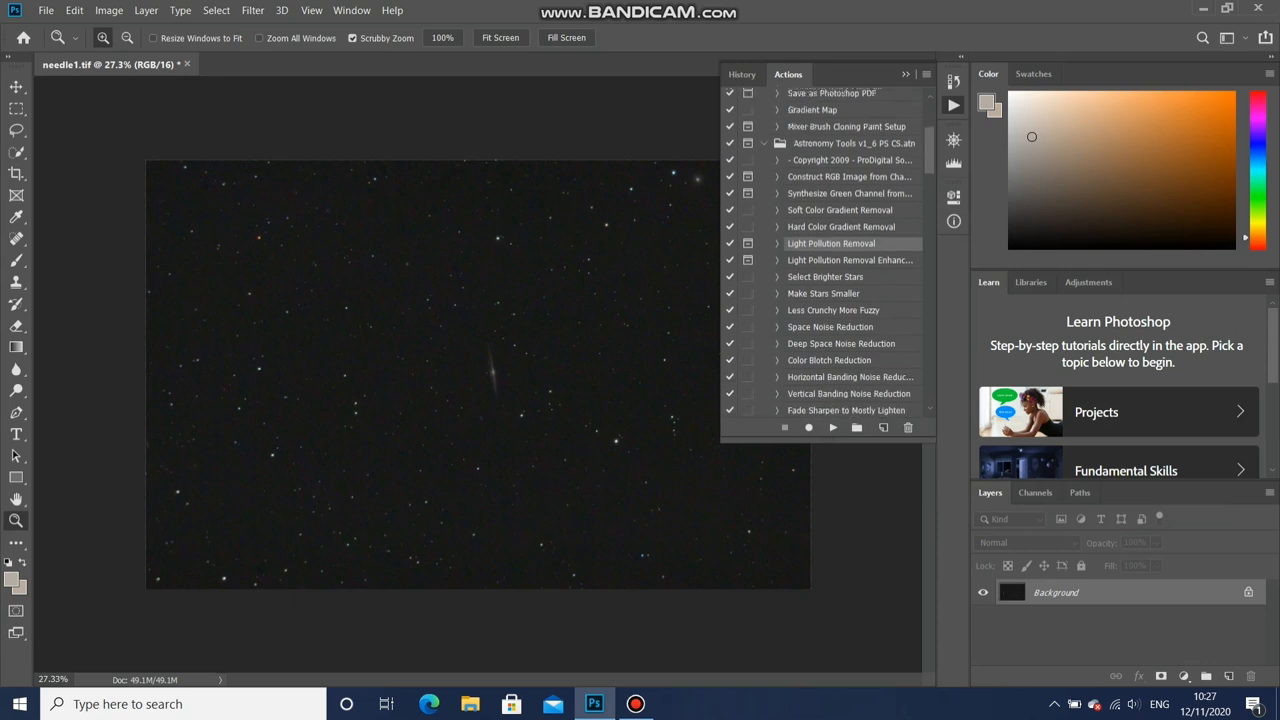
pyautogui.scroll(-3)
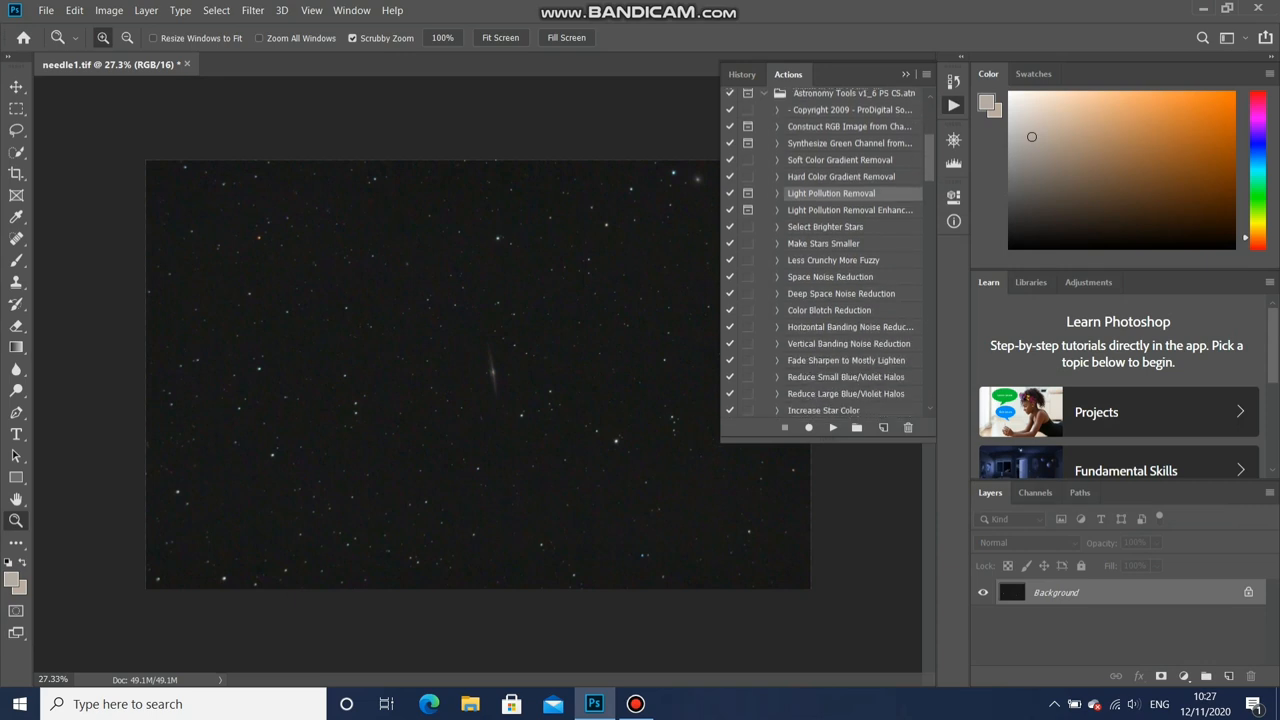
pyautogui.click(841, 293)
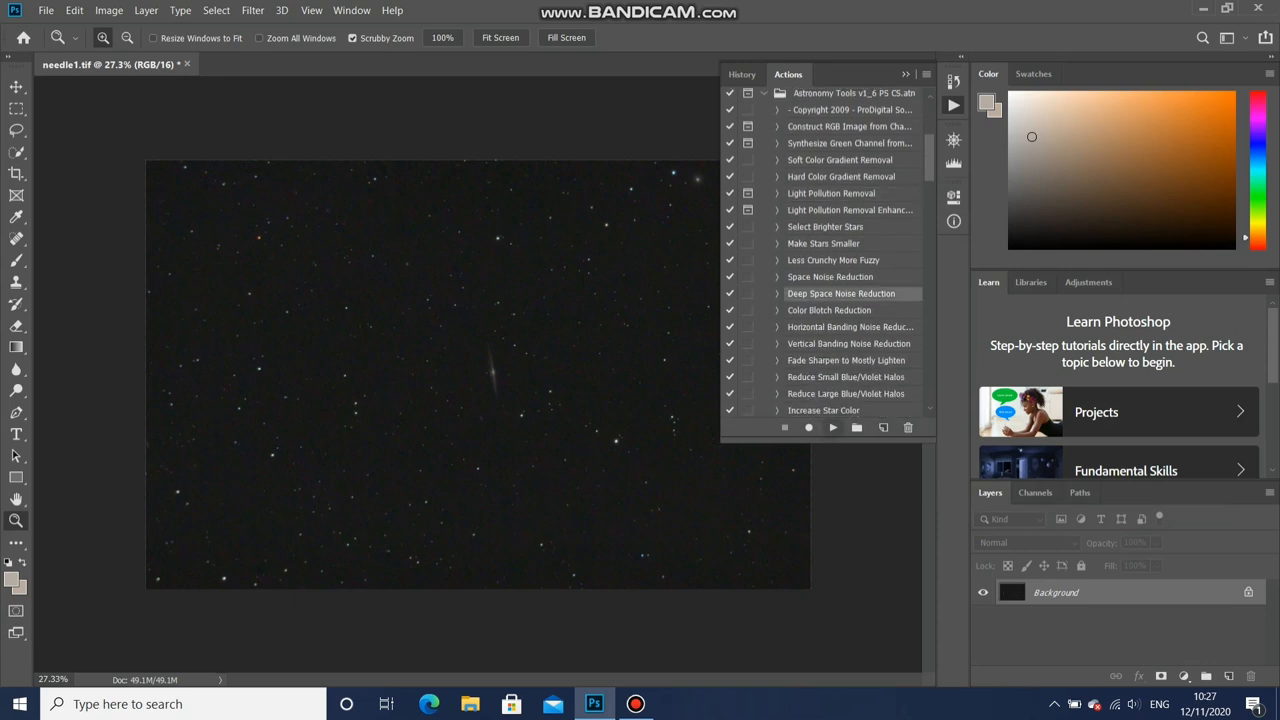
pyautogui.click(833, 427)
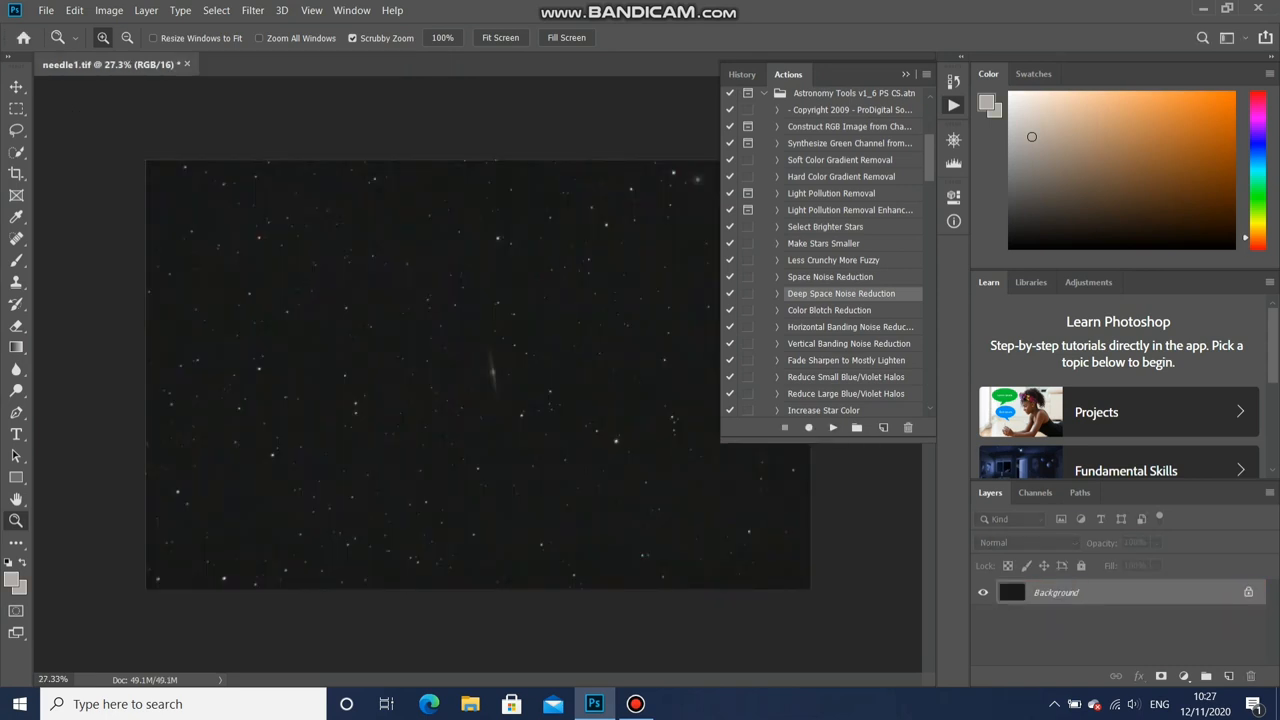
pyautogui.click(828, 310)
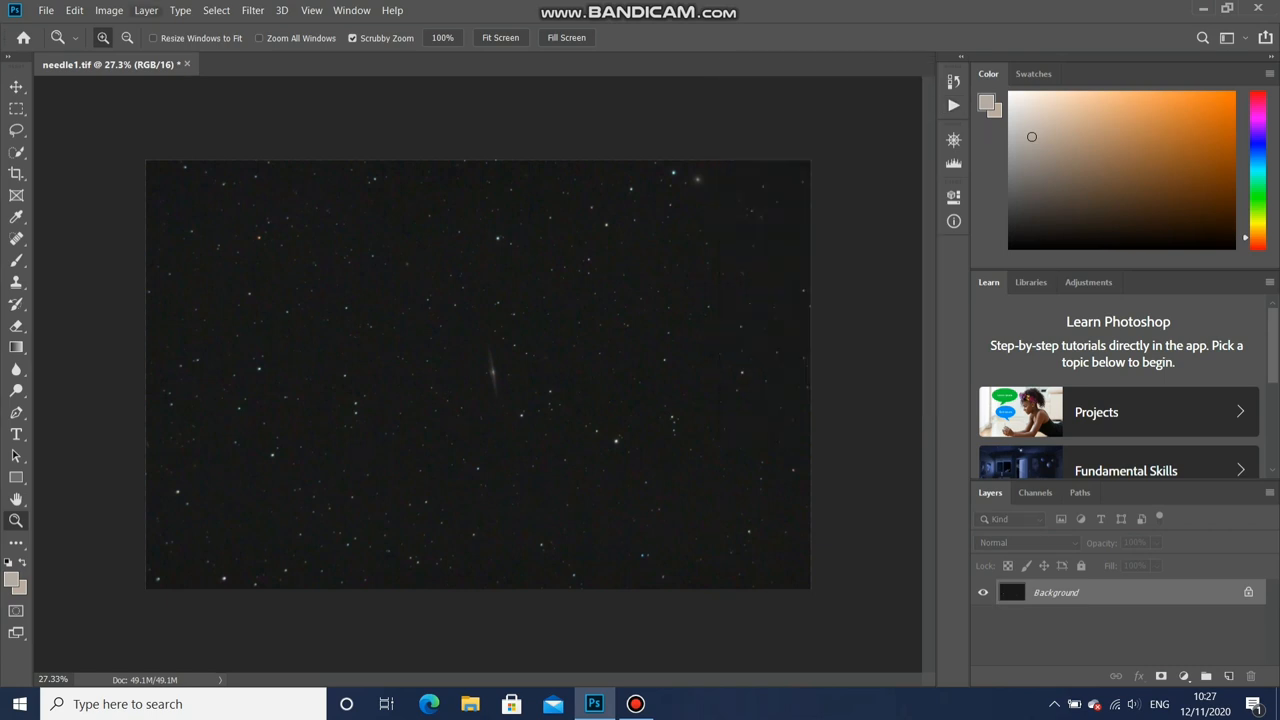
# - Save the image as needle2.tif with no TIFF compression
pyautogui.click(46, 10)
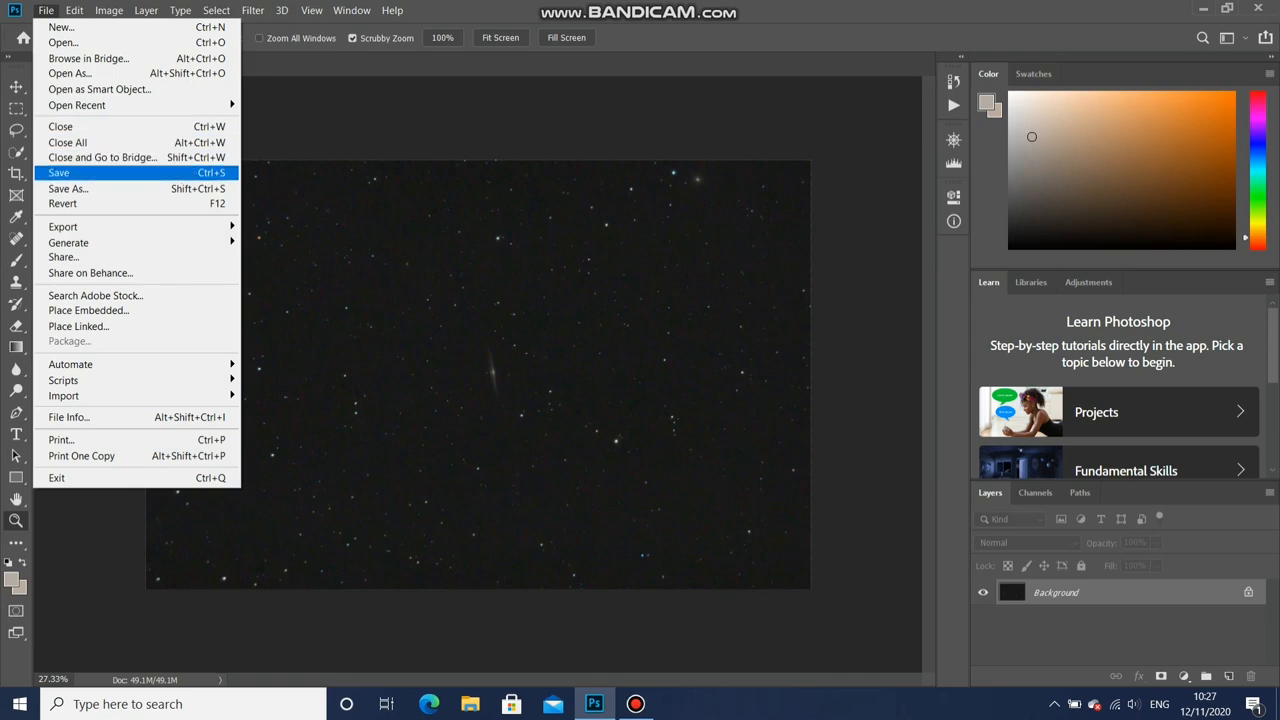
pyautogui.click(68, 188)
pyautogui.write('needle2')
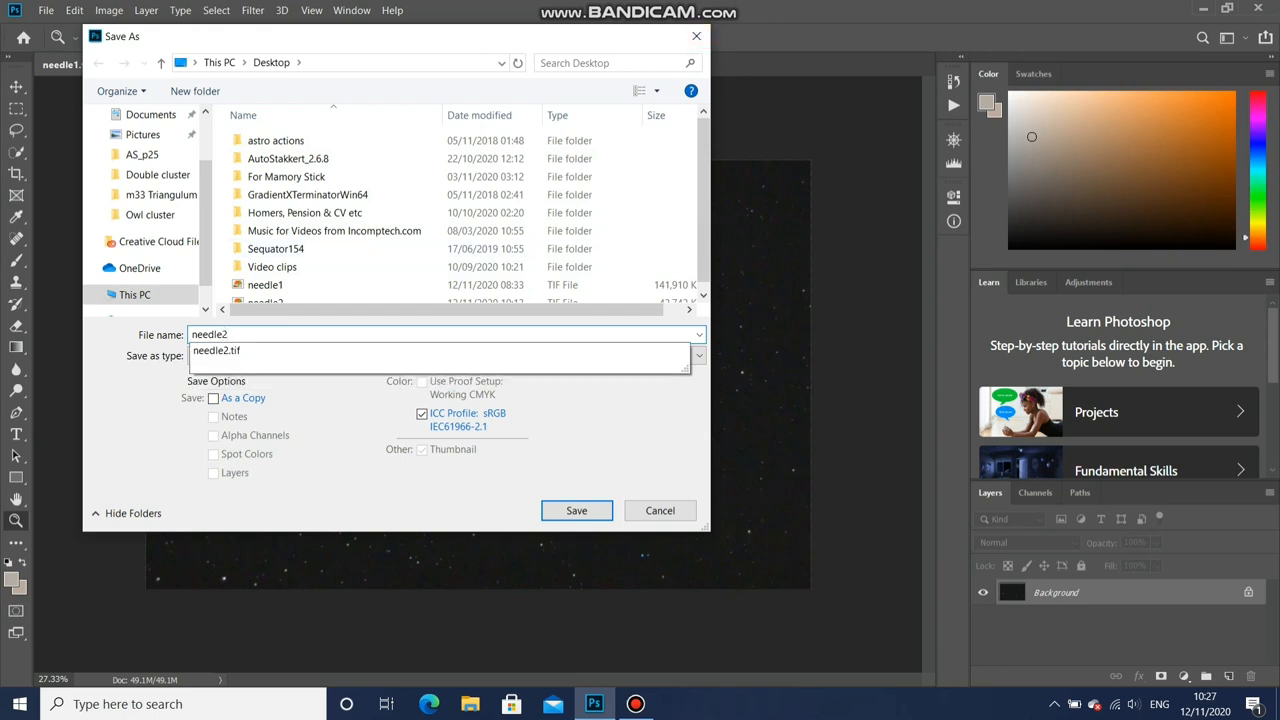
pyautogui.click(440, 355)
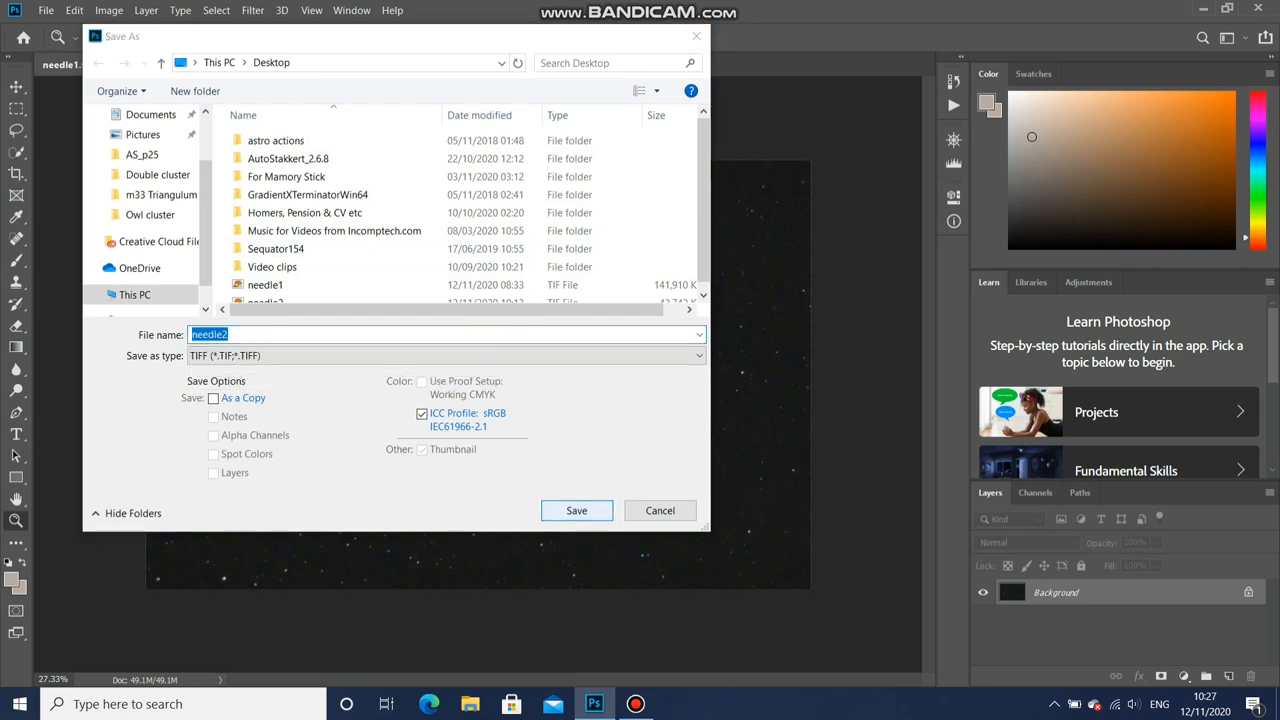
pyautogui.click(576, 510)
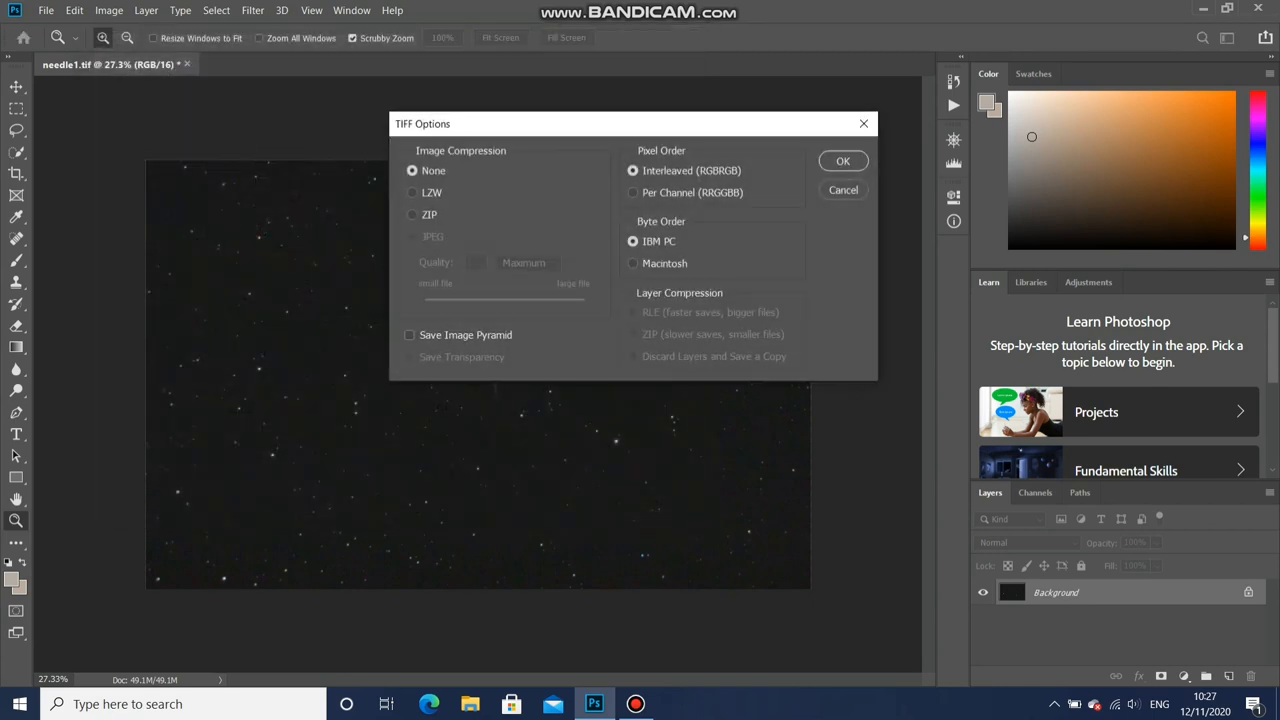
pyautogui.click(842, 161)
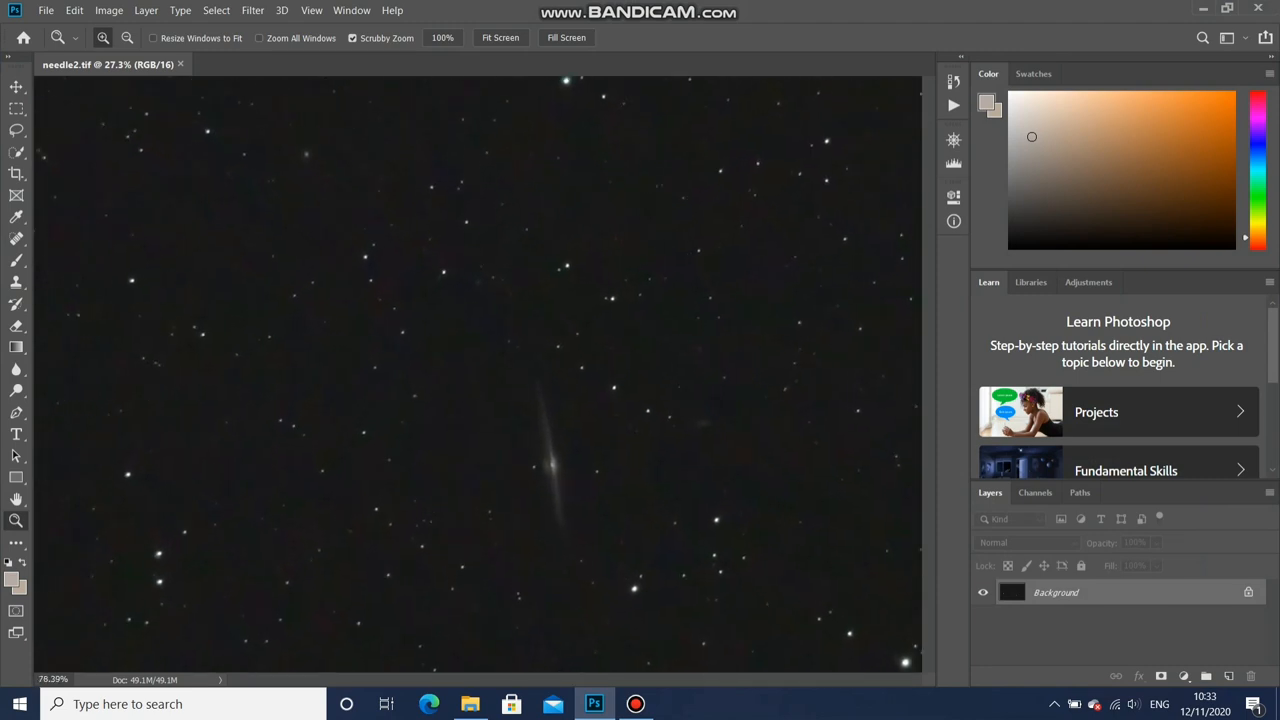
pyautogui.scroll(-3)
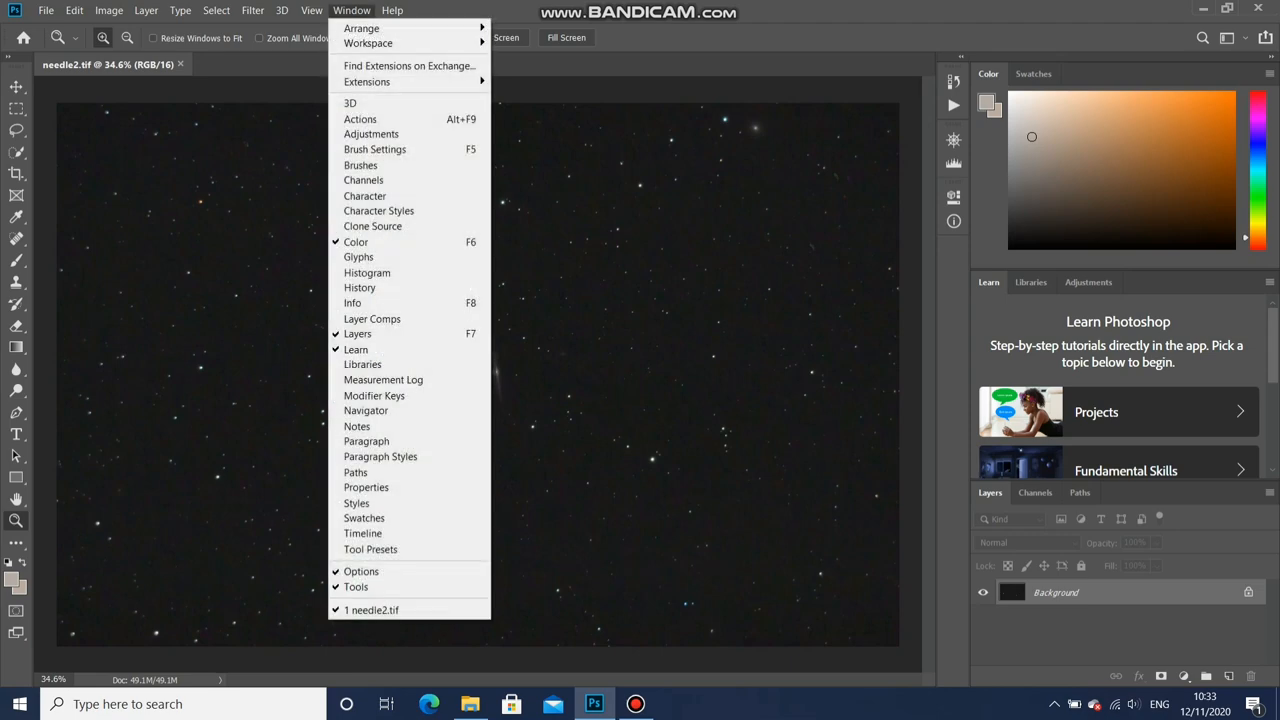
pyautogui.click(252, 10)
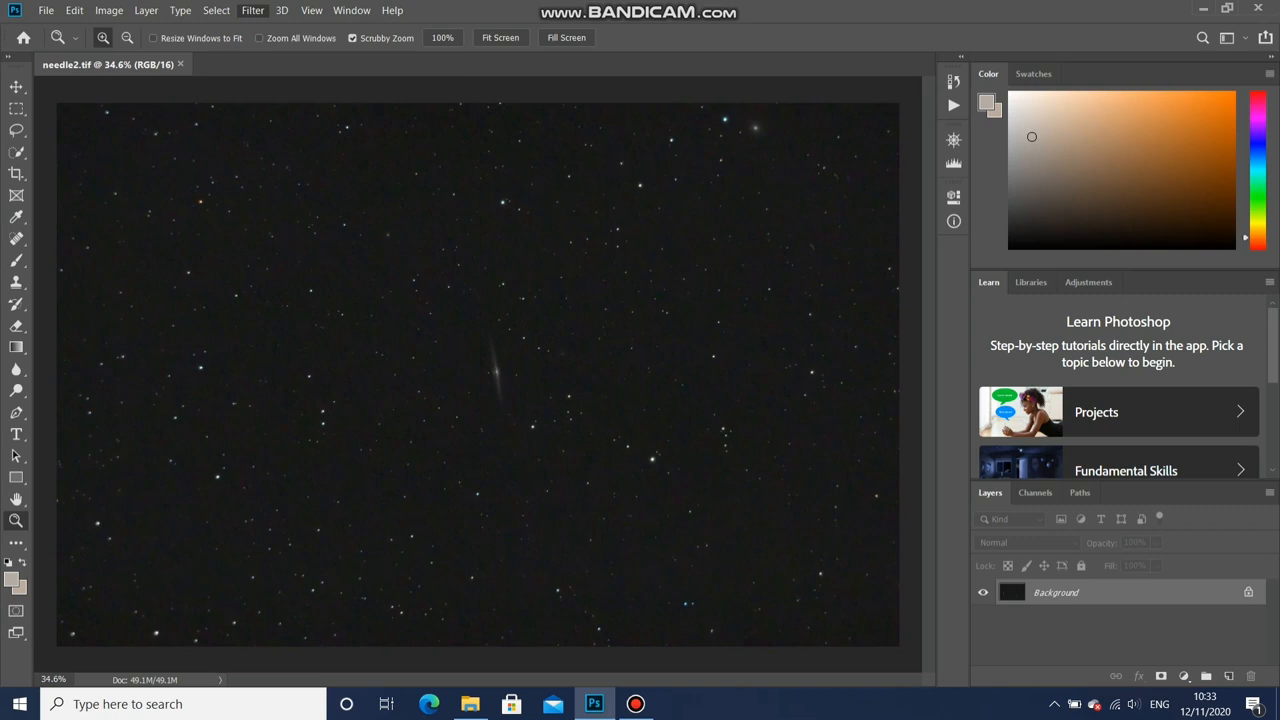
# - In Camera Raw Detail, set colour noise 61, colour detail 48, smoothness 53, luminance 47
pyautogui.click(252, 10)
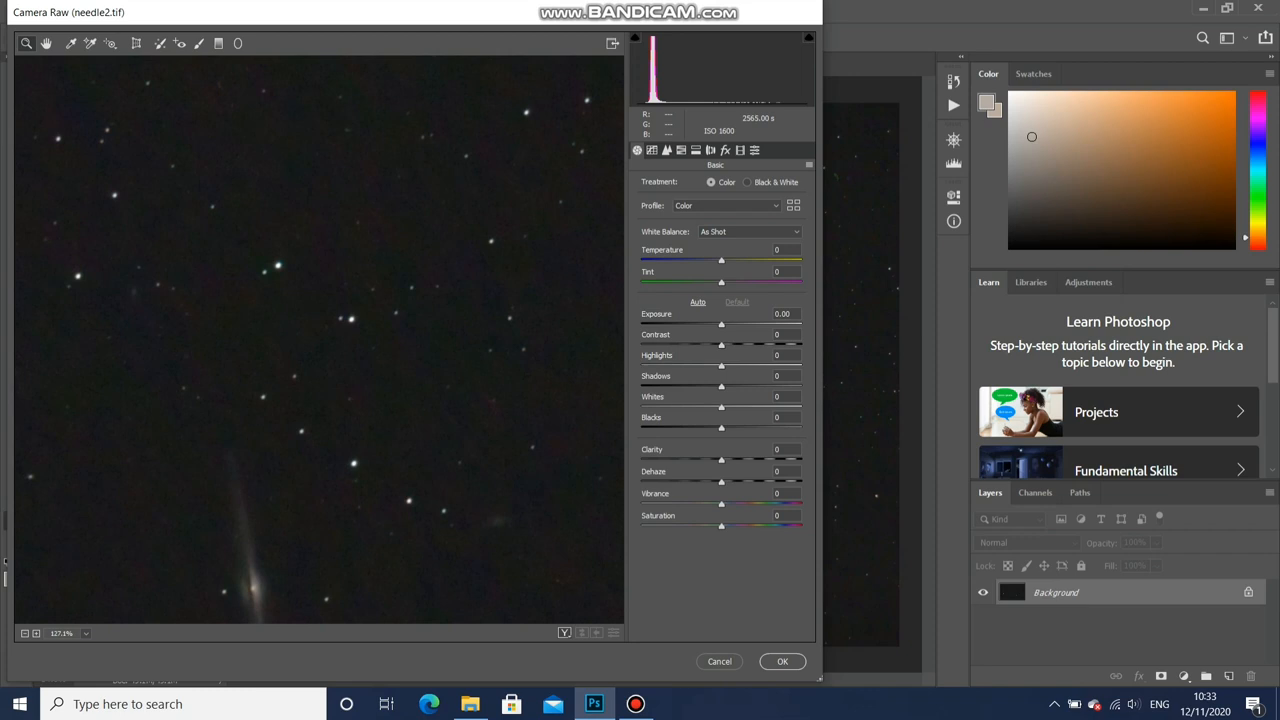
pyautogui.moveTo(711, 150)
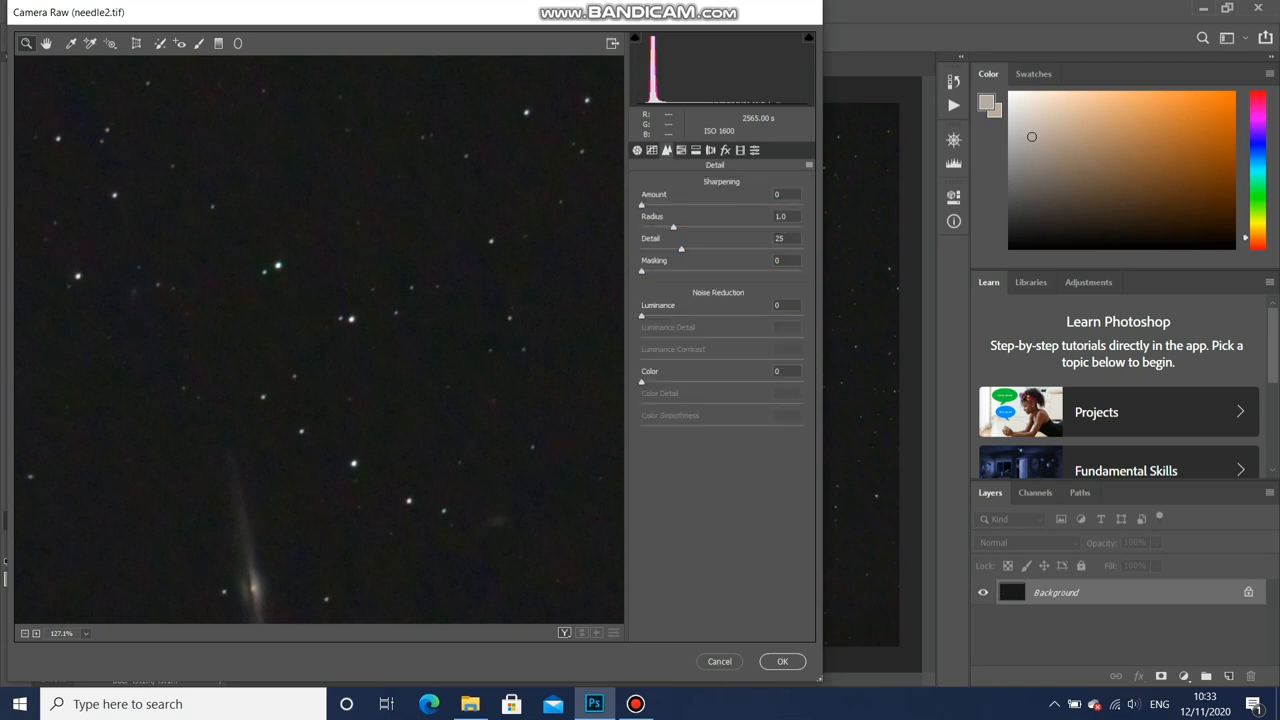
pyautogui.moveTo(641, 382); pyautogui.dragTo(738, 382)
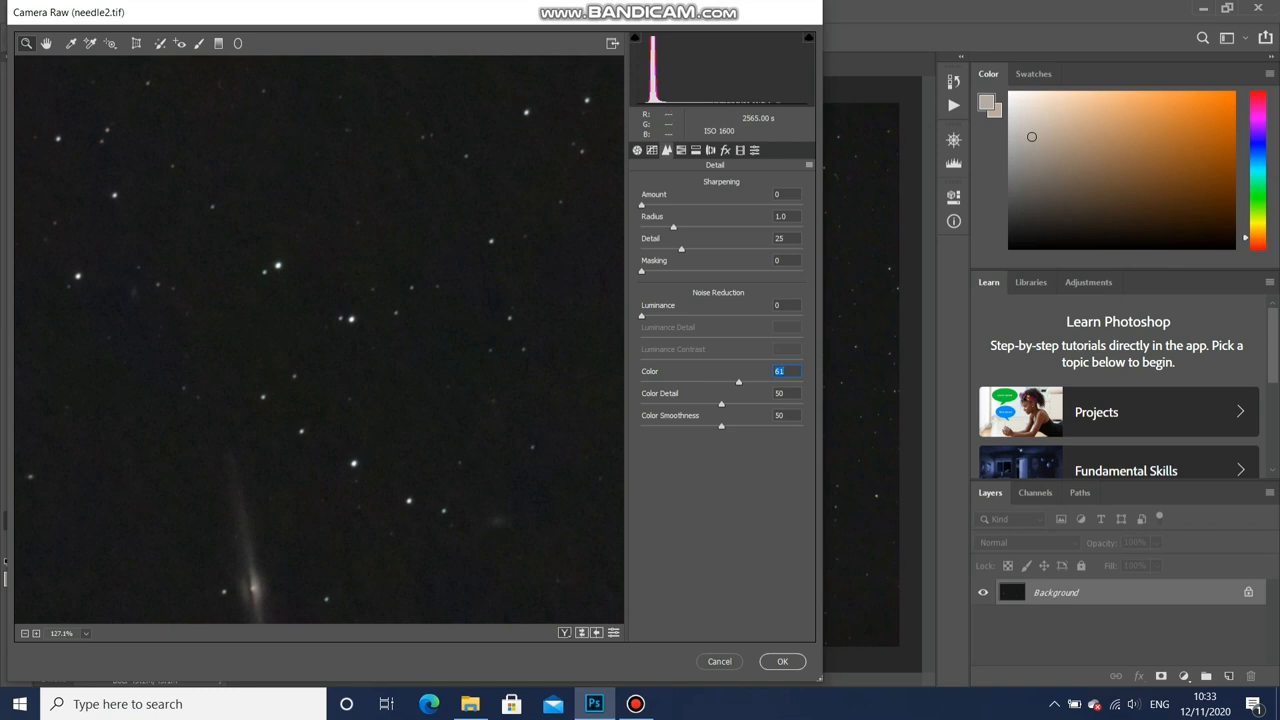
pyautogui.doubleClick(784, 392)
pyautogui.write('15')
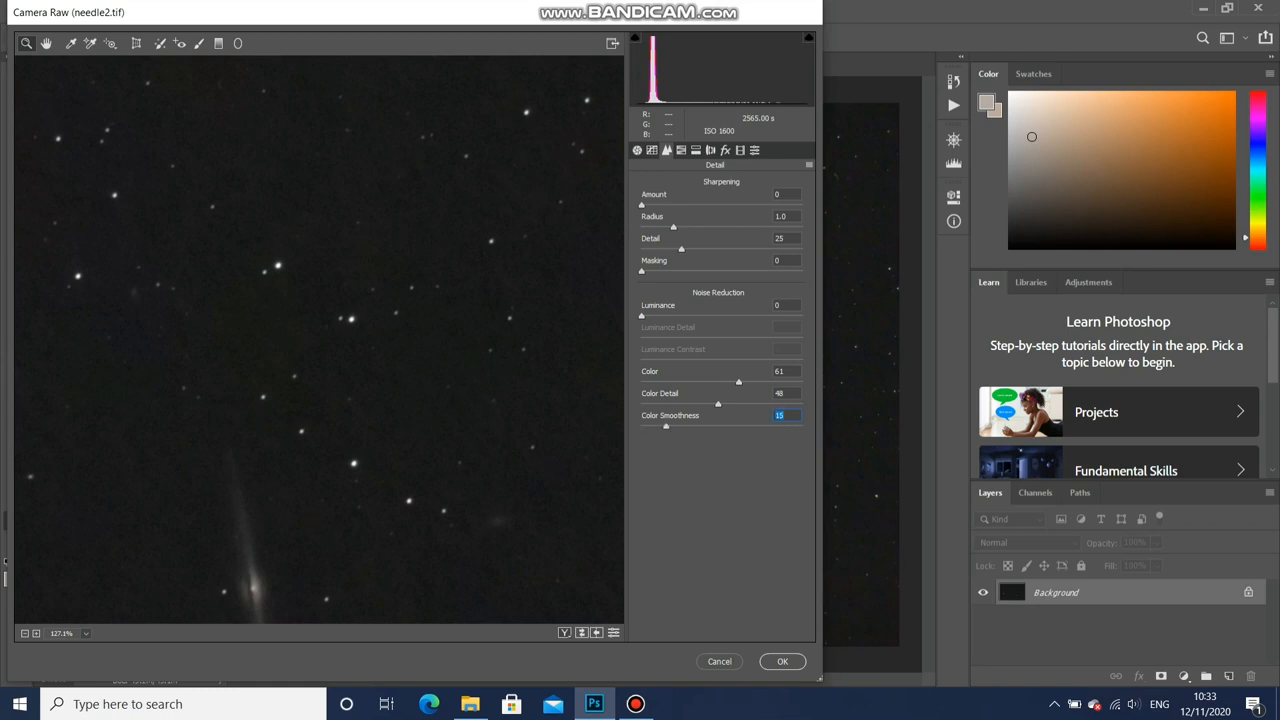
pyautogui.moveTo(665, 425); pyautogui.dragTo(725, 425)
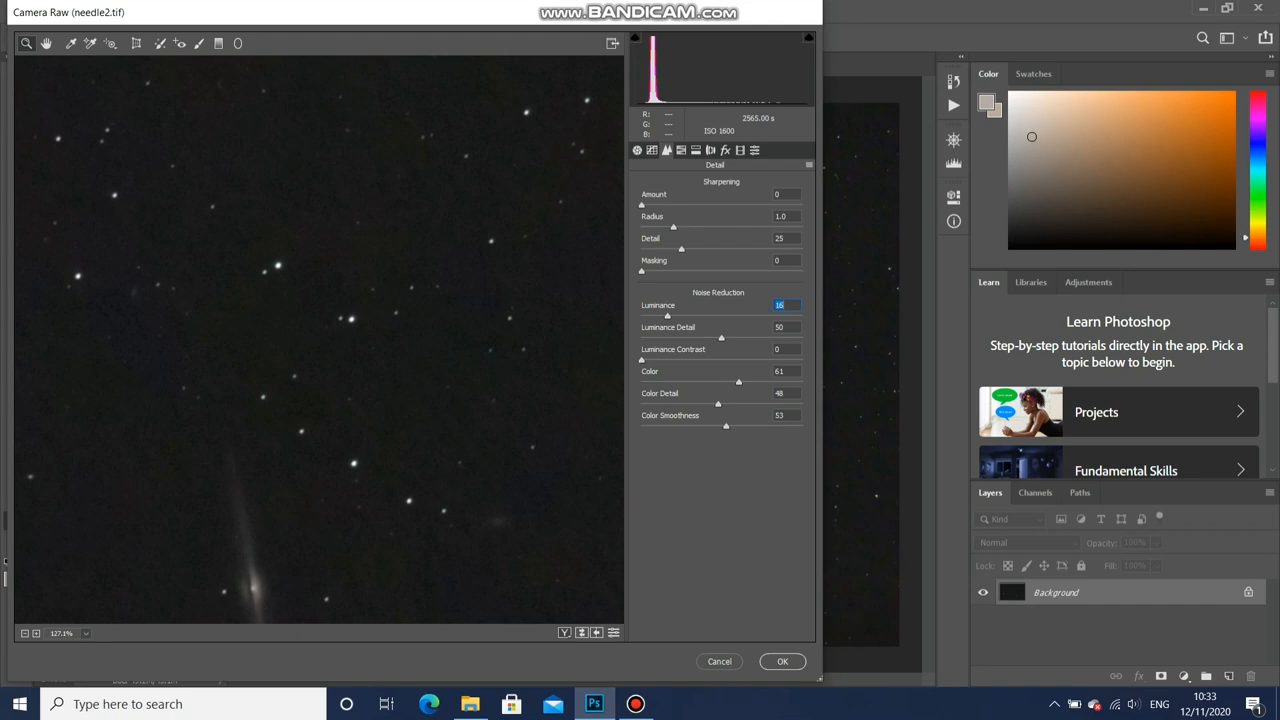
pyautogui.moveTo(667, 316); pyautogui.dragTo(723, 316)
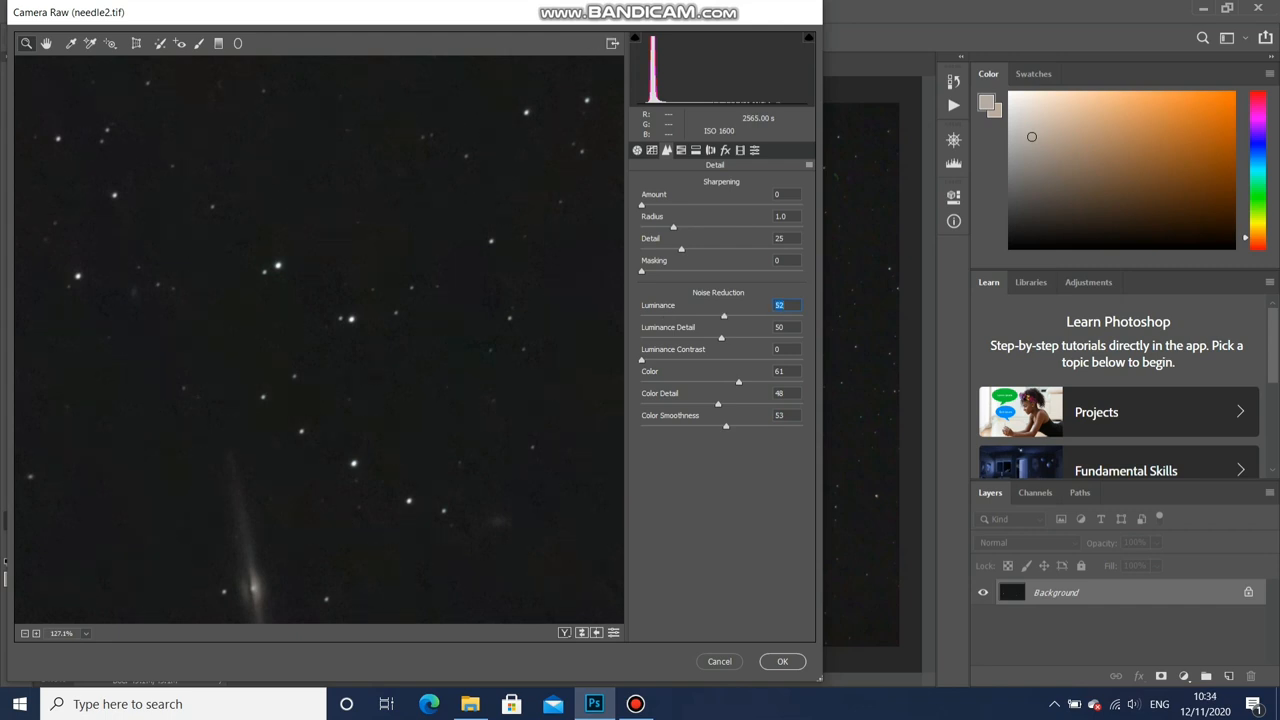
pyautogui.moveTo(723, 315); pyautogui.dragTo(716, 315)
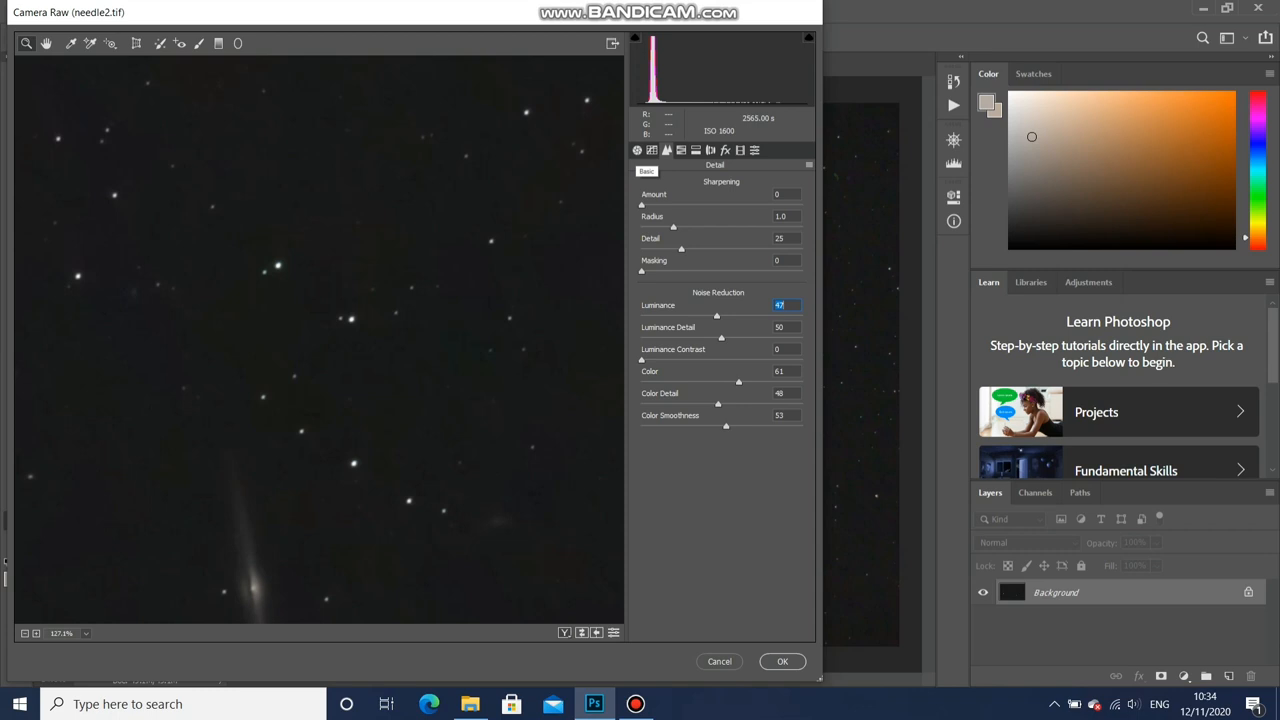
# - In Camera Raw Basic, set Whites to -1 and Blacks to -33, then apply
pyautogui.click(637, 150)
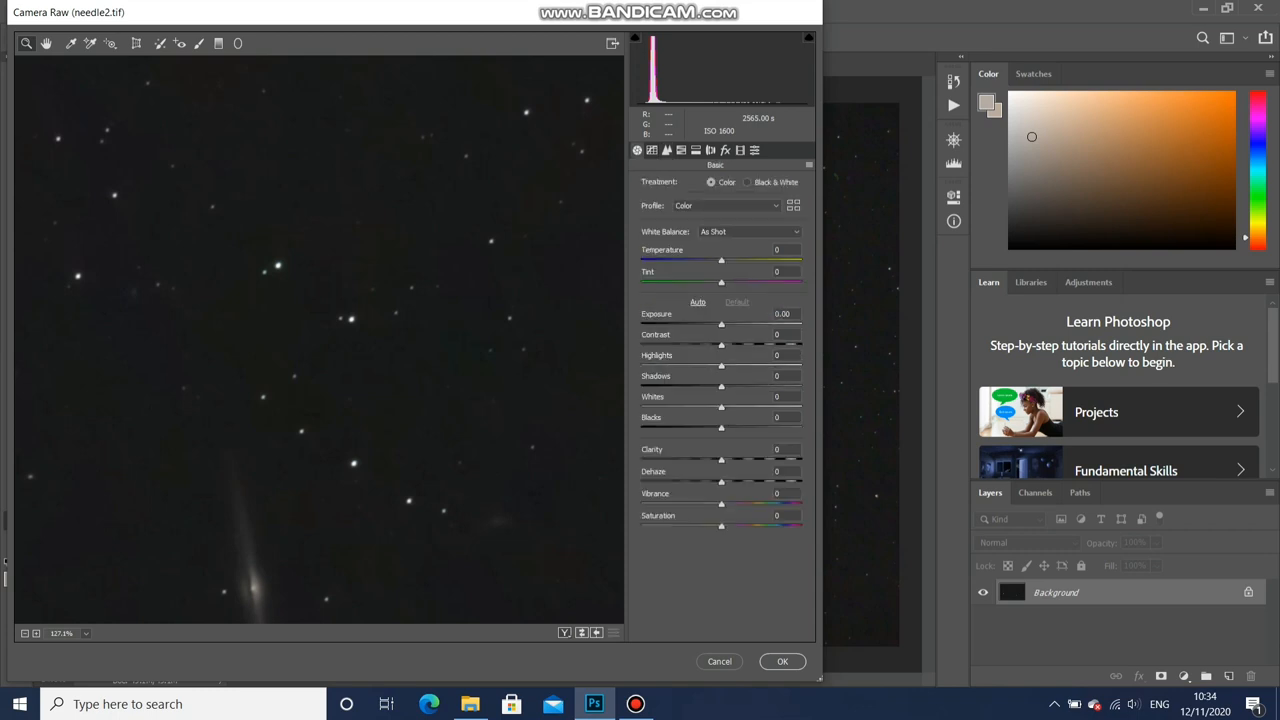
pyautogui.moveTo(721, 407); pyautogui.dragTo(745, 407)
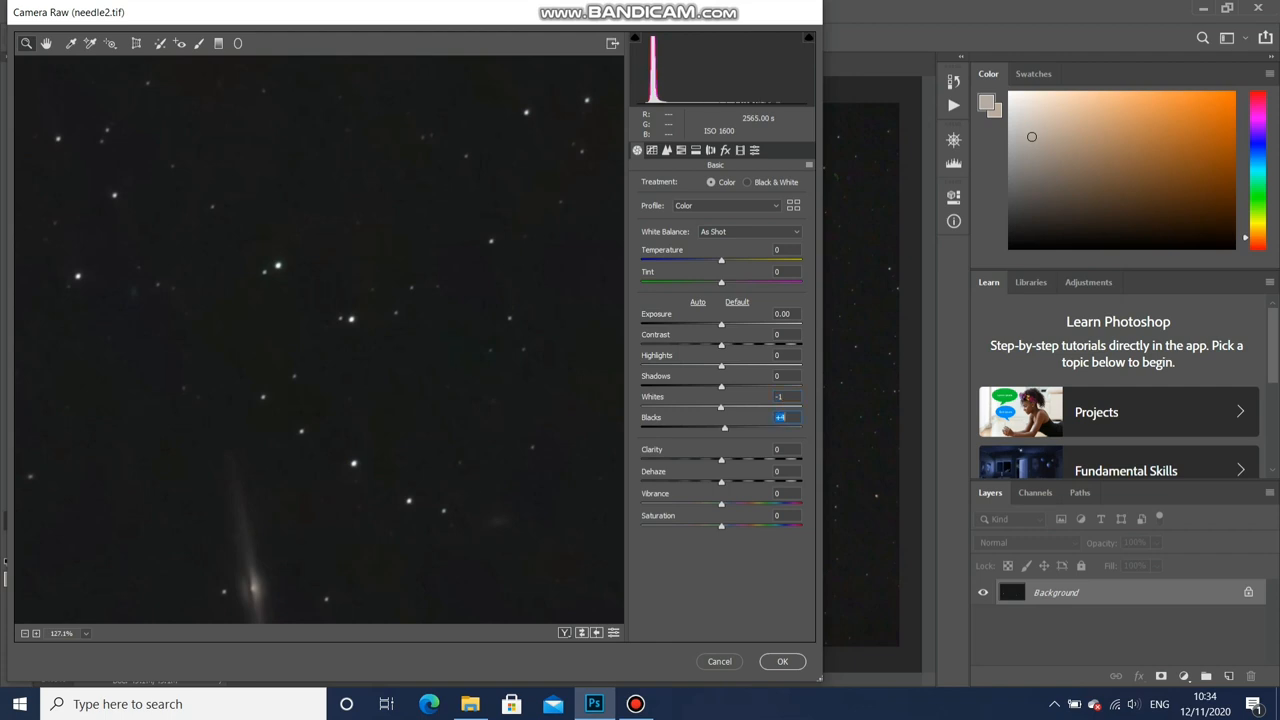
pyautogui.moveTo(724, 428); pyautogui.dragTo(707, 428)
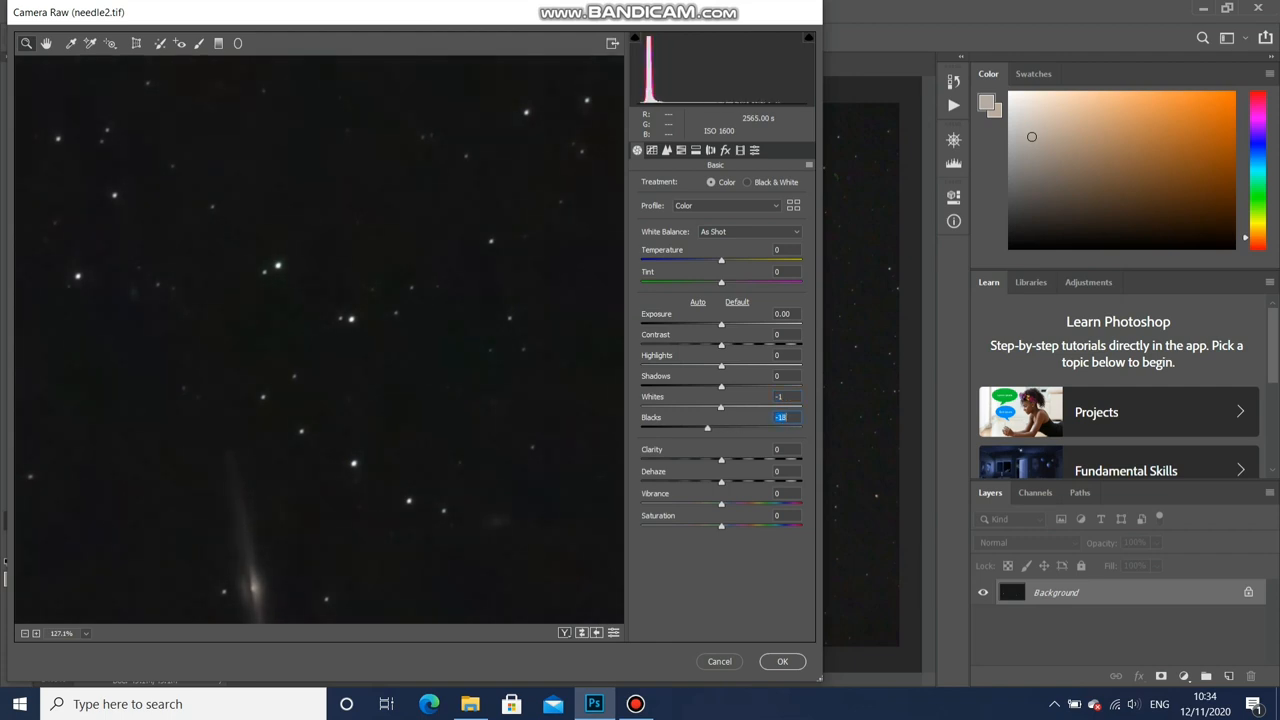
pyautogui.moveTo(707, 427); pyautogui.dragTo(699, 427)
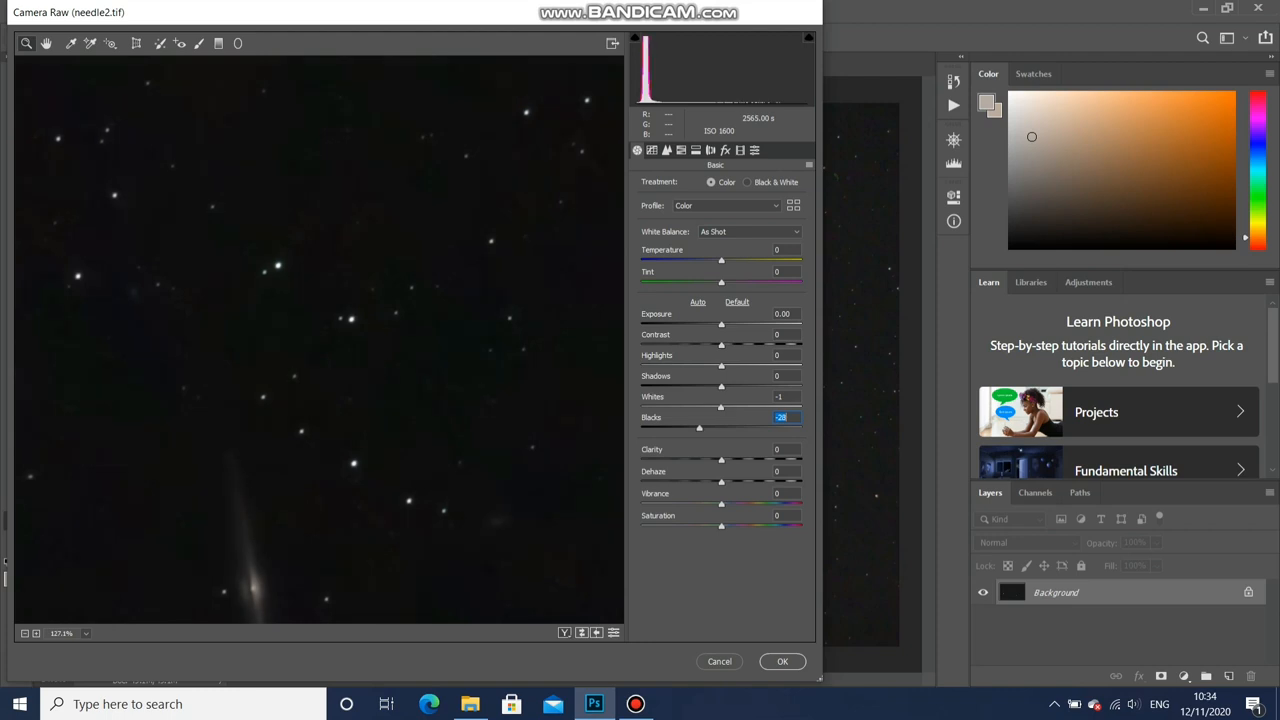
pyautogui.moveTo(699, 428); pyautogui.dragTo(692, 428)
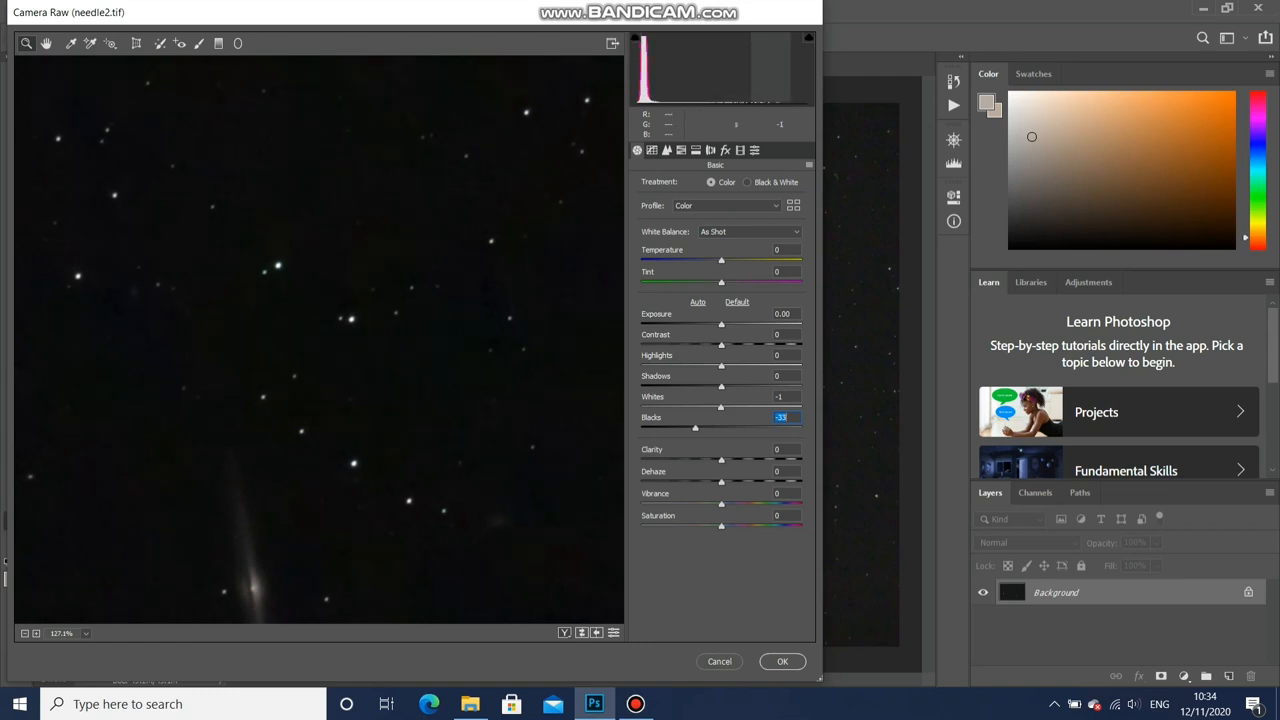
pyautogui.click(782, 661)
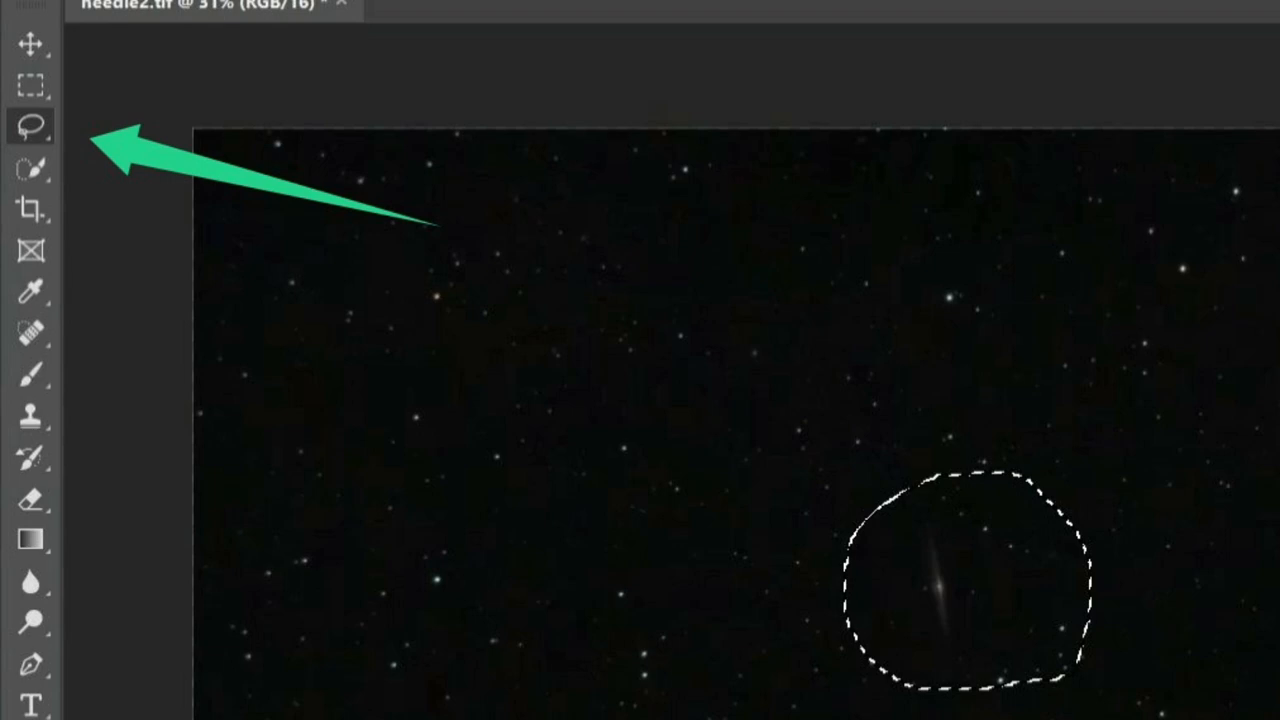
# - Draw a rough Lasso loop around the needle galaxy at the image centre
pyautogui.click(398, 12)
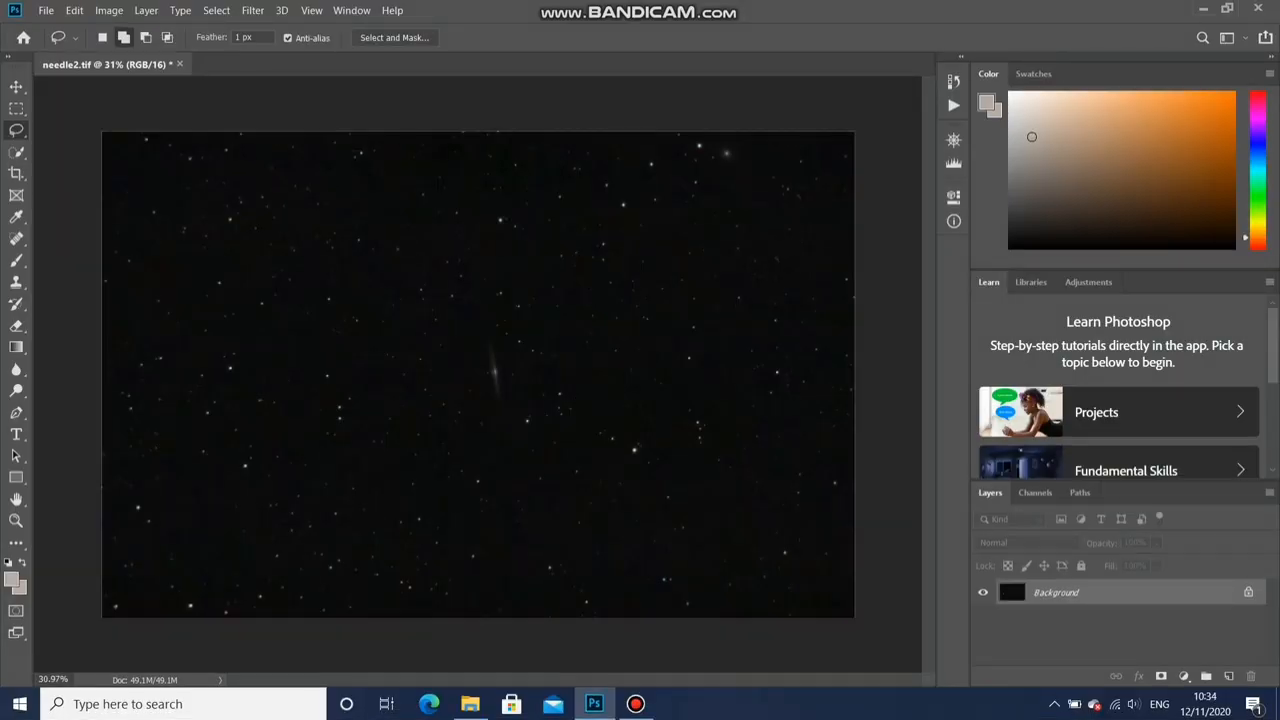
pyautogui.moveTo(490, 313); pyautogui.dragTo(440, 388)
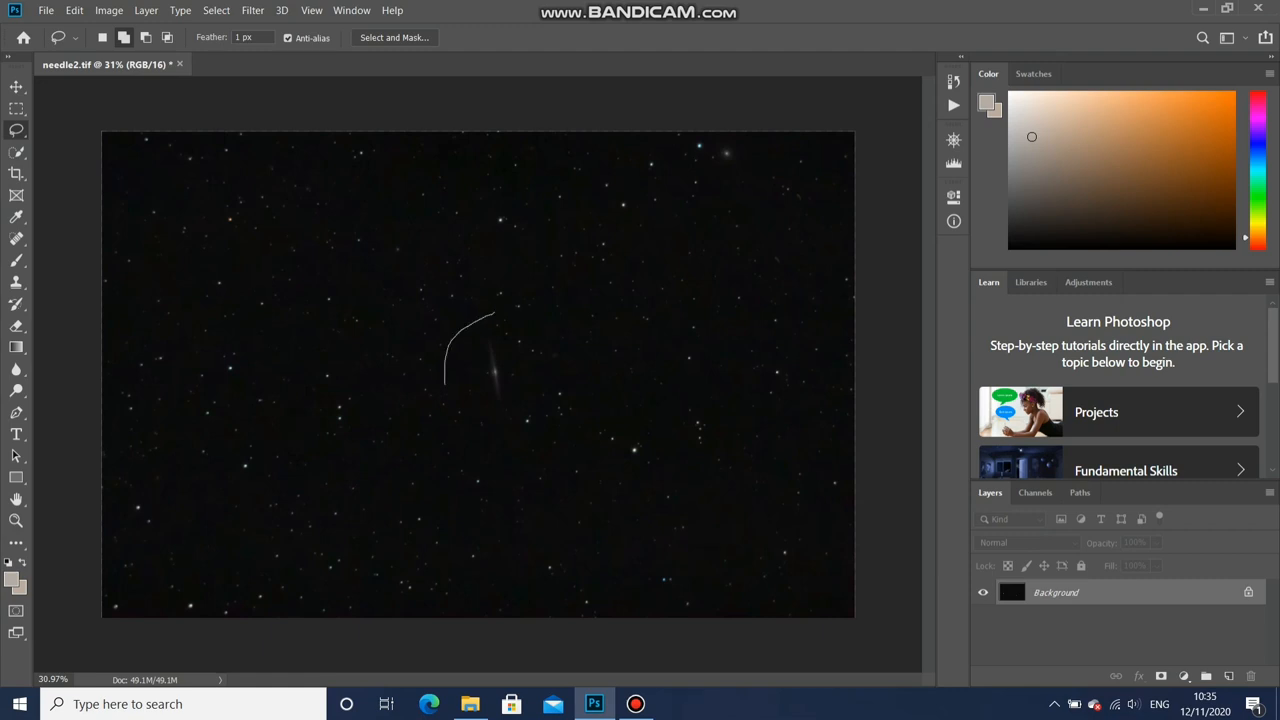
pyautogui.moveTo(490, 320); pyautogui.dragTo(510, 420)
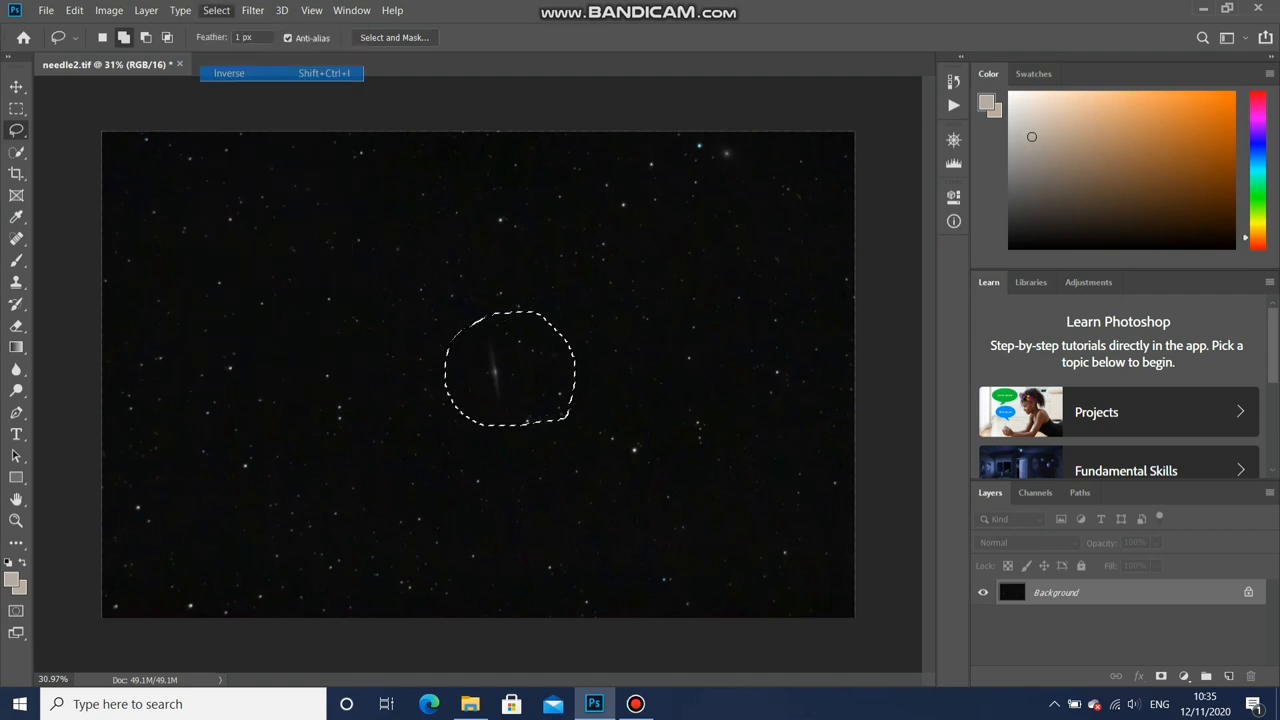
# - Invert the selection and lower background Clarity to -43 with the Camera Raw Filter
pyautogui.click(252, 10)
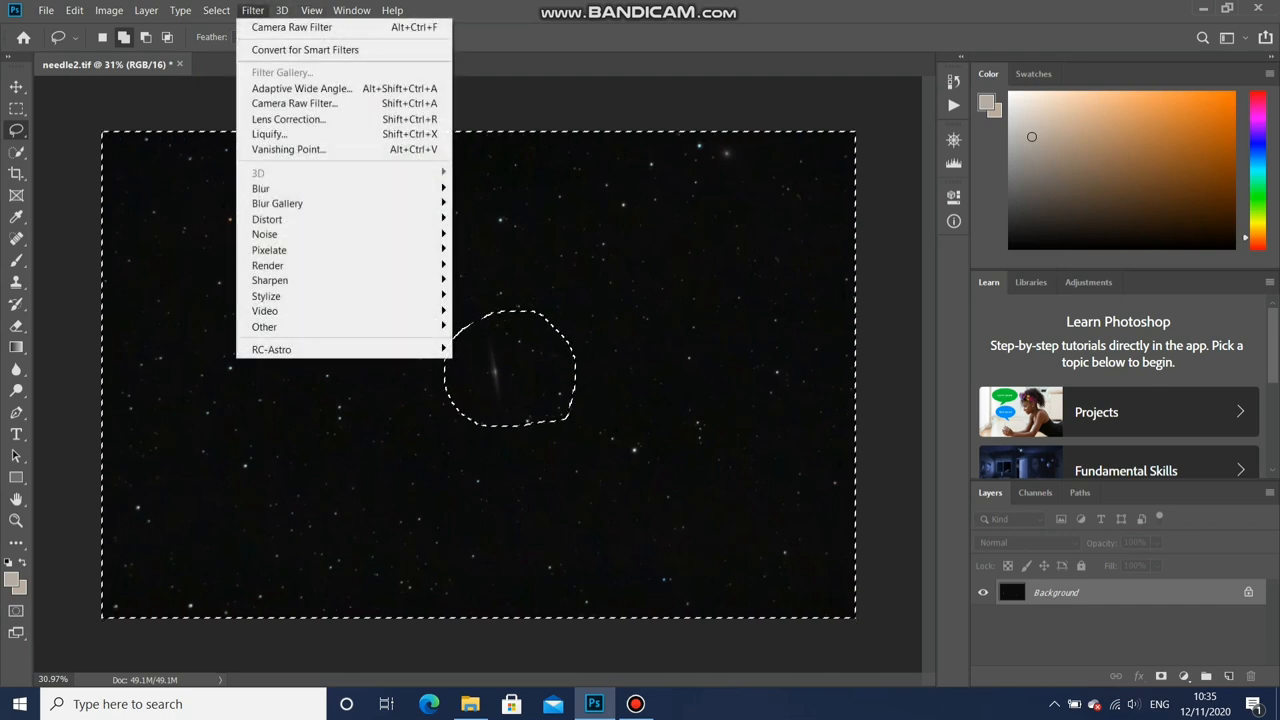
pyautogui.moveTo(294, 103)
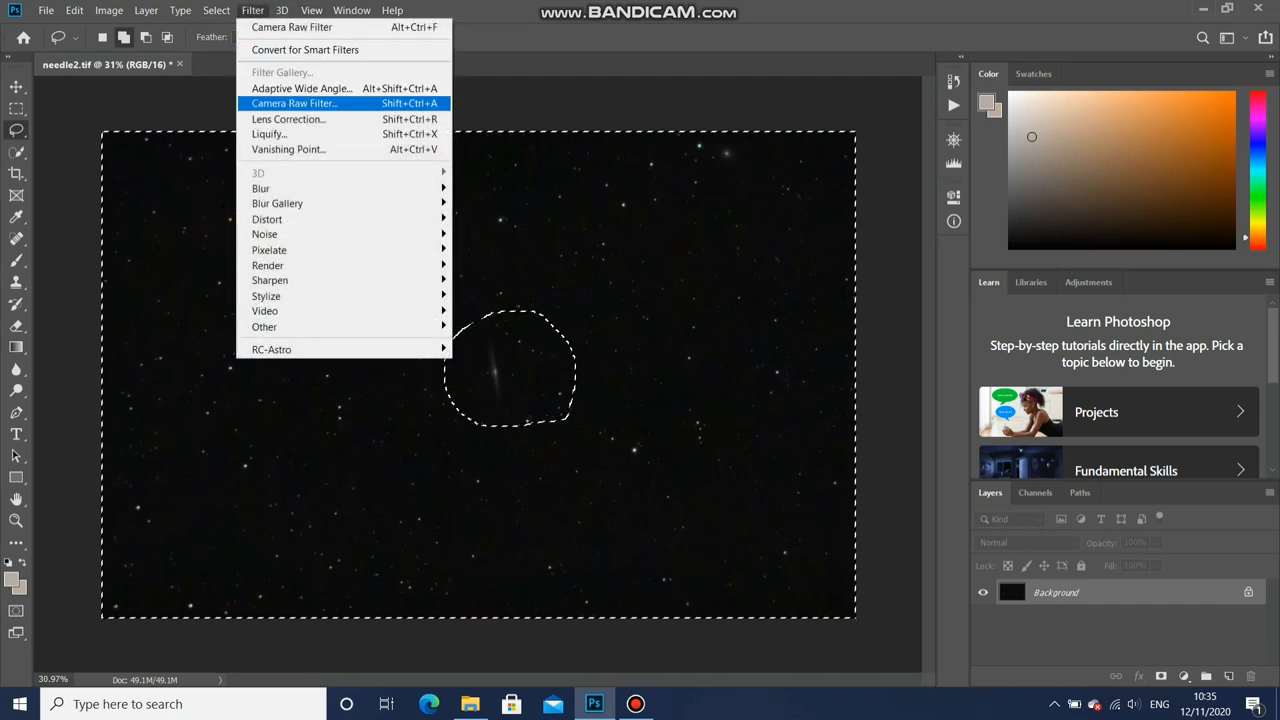
pyautogui.click(294, 103)
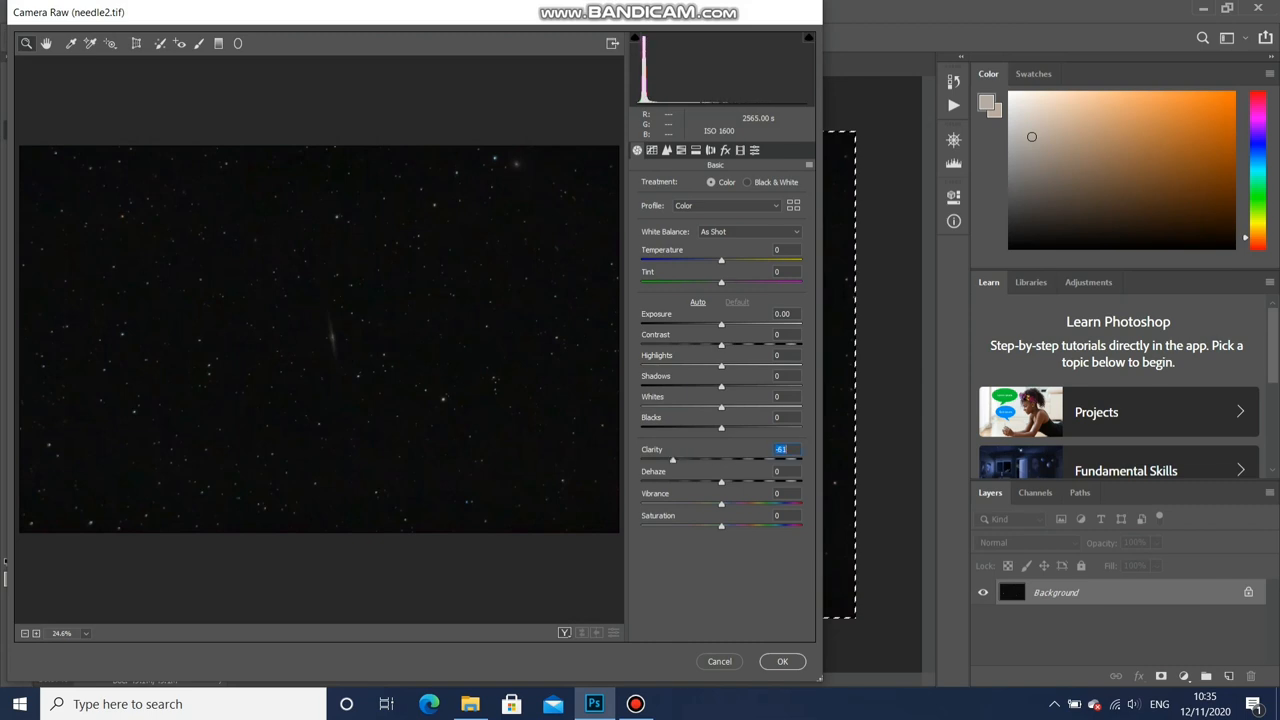
pyautogui.moveTo(672, 460); pyautogui.dragTo(729, 460)
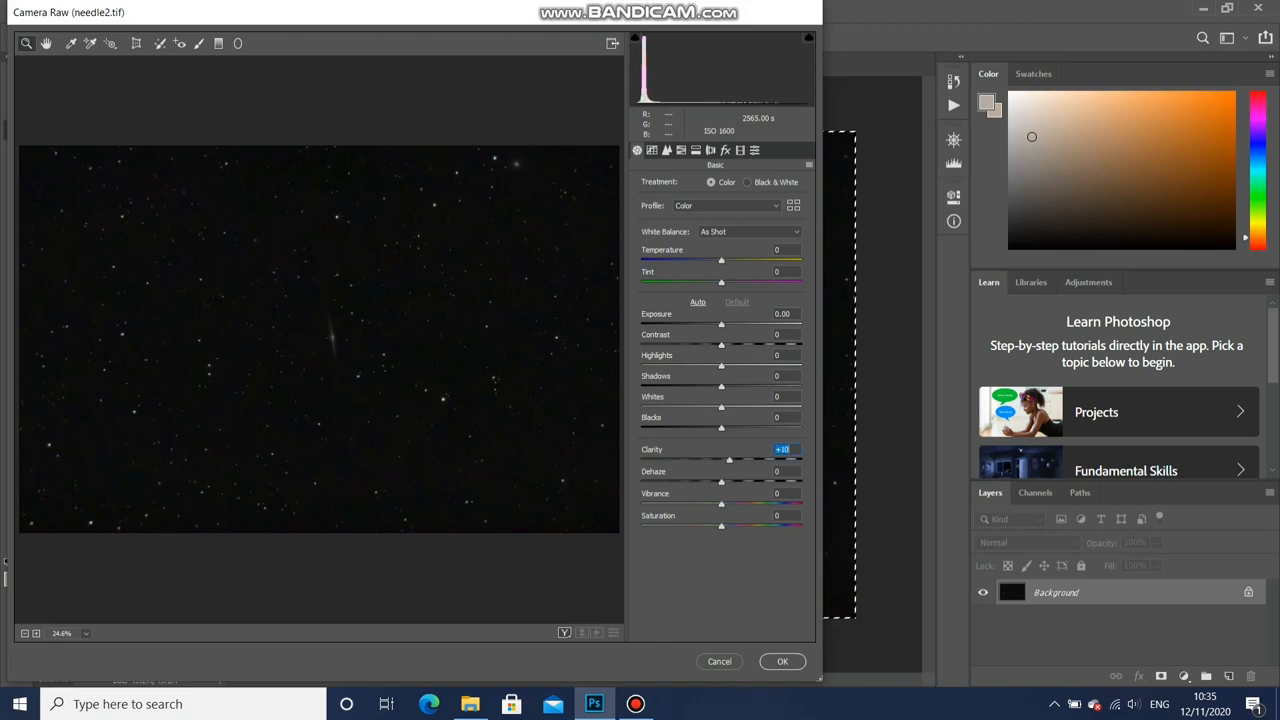
pyautogui.moveTo(729, 459); pyautogui.dragTo(686, 459)
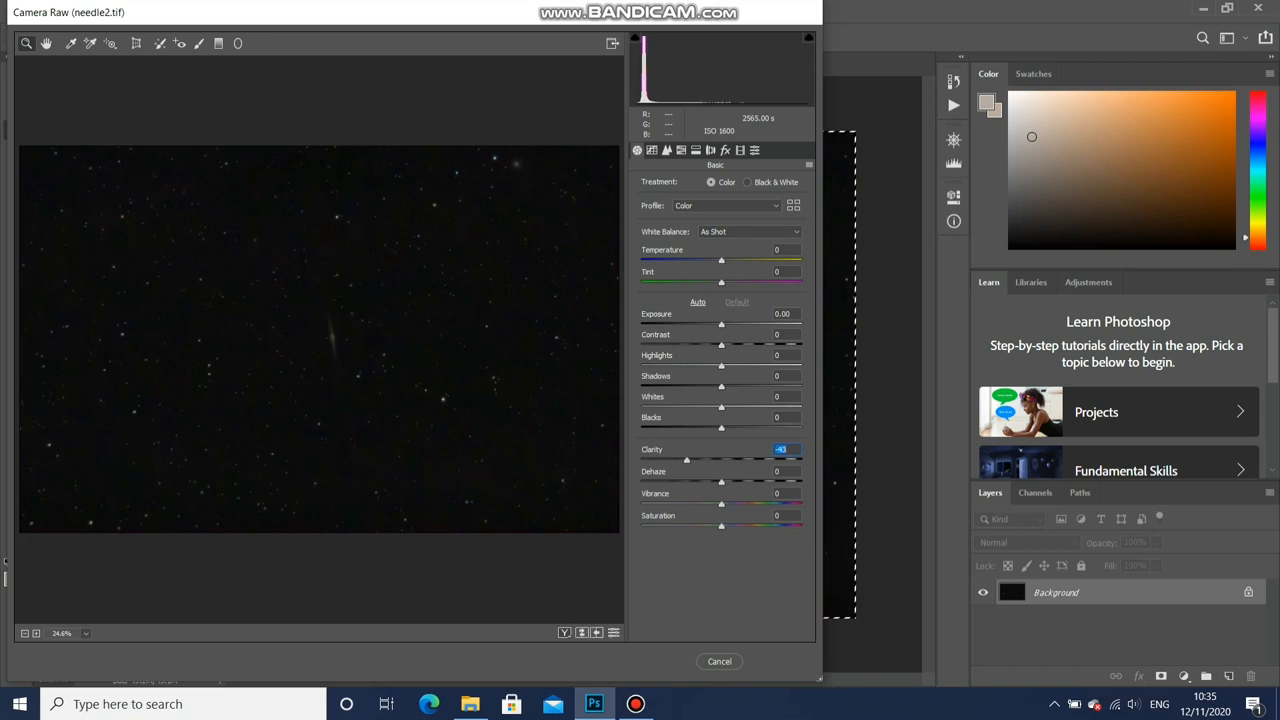
pyautogui.click(719, 661)
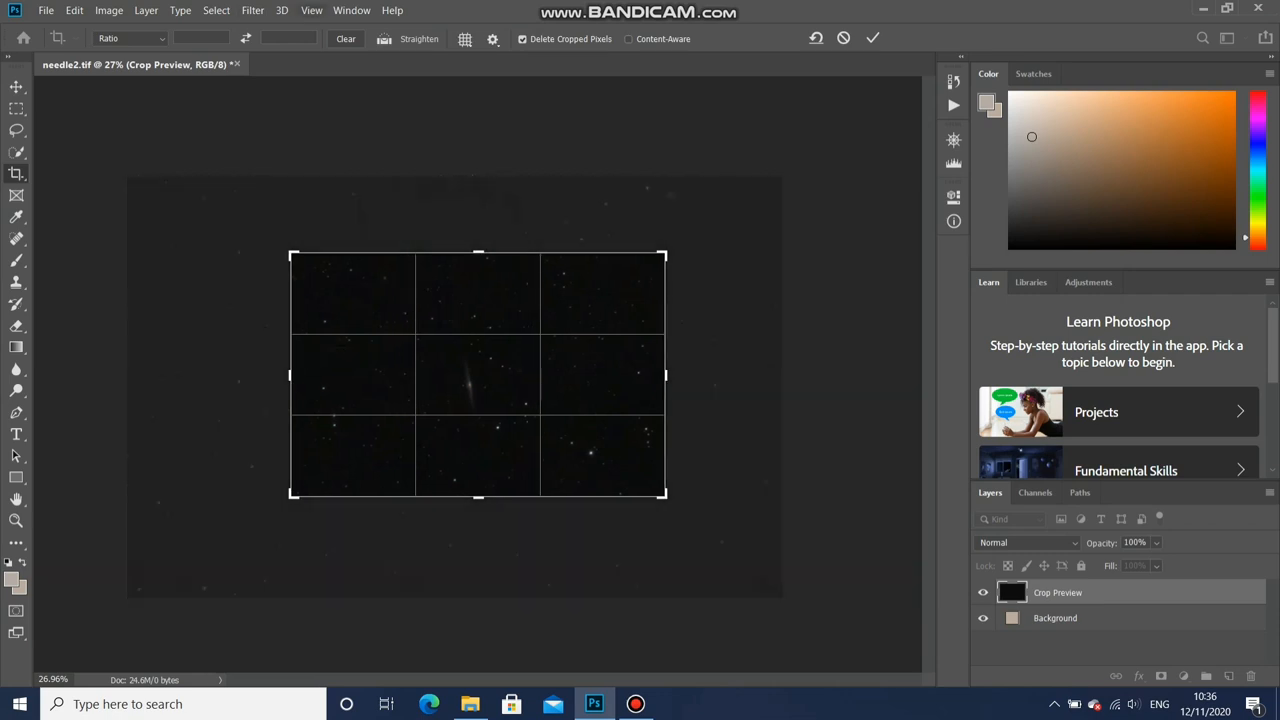
# - Save the image as needle3.tif on the Desktop
pyautogui.click(872, 37)
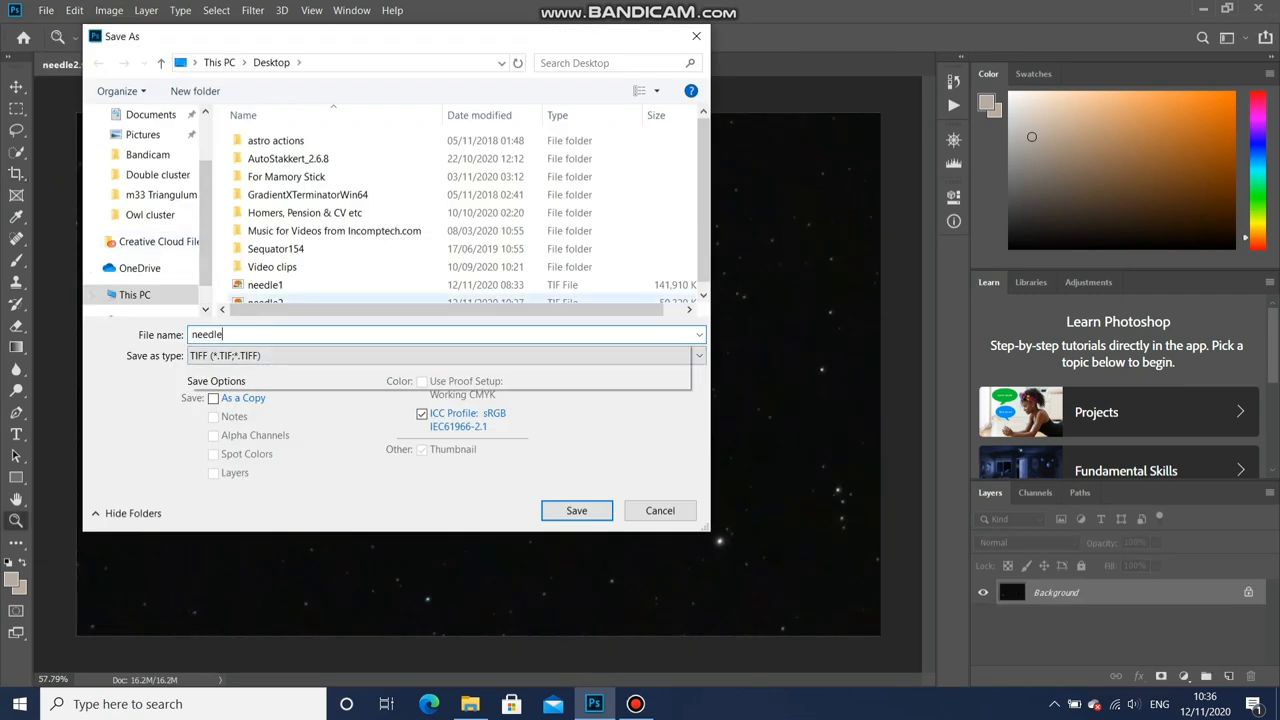
pyautogui.click(576, 510)
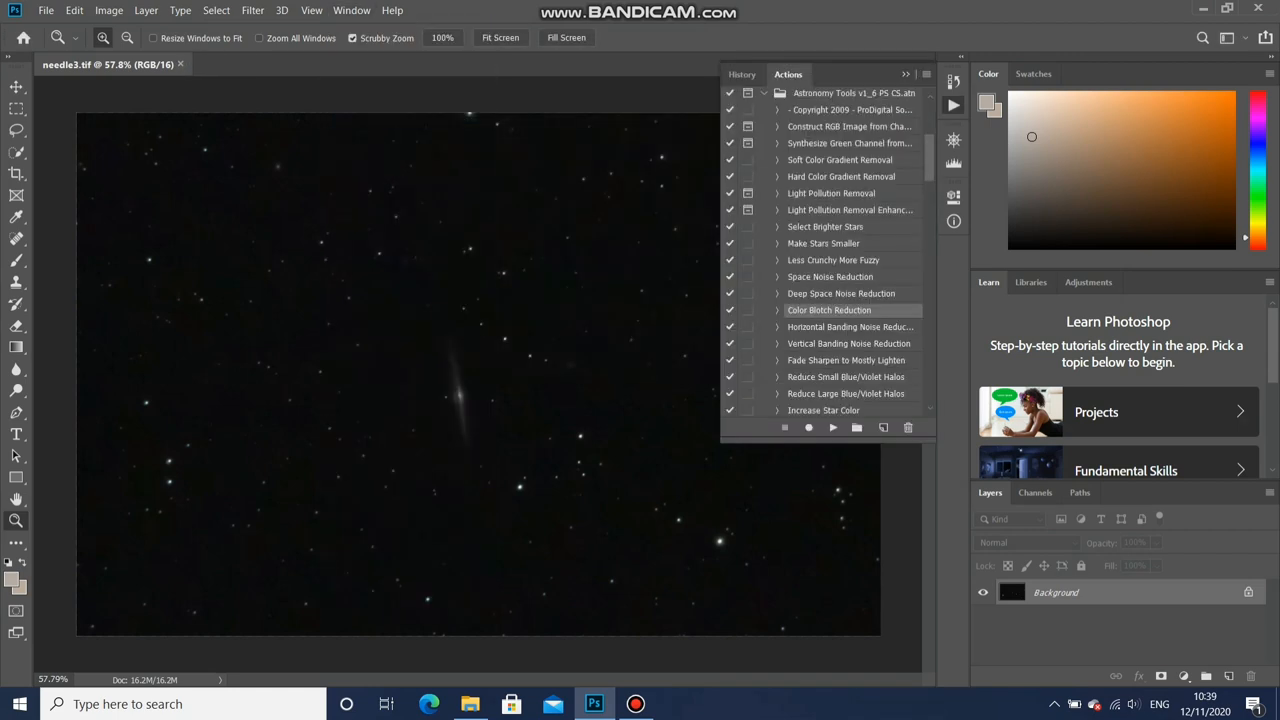
# - Scroll the Astronomy Tools actions list toward Increase Star Color
pyautogui.scroll(-3)
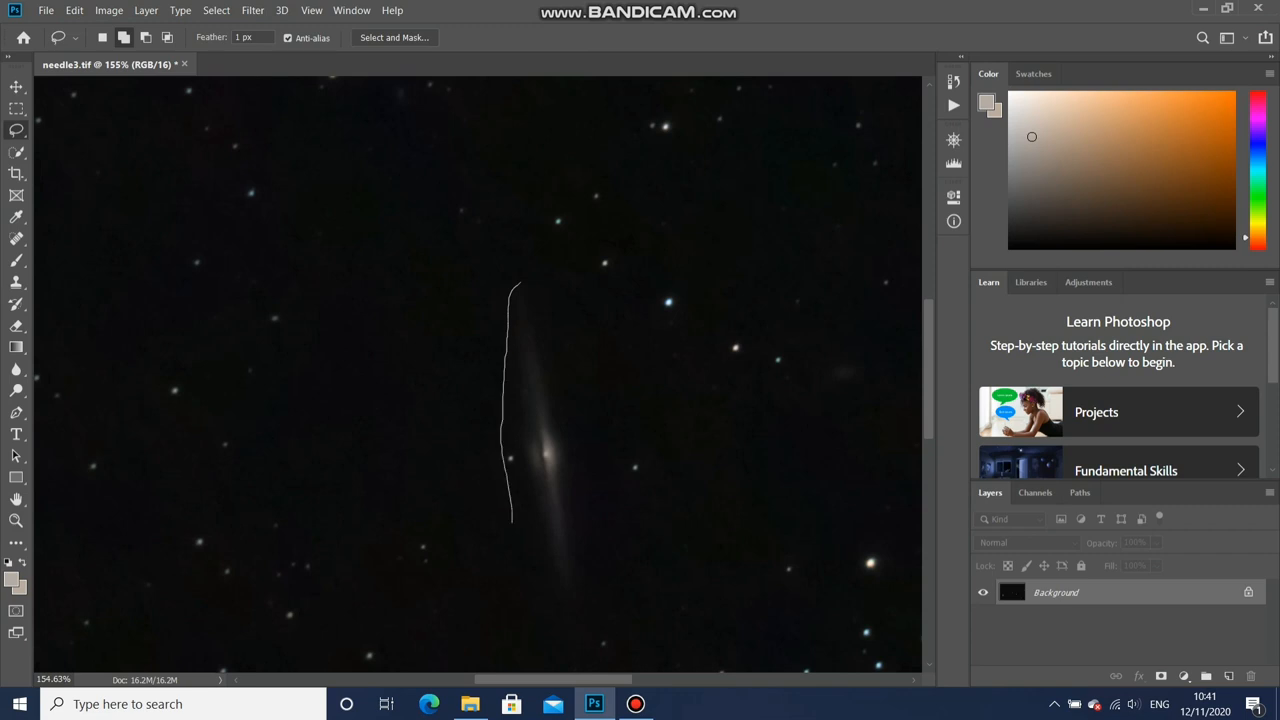
# - Lasso the needle galaxy and raise its Hue/Saturation saturation to +34
pyautogui.moveTo(510, 520); pyautogui.dragTo(575, 595)
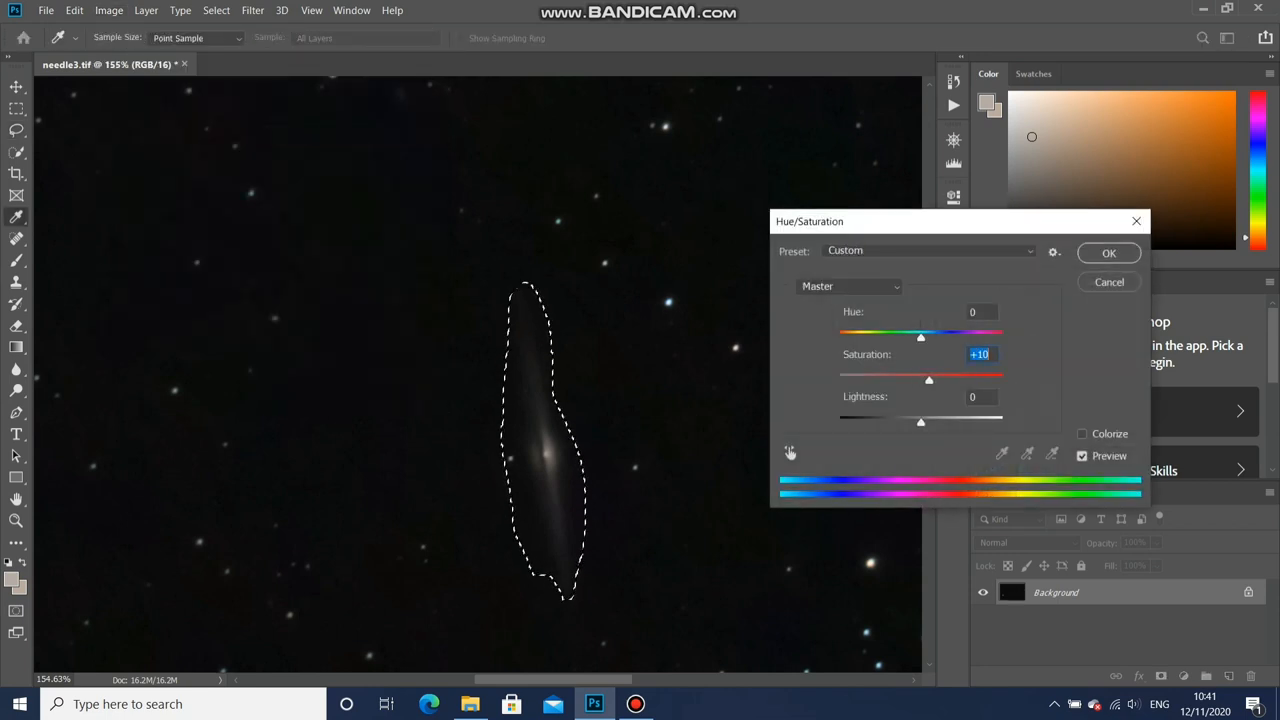
pyautogui.moveTo(920, 379); pyautogui.dragTo(965, 379)
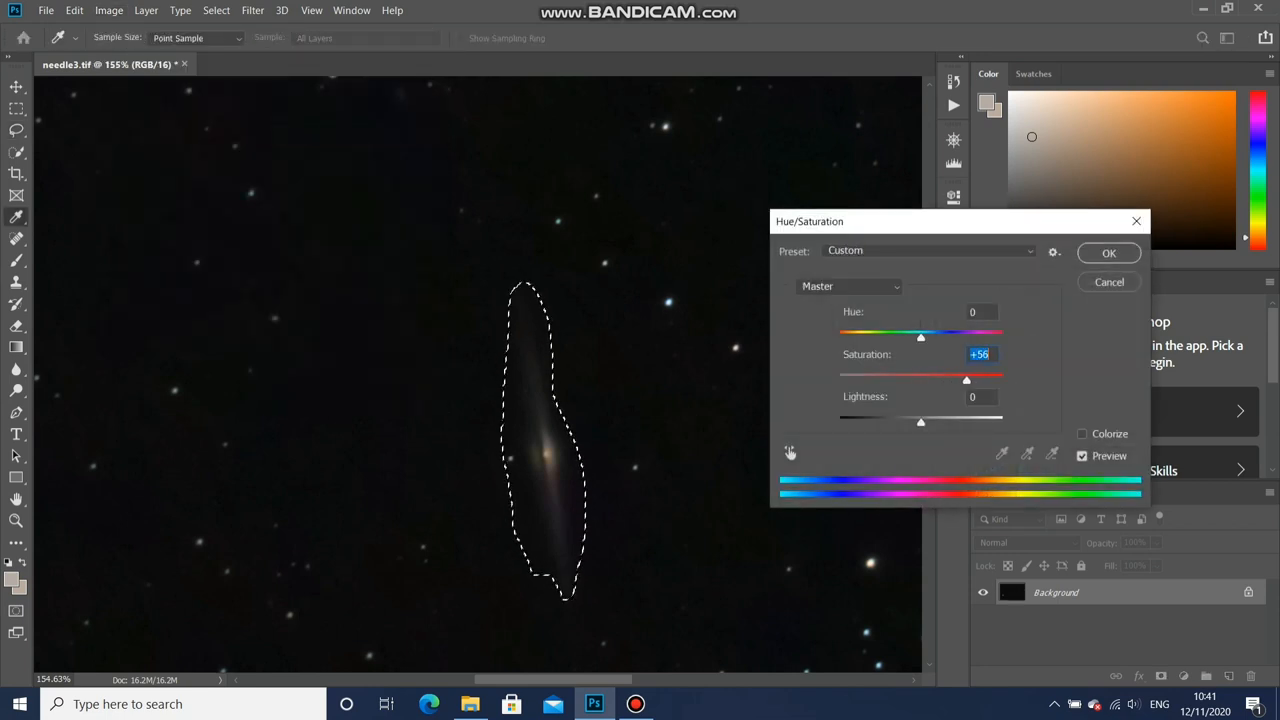
pyautogui.moveTo(966, 380); pyautogui.dragTo(942, 380)
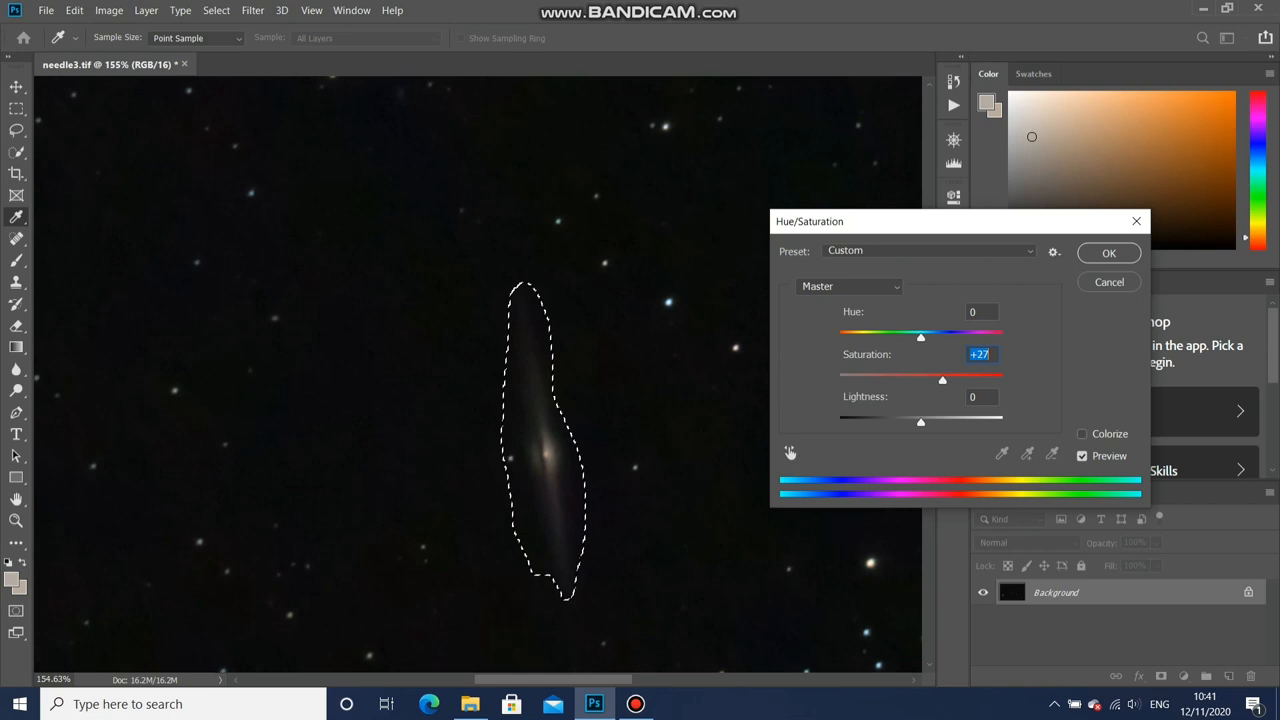
pyautogui.click(109, 10)
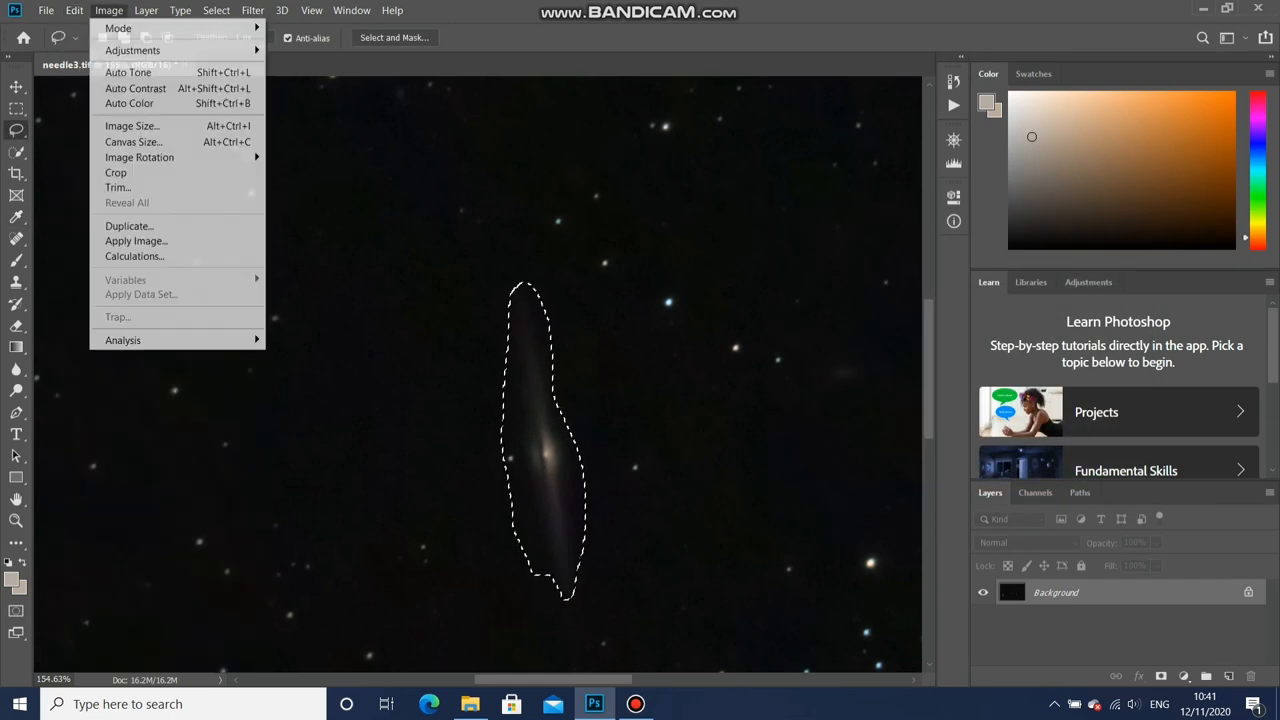
pyautogui.click(133, 50)
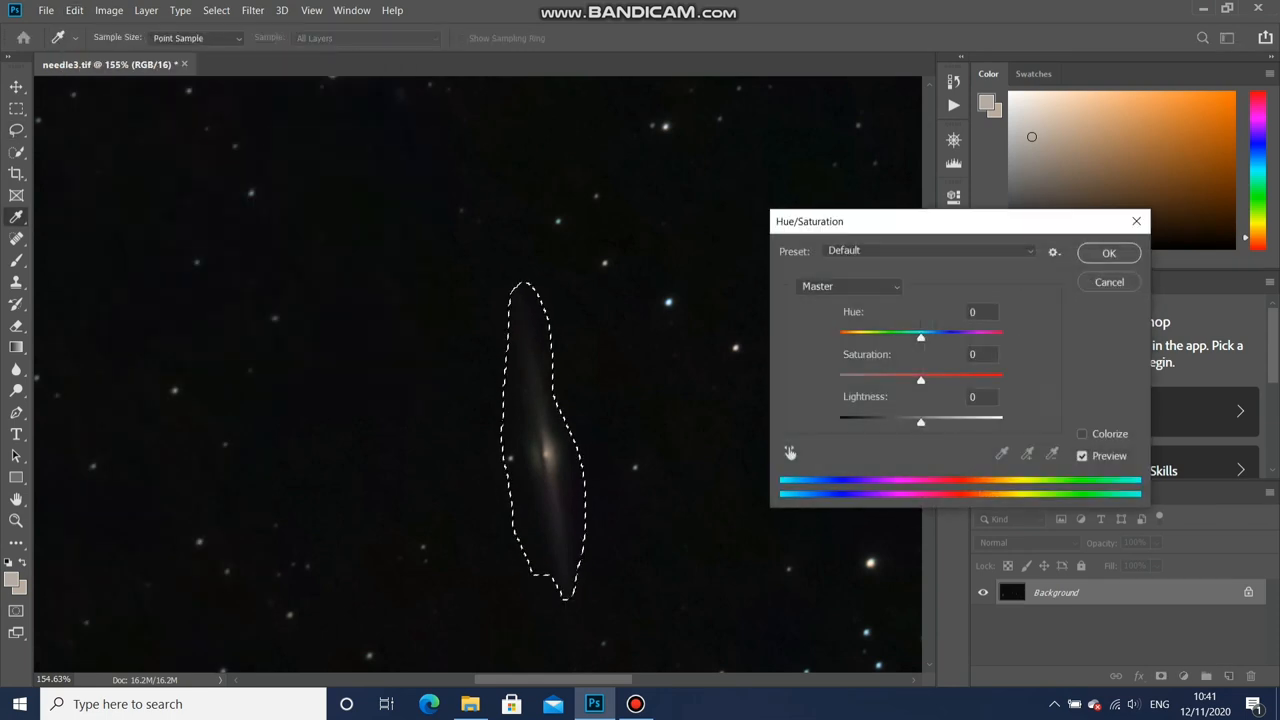
pyautogui.moveTo(920, 379); pyautogui.dragTo(950, 379)
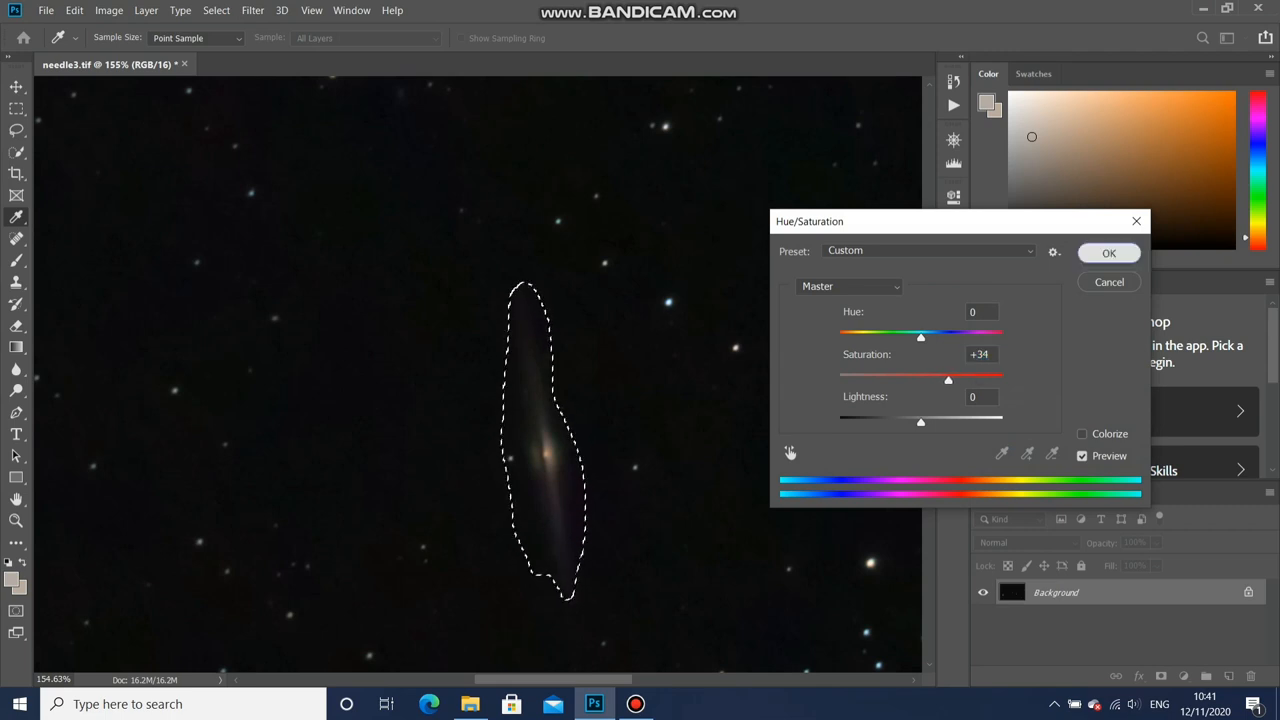
pyautogui.click(1109, 281)
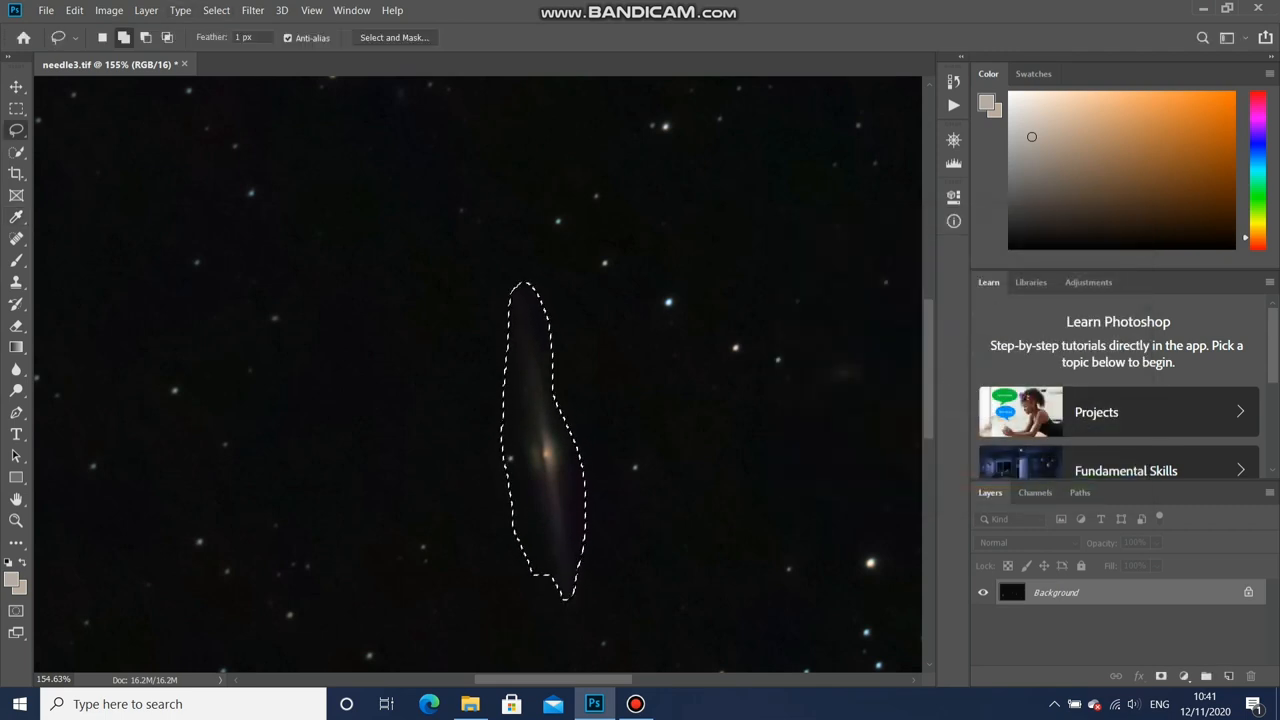
# - Deselect the galaxy and show the whole star field on screen
pyautogui.click(216, 10)
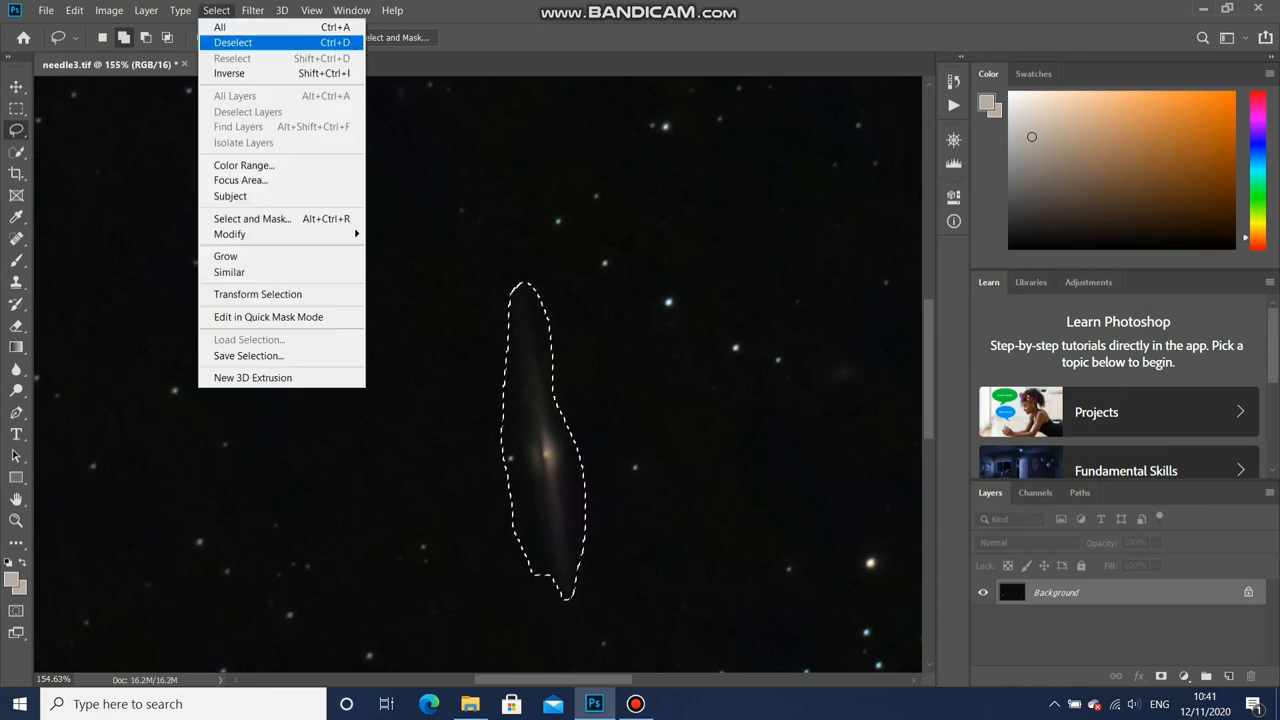
pyautogui.click(233, 42)
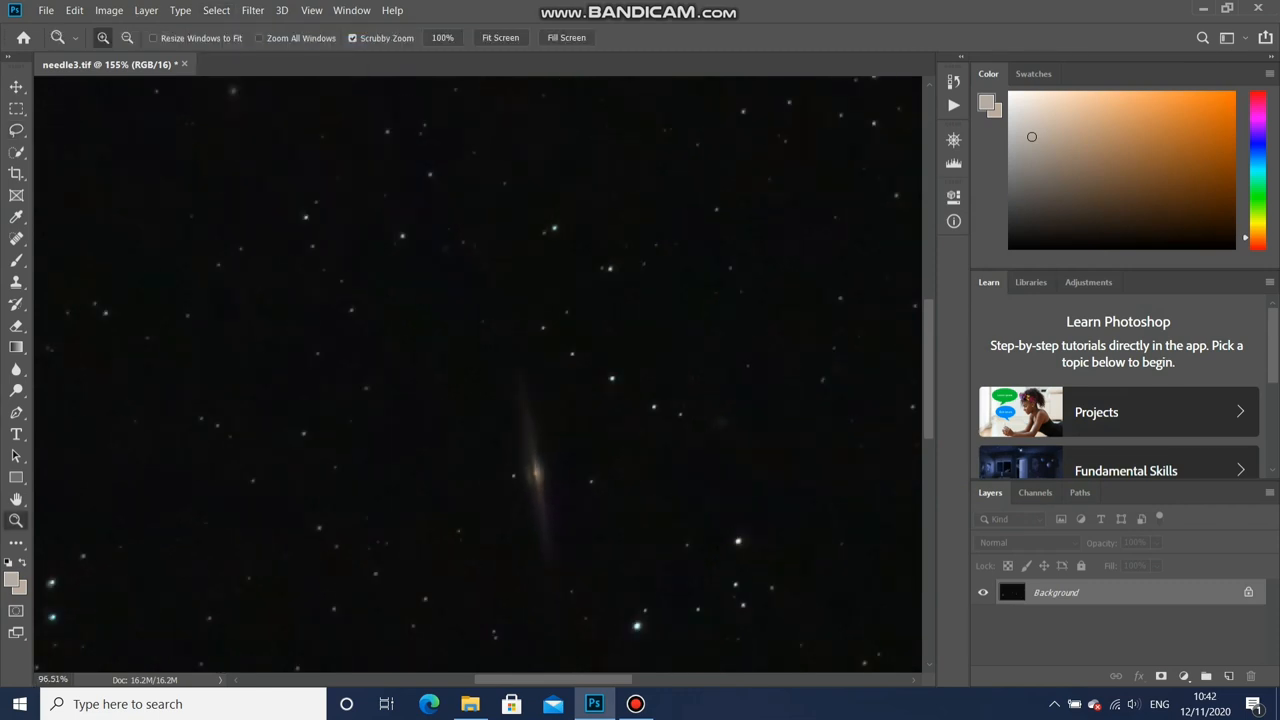
pyautogui.click(500, 37)
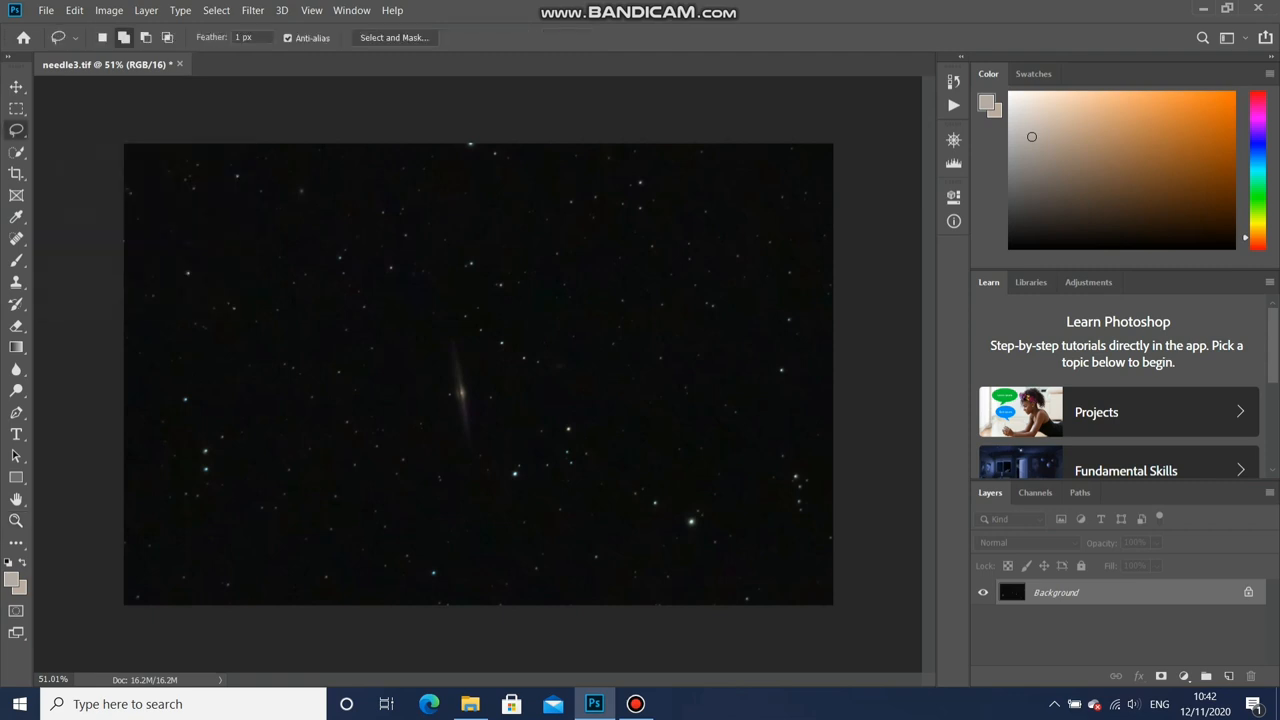
# - Reselect the galaxy and apply Camera Raw Clarity +3, Dehaze +3 and sharpening Amount 24
pyautogui.moveTo(465, 340); pyautogui.dragTo(465, 455)
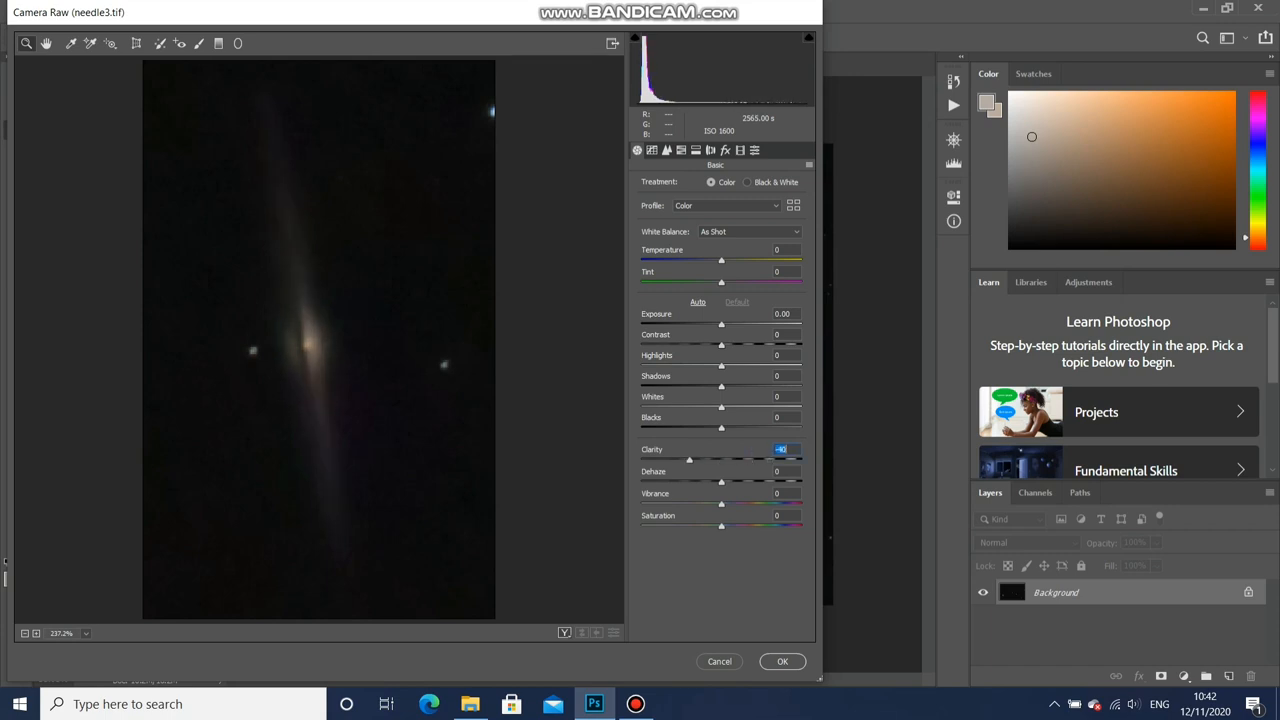
pyautogui.moveTo(689, 459); pyautogui.dragTo(723, 459)
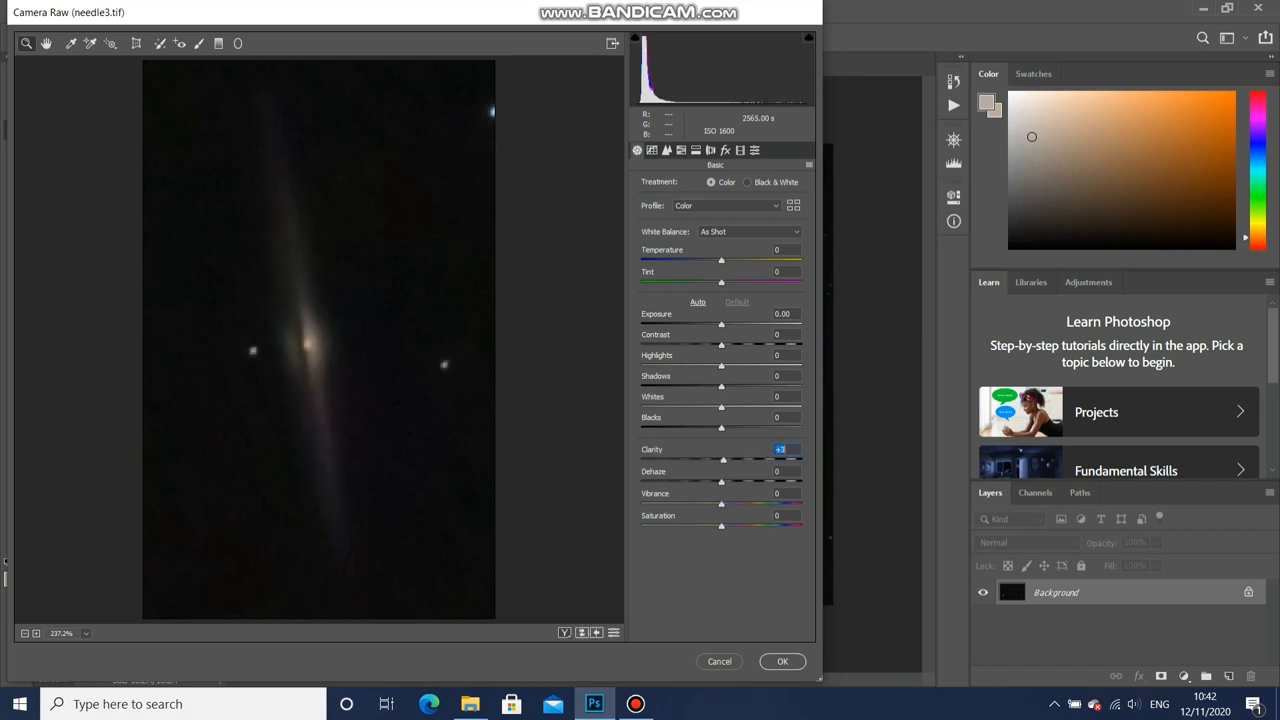
pyautogui.moveTo(722, 482); pyautogui.dragTo(741, 482)
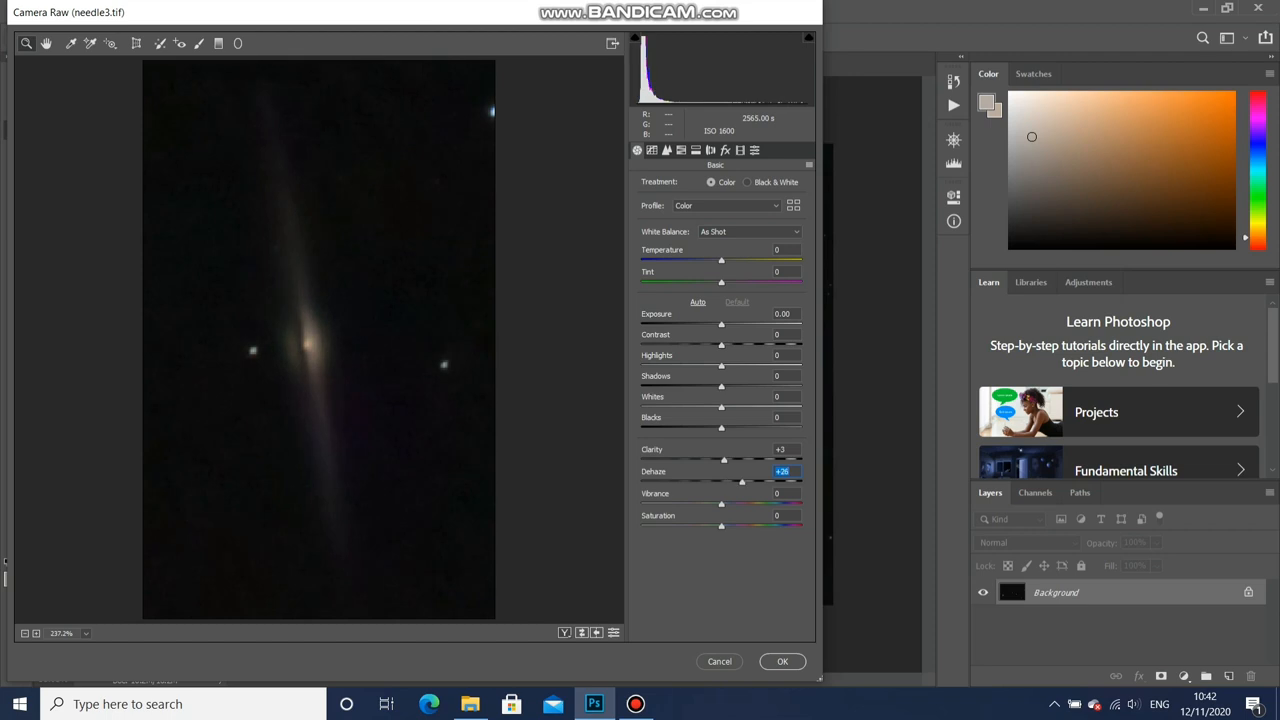
pyautogui.moveTo(741, 482); pyautogui.dragTo(729, 482)
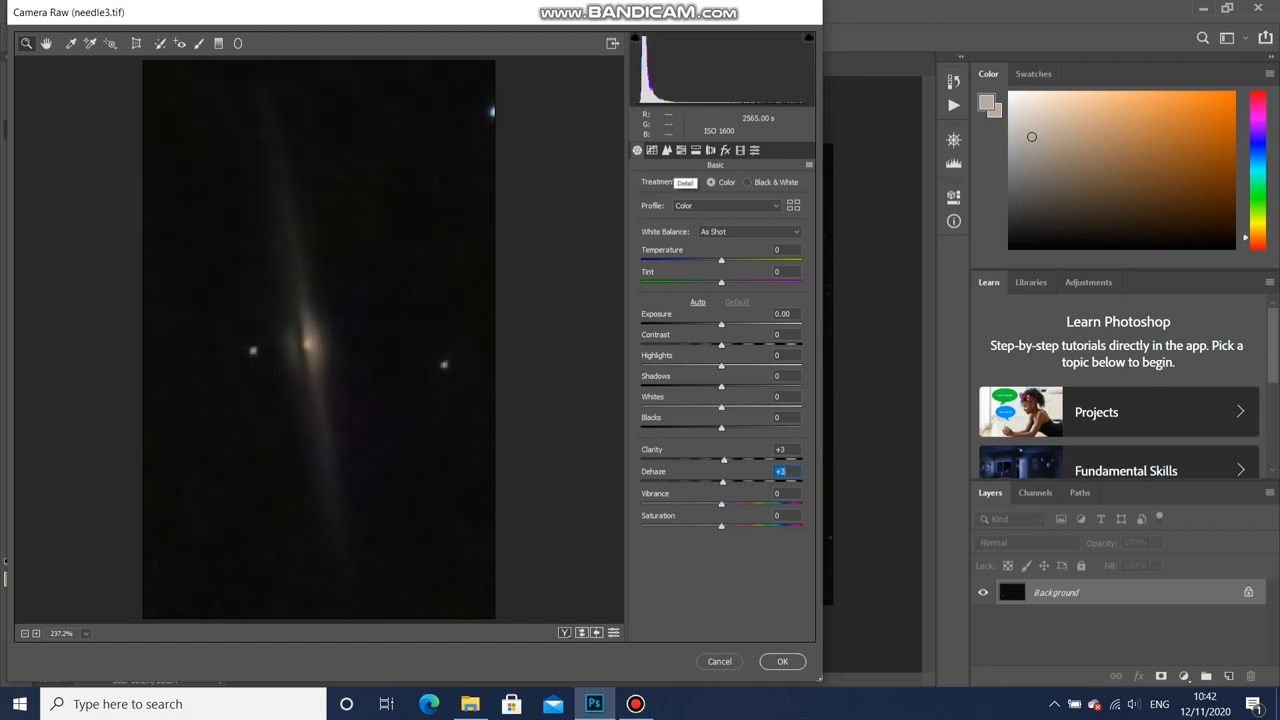
pyautogui.click(667, 150)
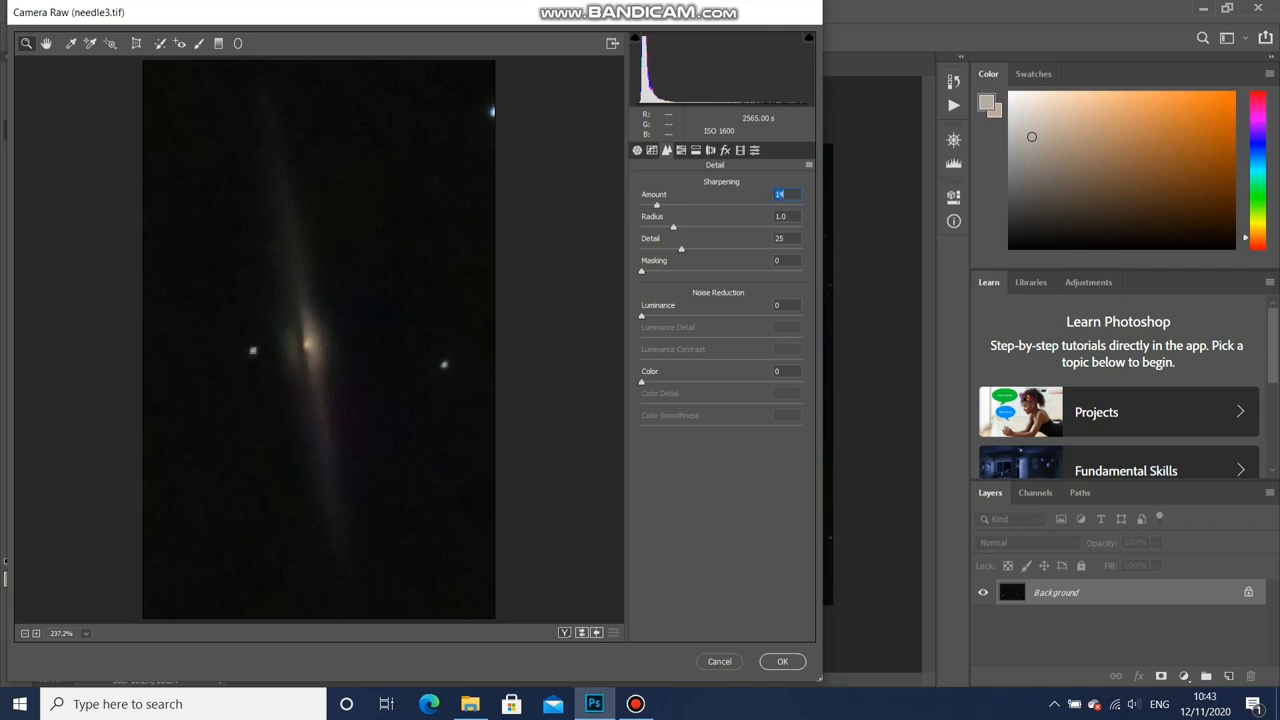
pyautogui.click(782, 661)
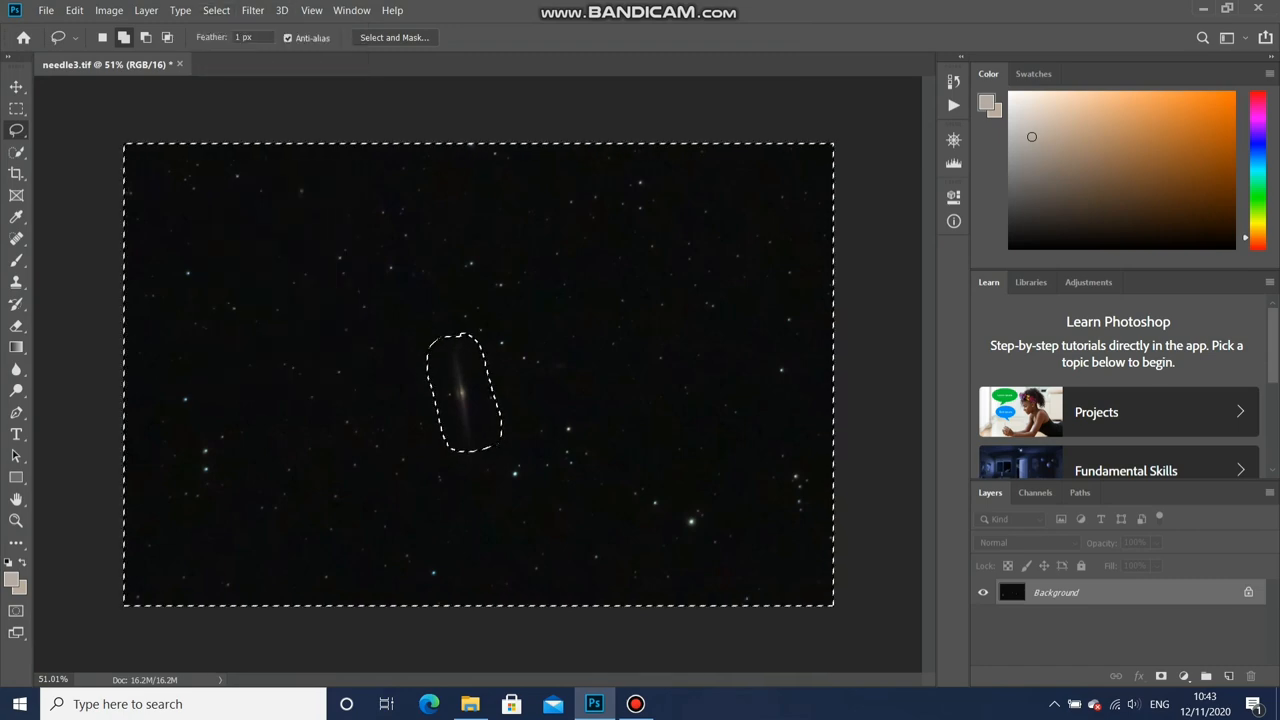
# - Lower the background's Camera Raw Clarity to -57 and save the image as needle4 TIFF
pyautogui.click(252, 10)
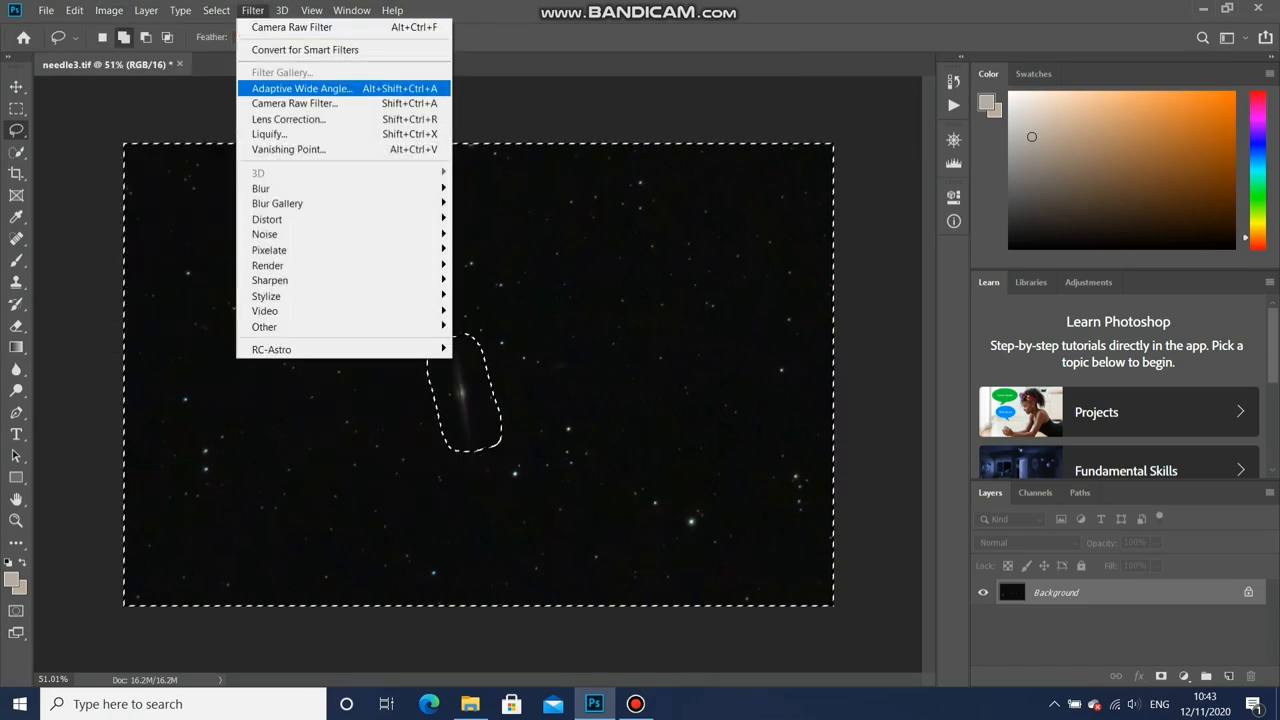
pyautogui.click(291, 27)
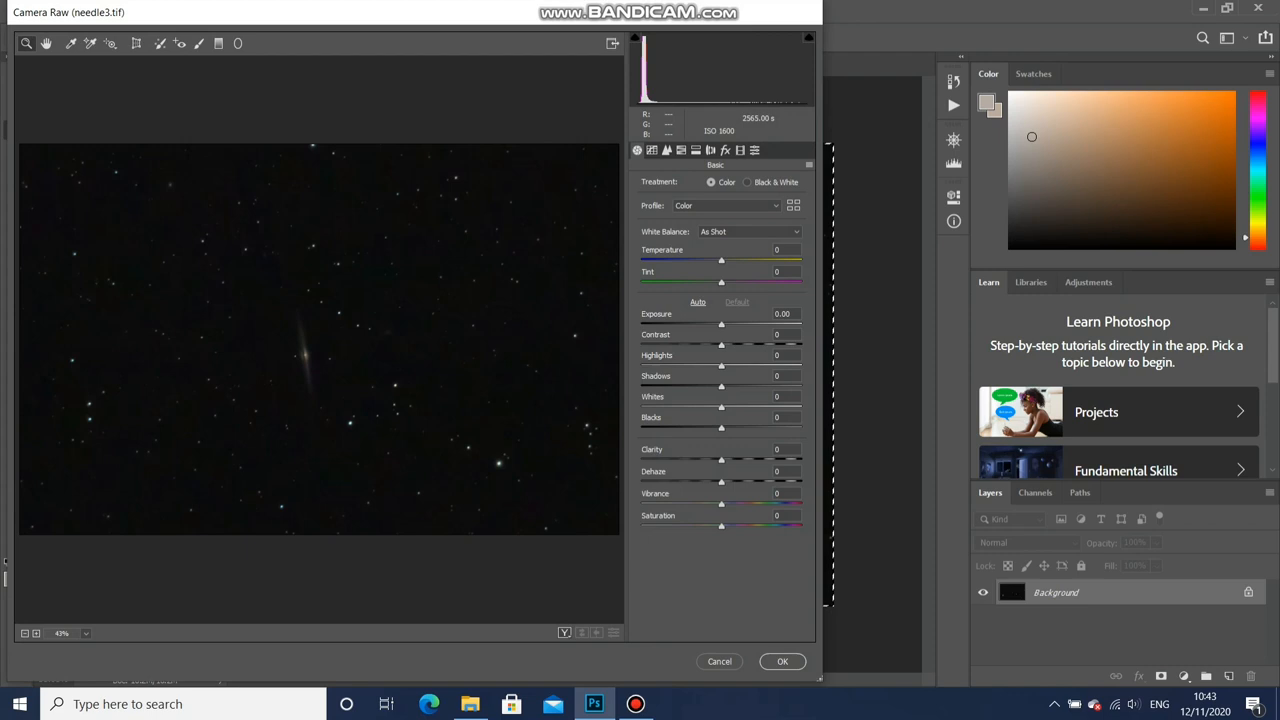
pyautogui.doubleClick(781, 449)
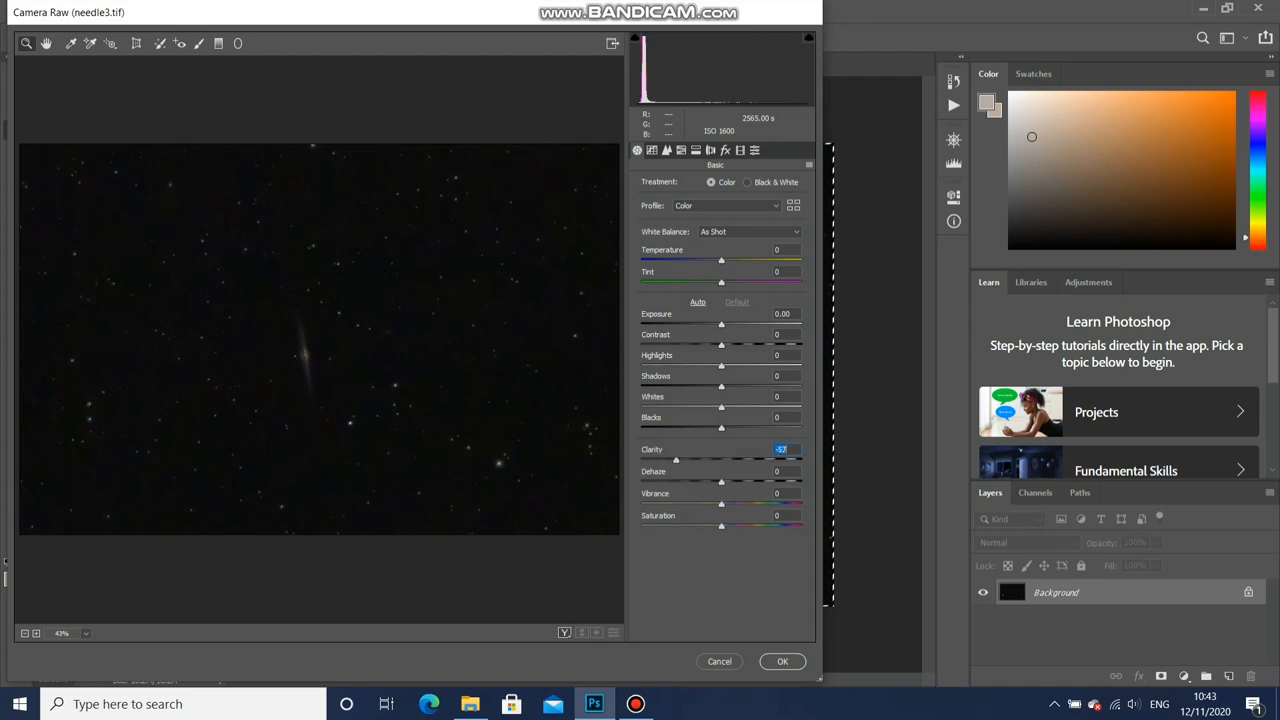
pyautogui.click(782, 661)
pyautogui.write('needle4')
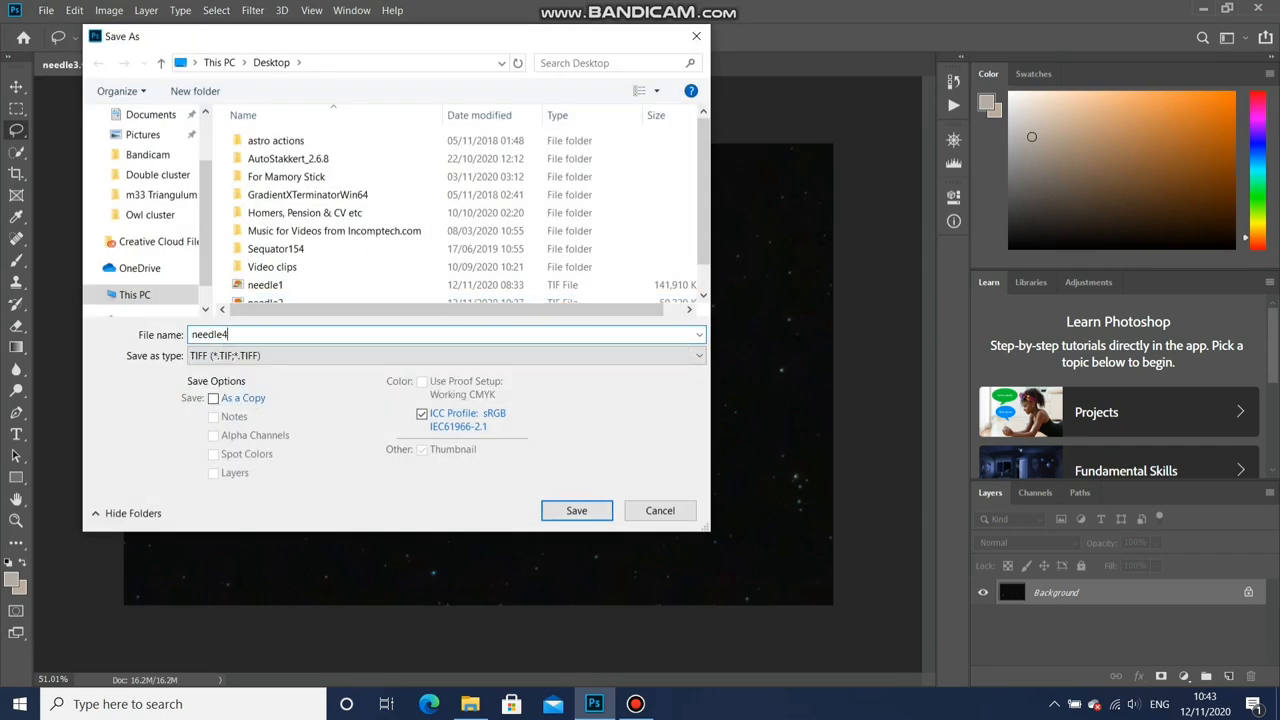
pyautogui.click(576, 510)
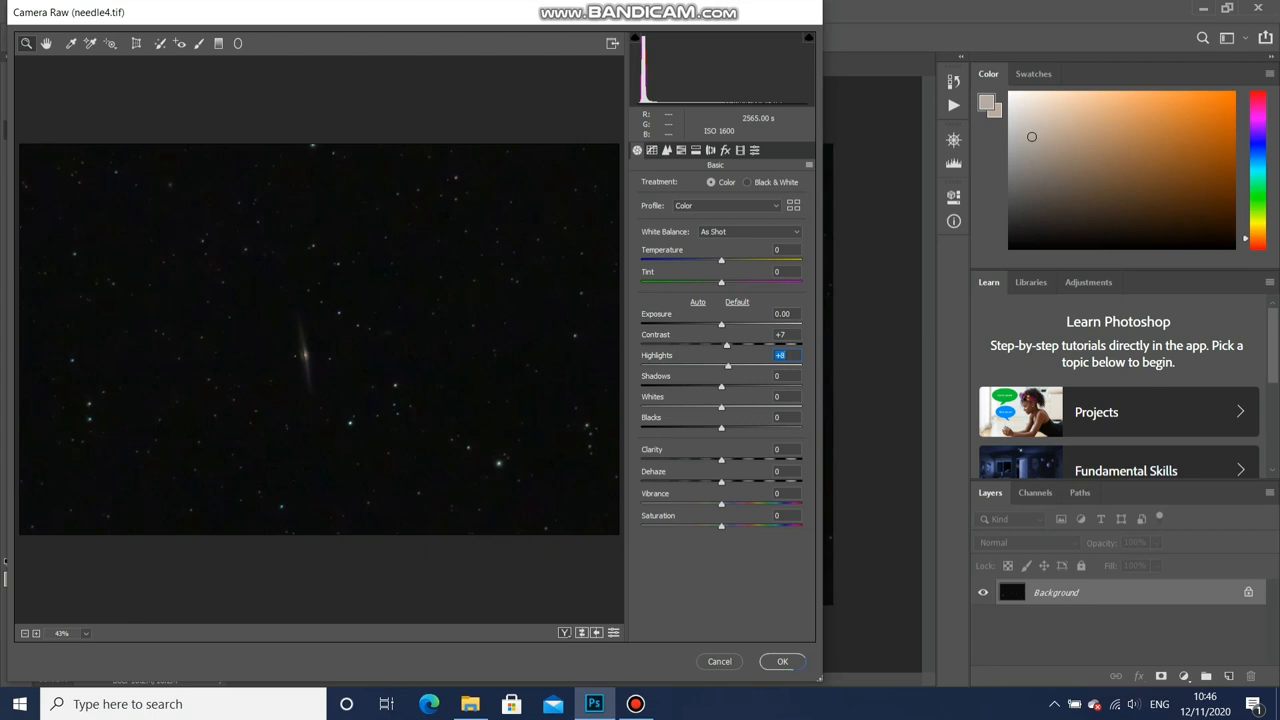
# - Apply the raised contrast and highlights, commit the crop, and save as needle5 TIFF
pyautogui.click(782, 661)
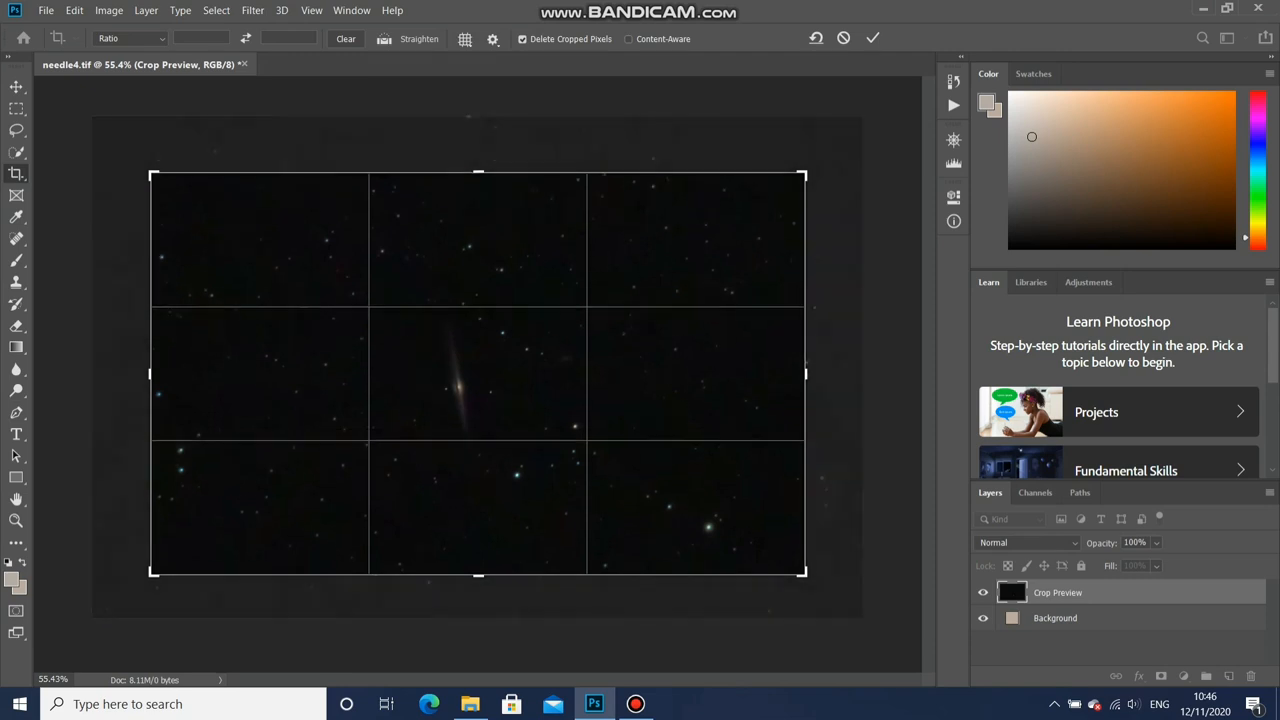
pyautogui.click(109, 10)
pyautogui.write('needle5')
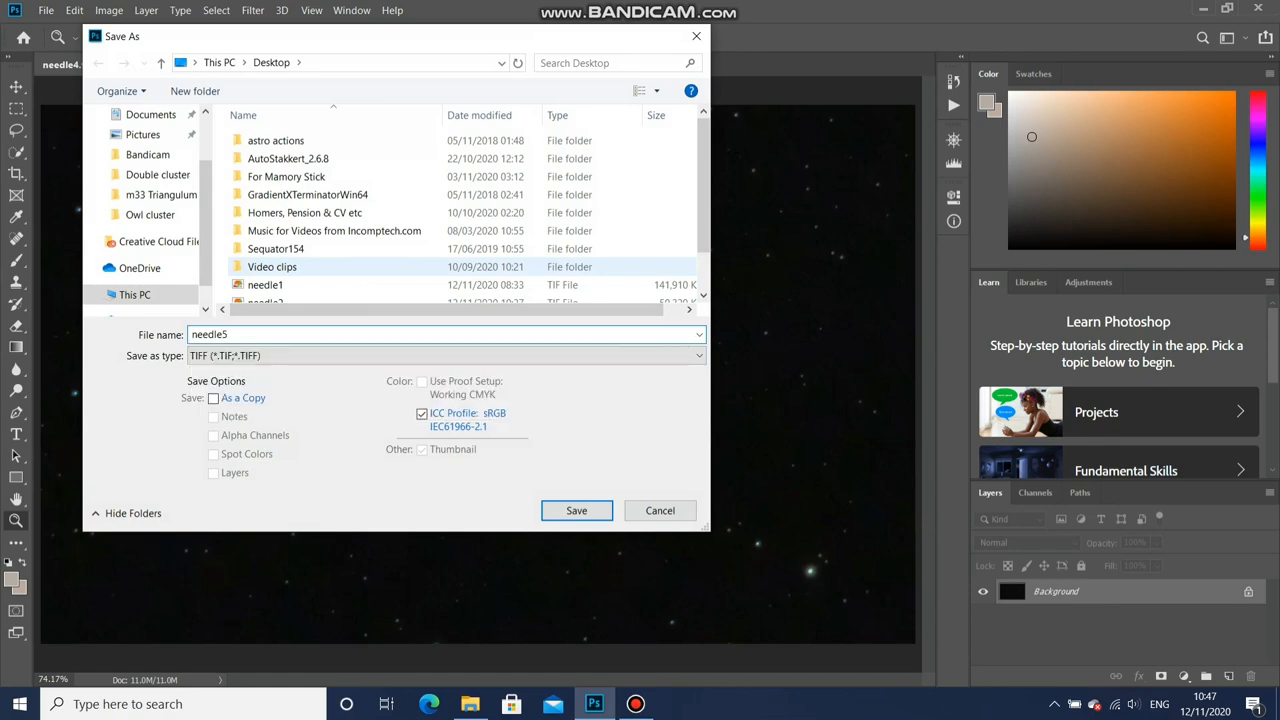
pyautogui.click(576, 510)
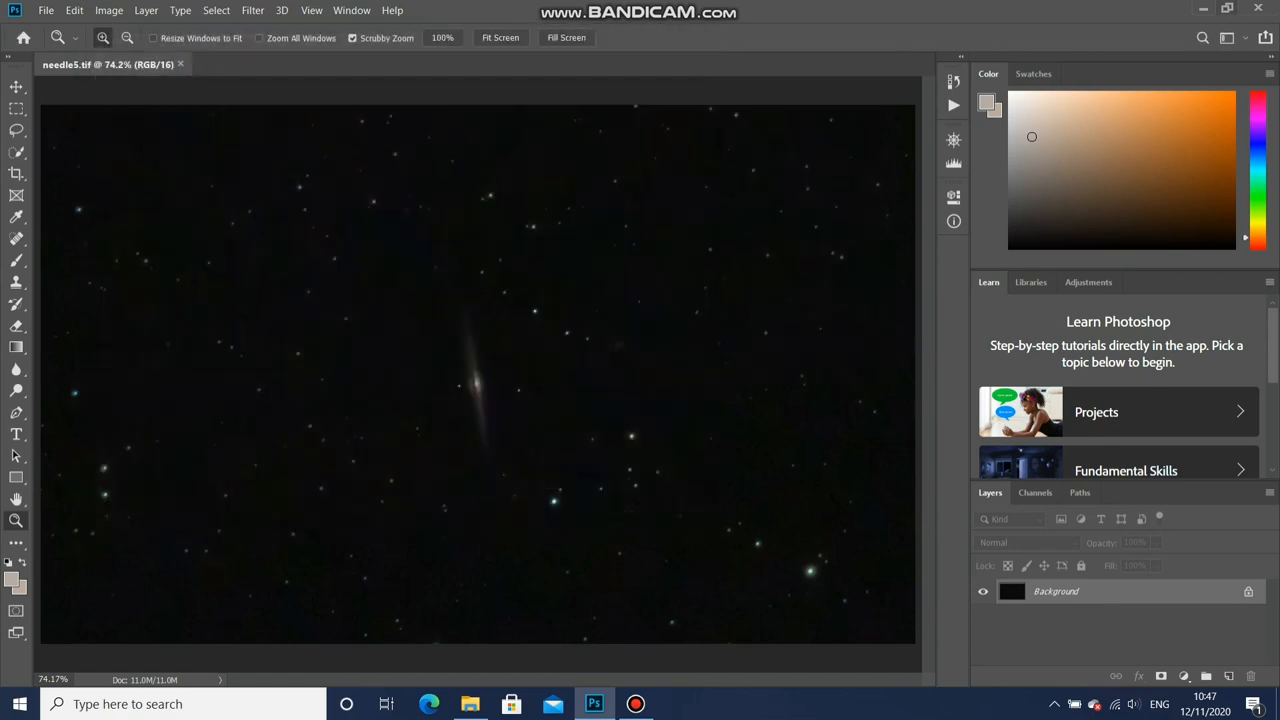